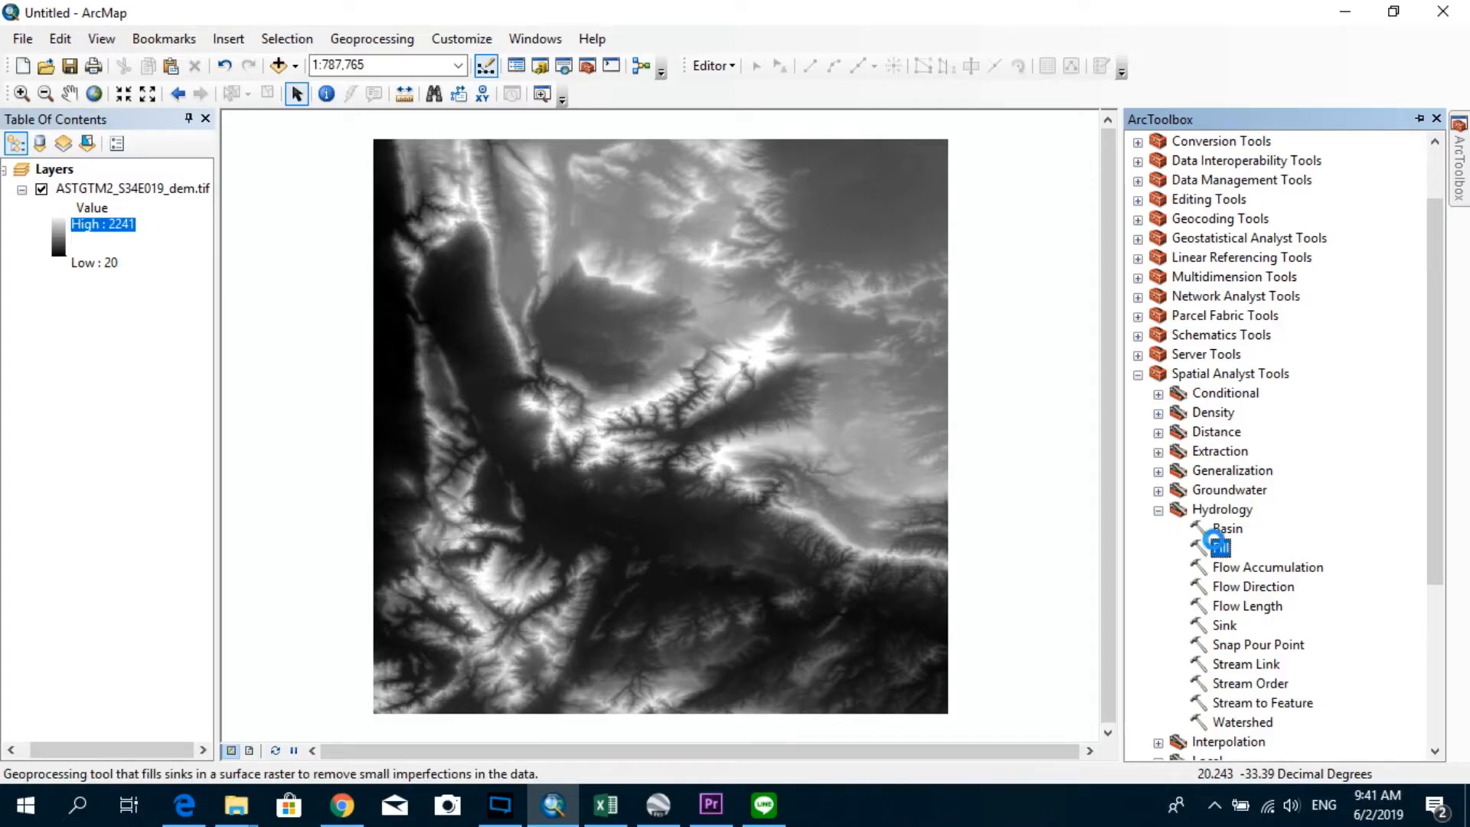
Run Fill on the ASTER DEM, saving the filled raster as Fill_DEM.
{"action": "double_click", "coordinate": [1216, 545]}
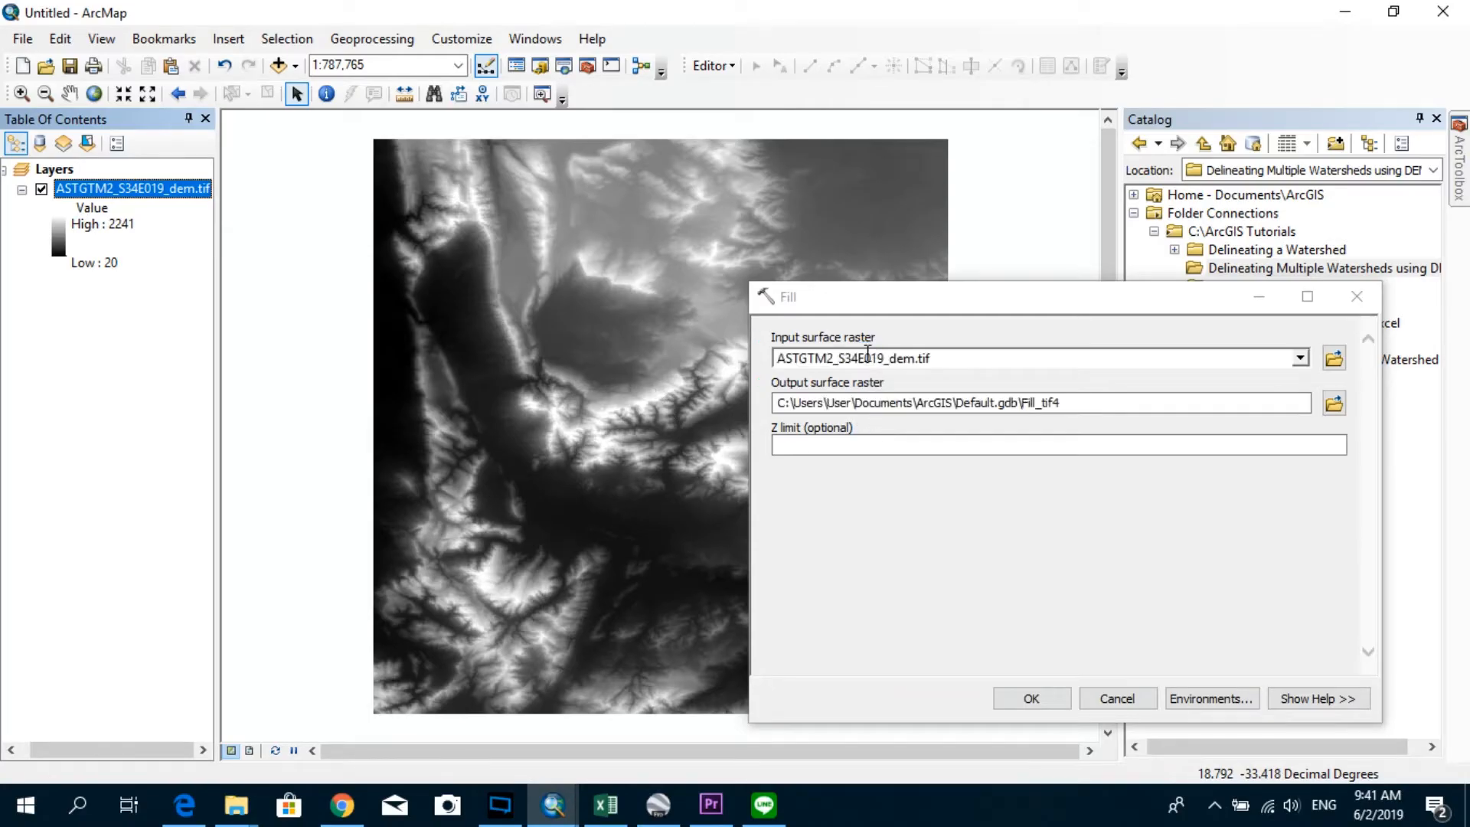
{"action": "left_click", "coordinate": [1061, 403]}
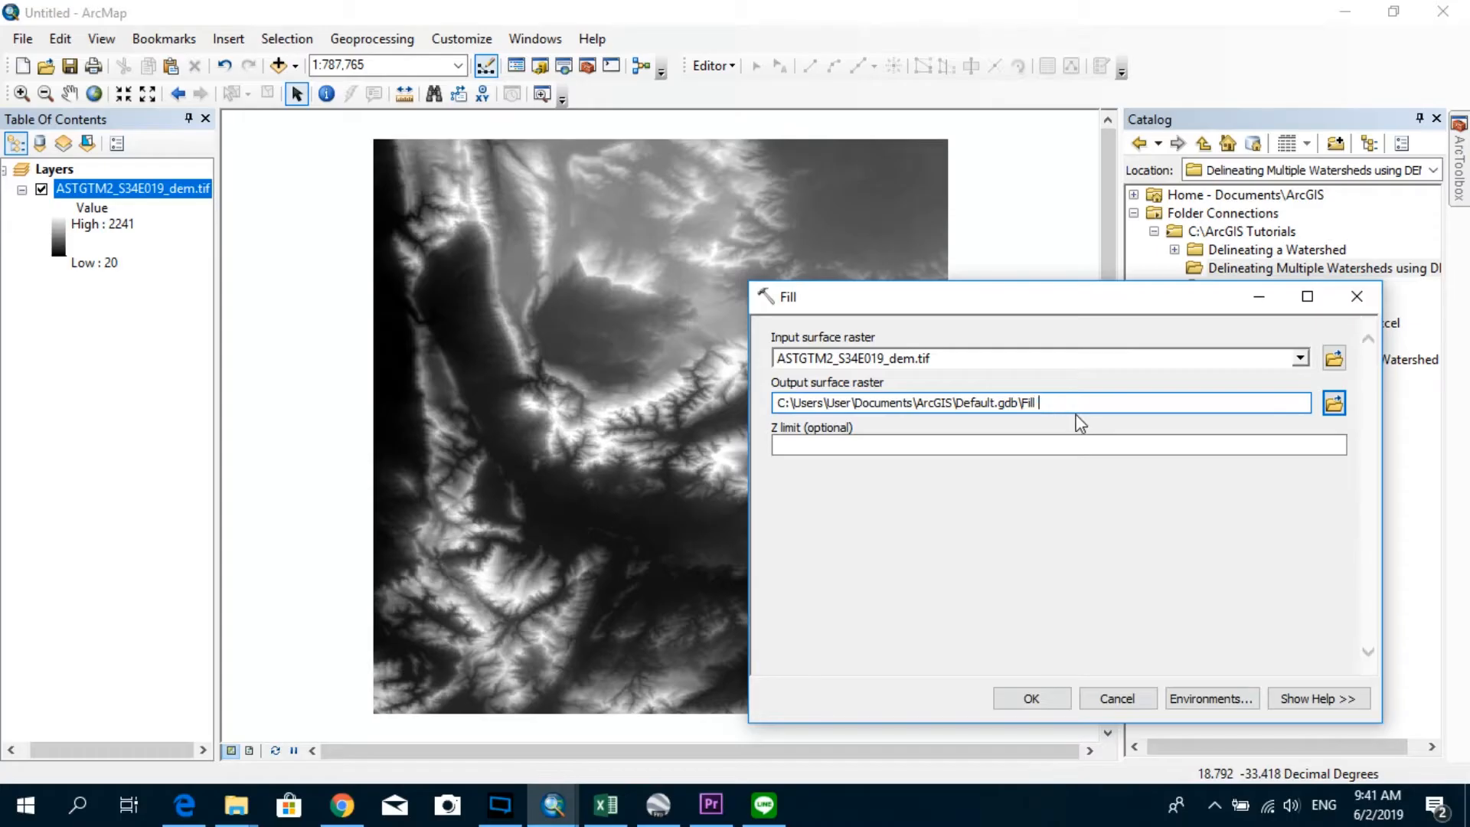
{"action": "type", "text": "DEM"}
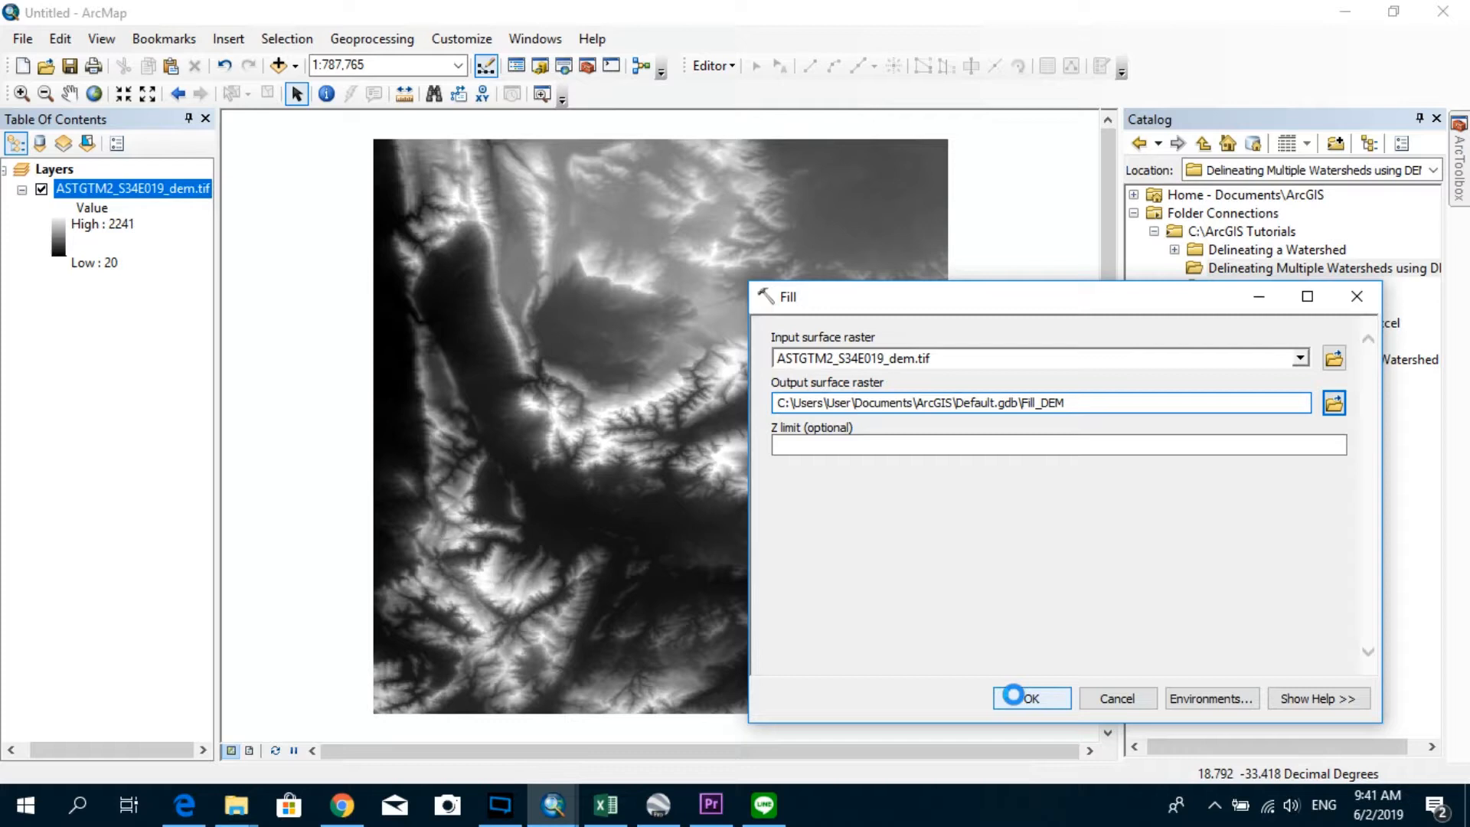
{"action": "left_click", "coordinate": [1019, 698]}
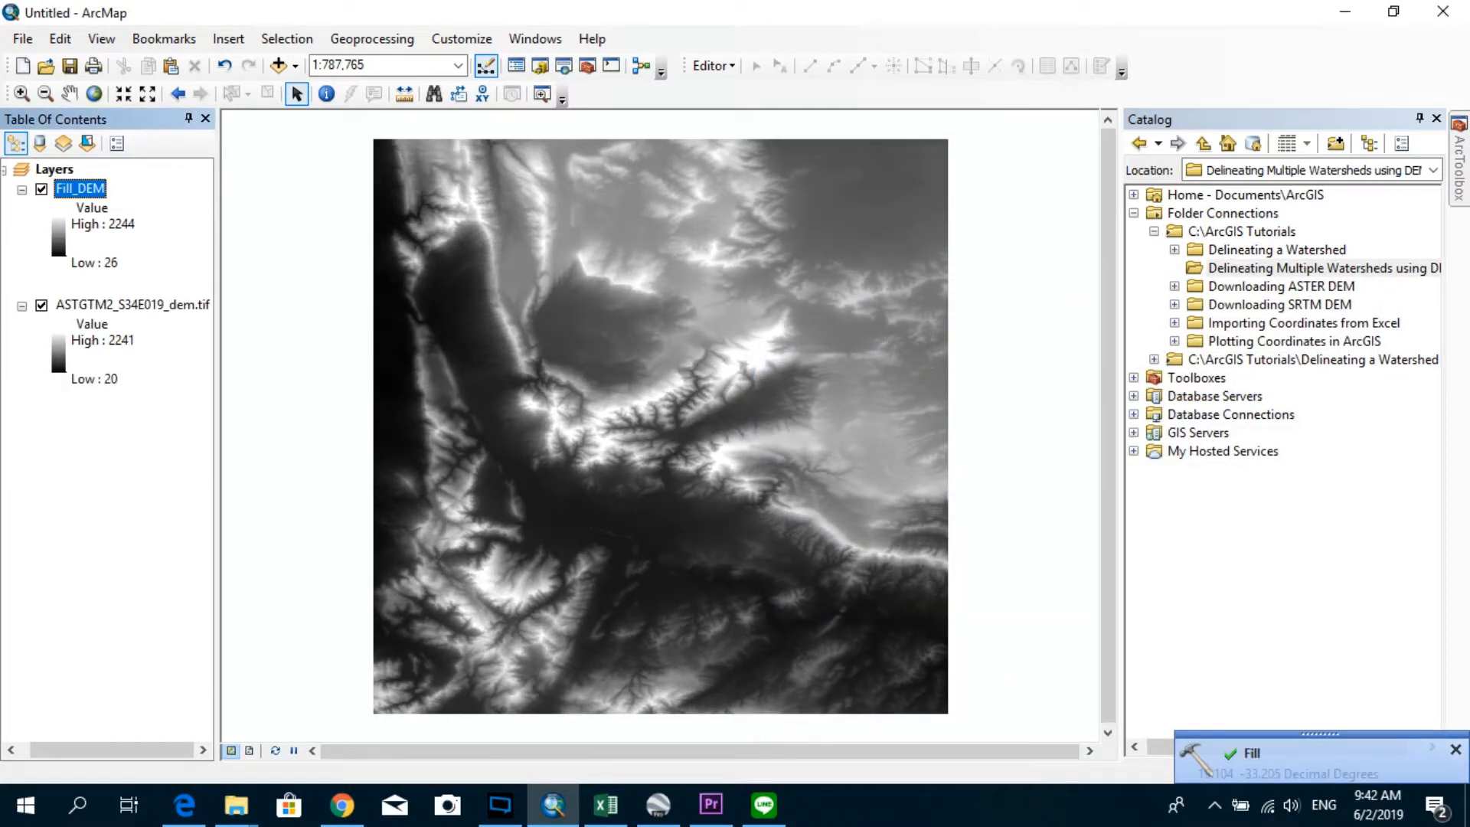
{"action": "mouse_move", "coordinate": [570, 93]}
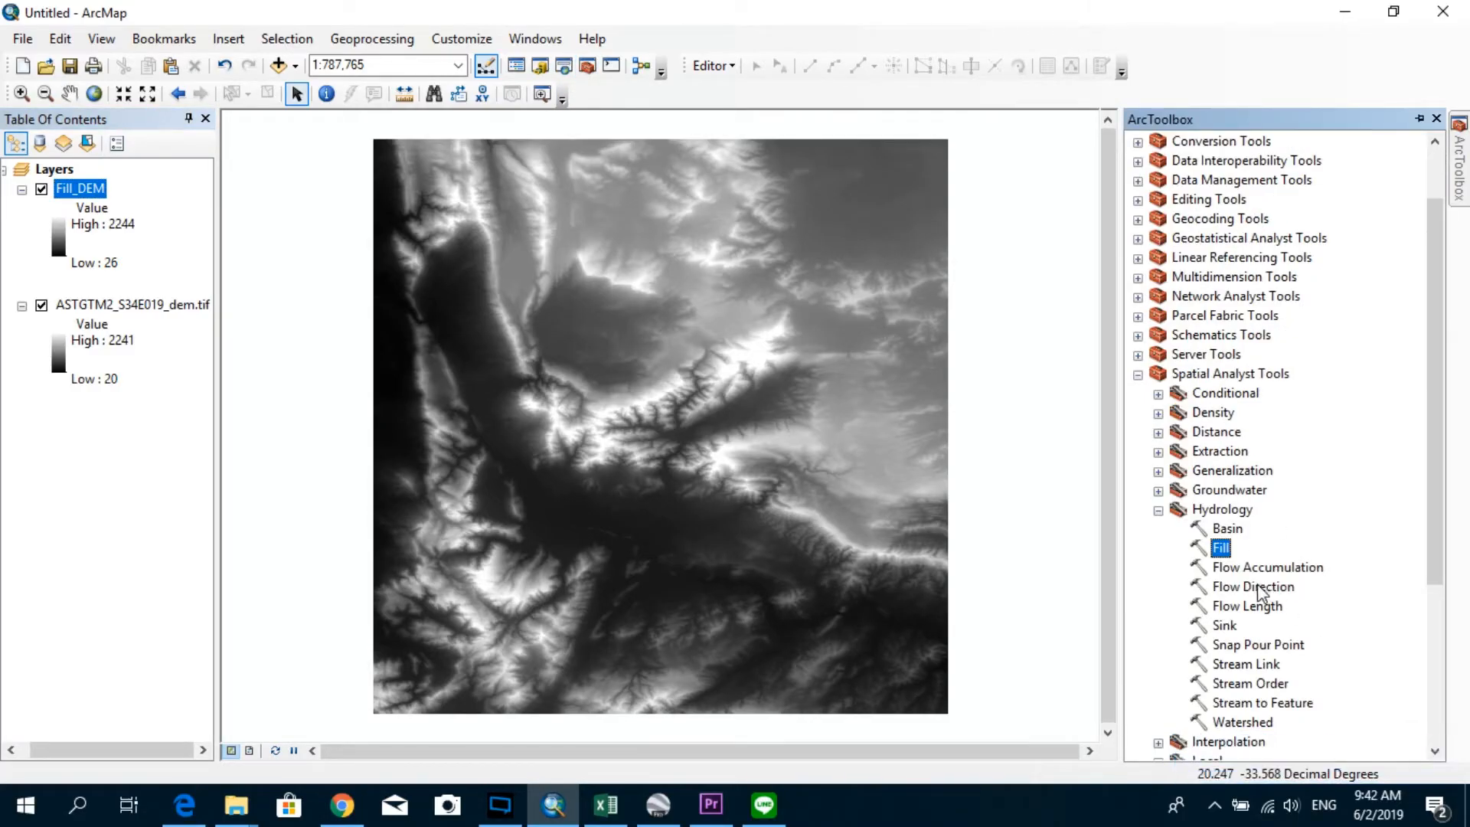
Run Flow Direction on Fill_DEM, saving the output as Flow_Dir.
{"action": "left_click", "coordinate": [1252, 587]}
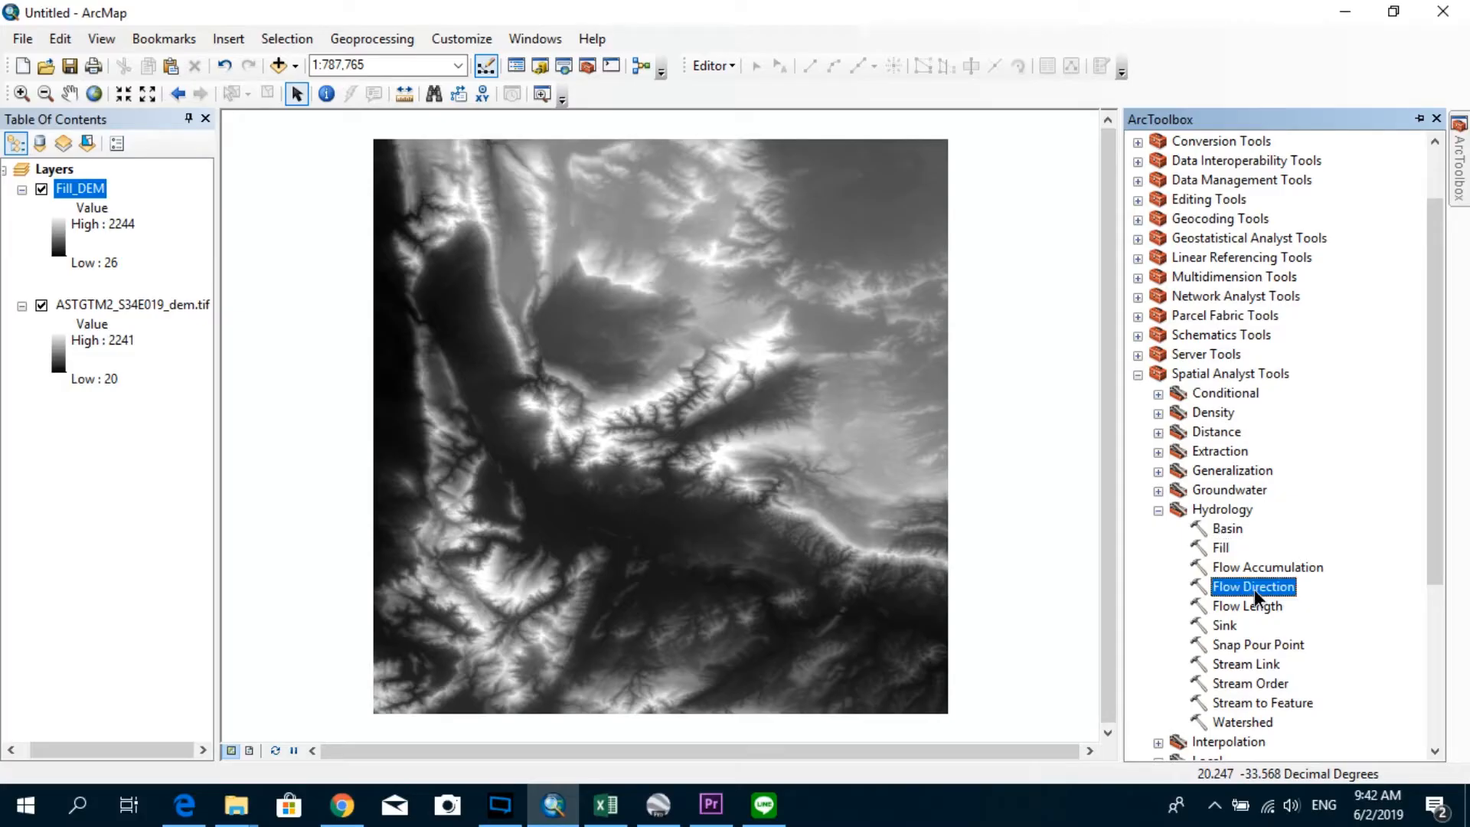
{"action": "double_click", "coordinate": [1253, 586]}
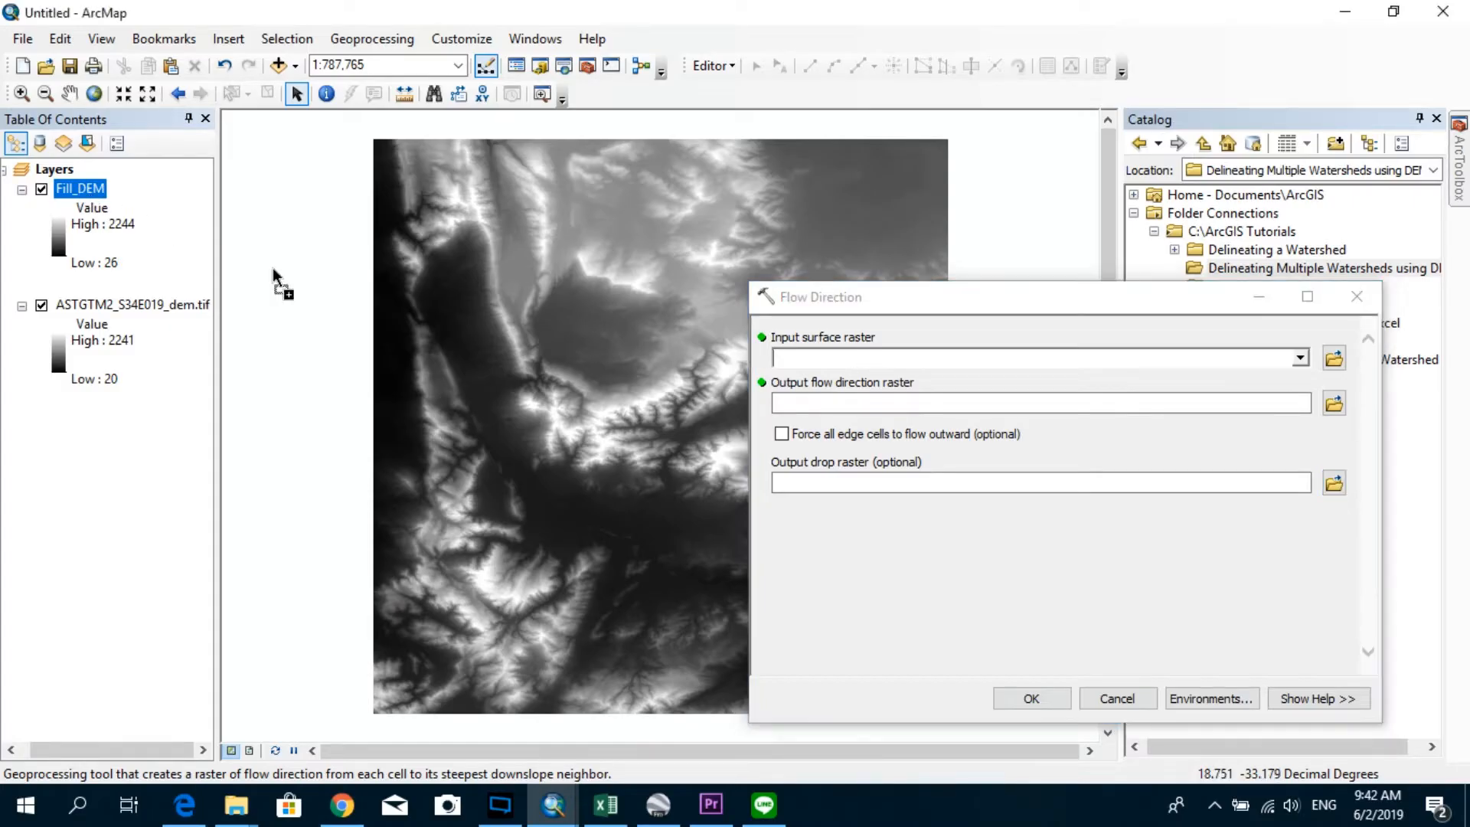
{"action": "left_click", "coordinate": [820, 358]}
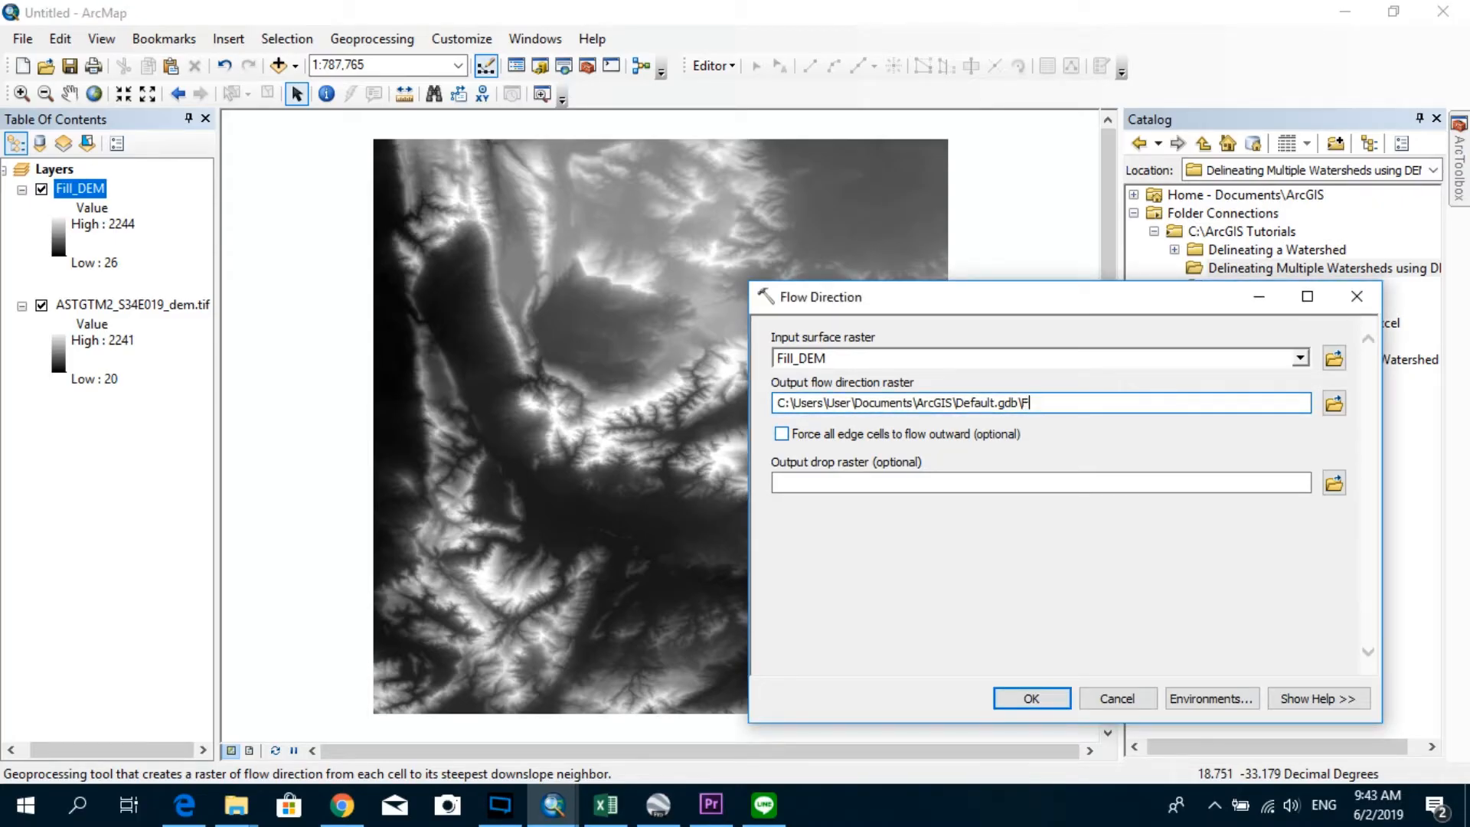
{"action": "type", "text": "low_Dir"}
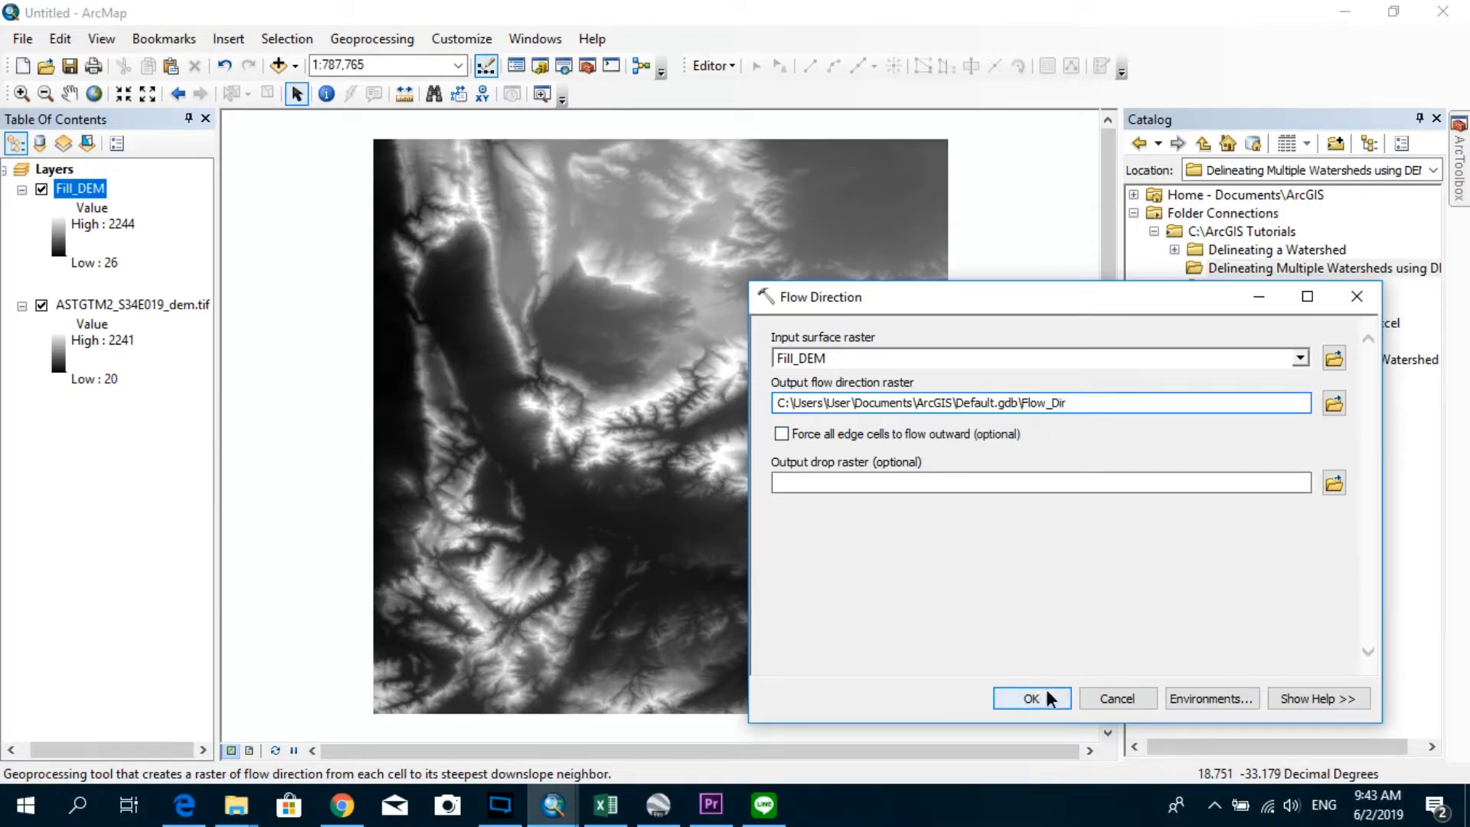
{"action": "left_click", "coordinate": [1031, 698]}
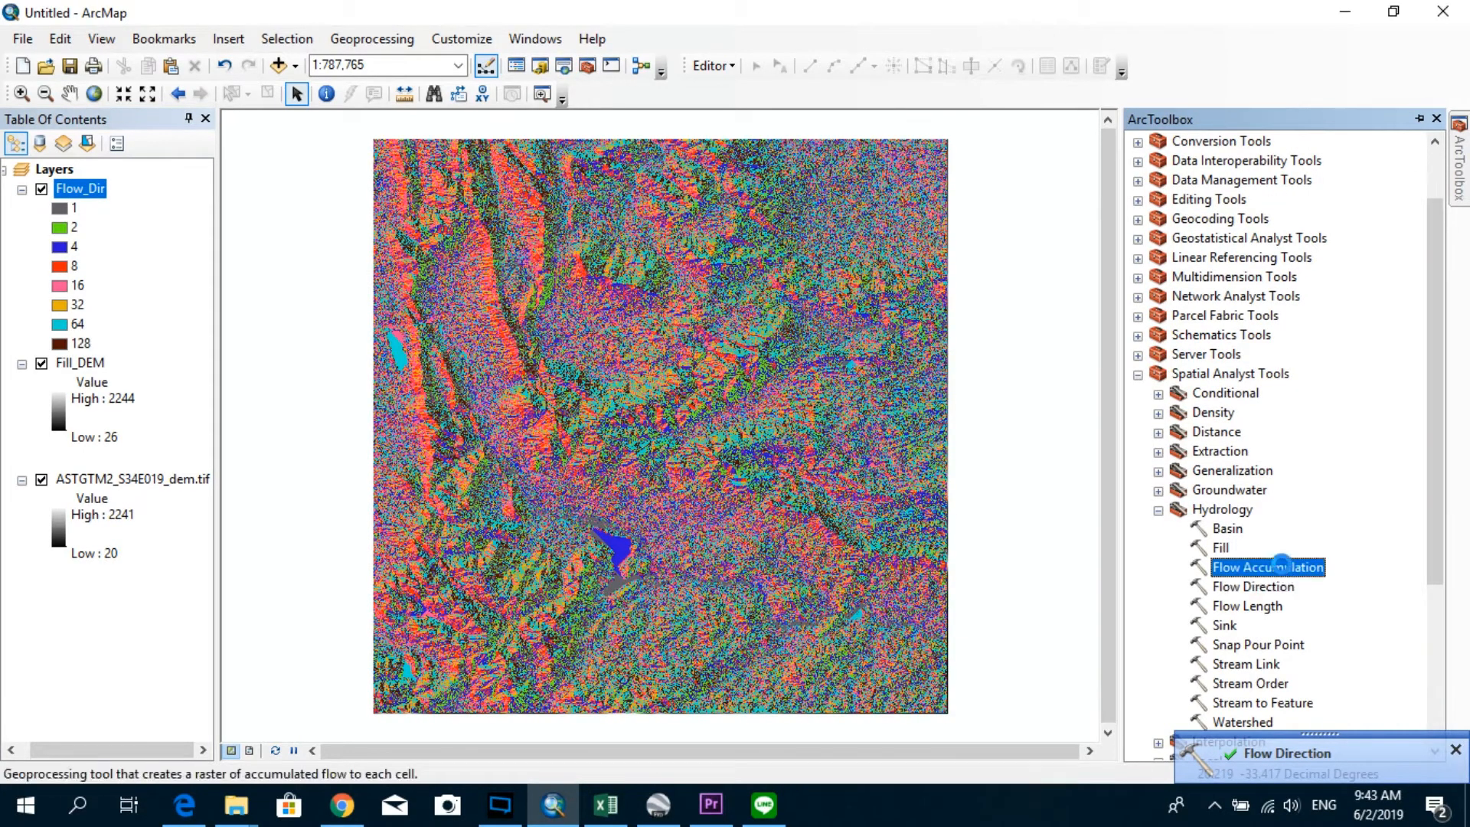
Run Flow Accumulation on Flow_Dir, saving the output as Flow_Accumulation.
{"action": "double_click", "coordinate": [1268, 566]}
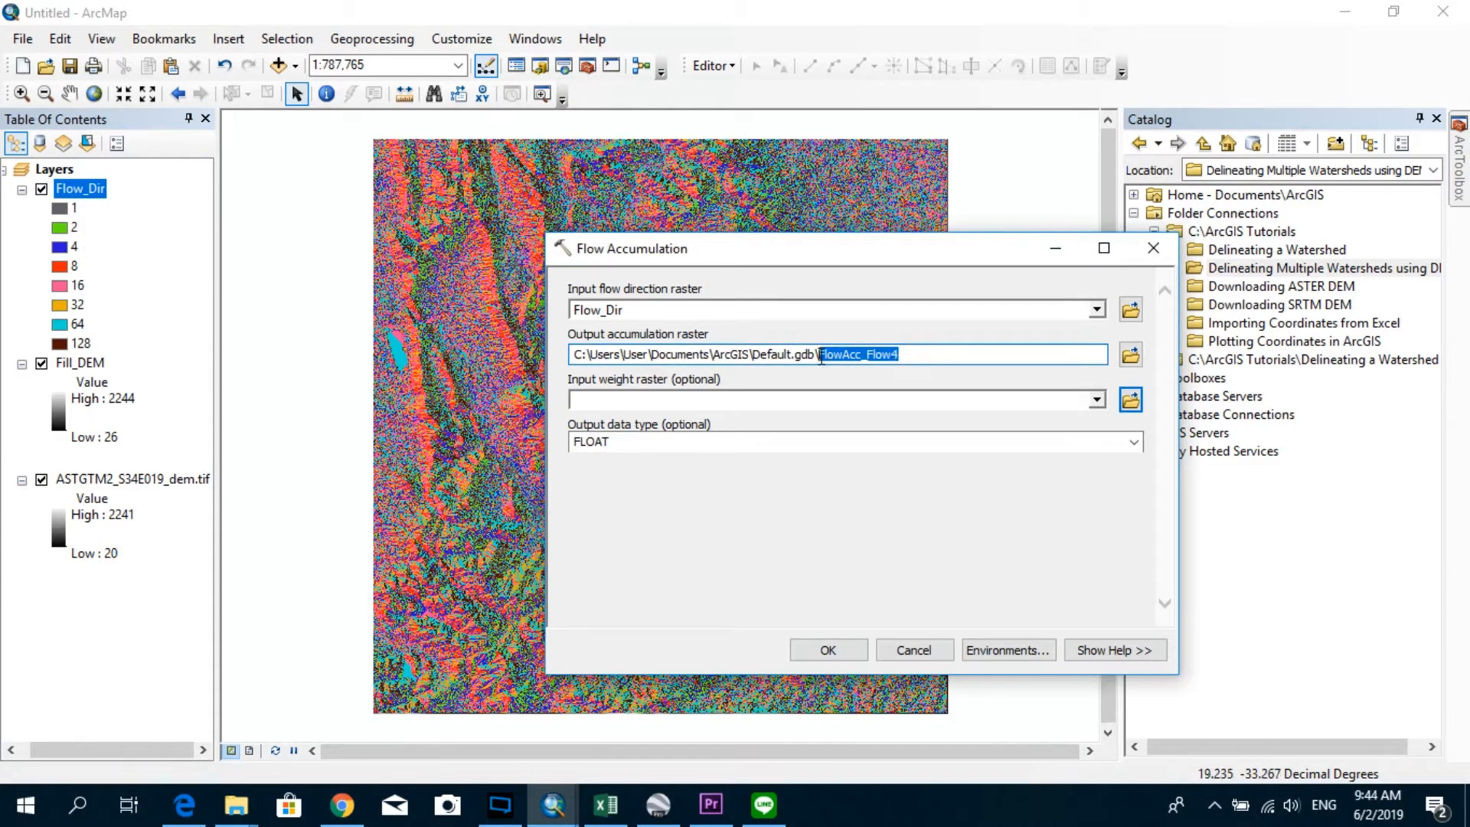
{"action": "mouse_move", "coordinate": [895, 395]}
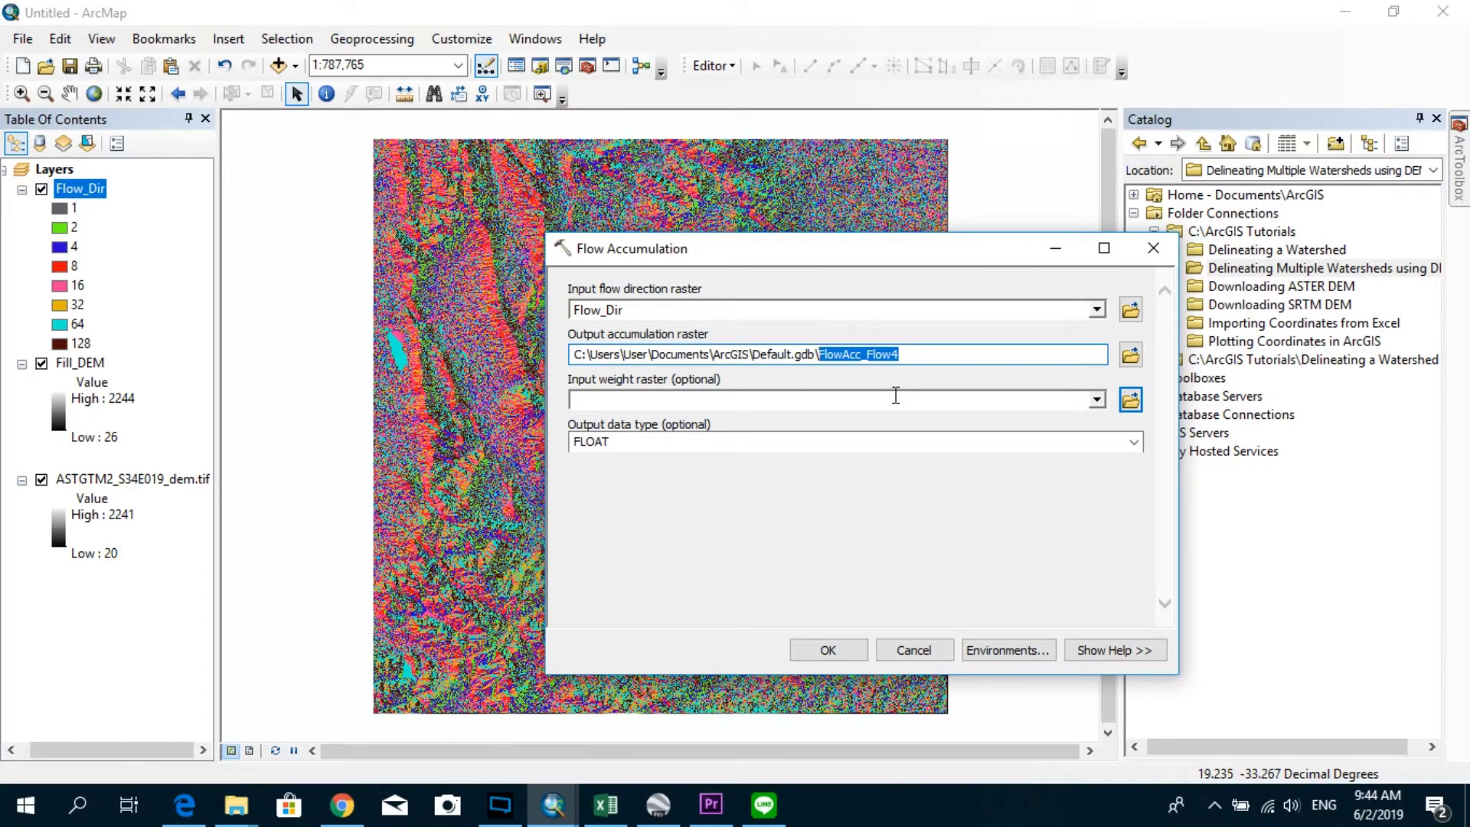
{"action": "type", "text": "Flow_A"}
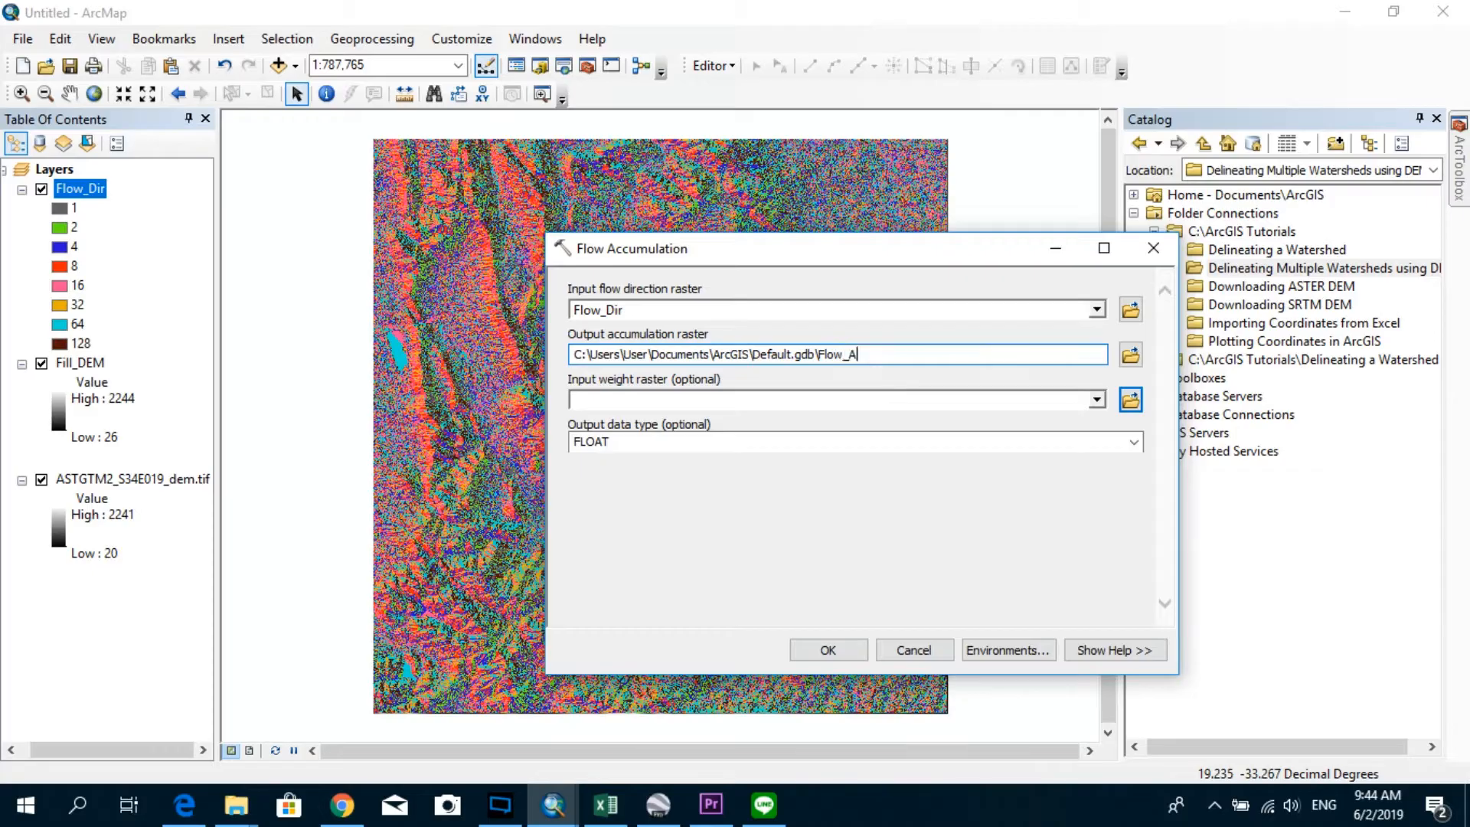
{"action": "type", "text": "ccumulation"}
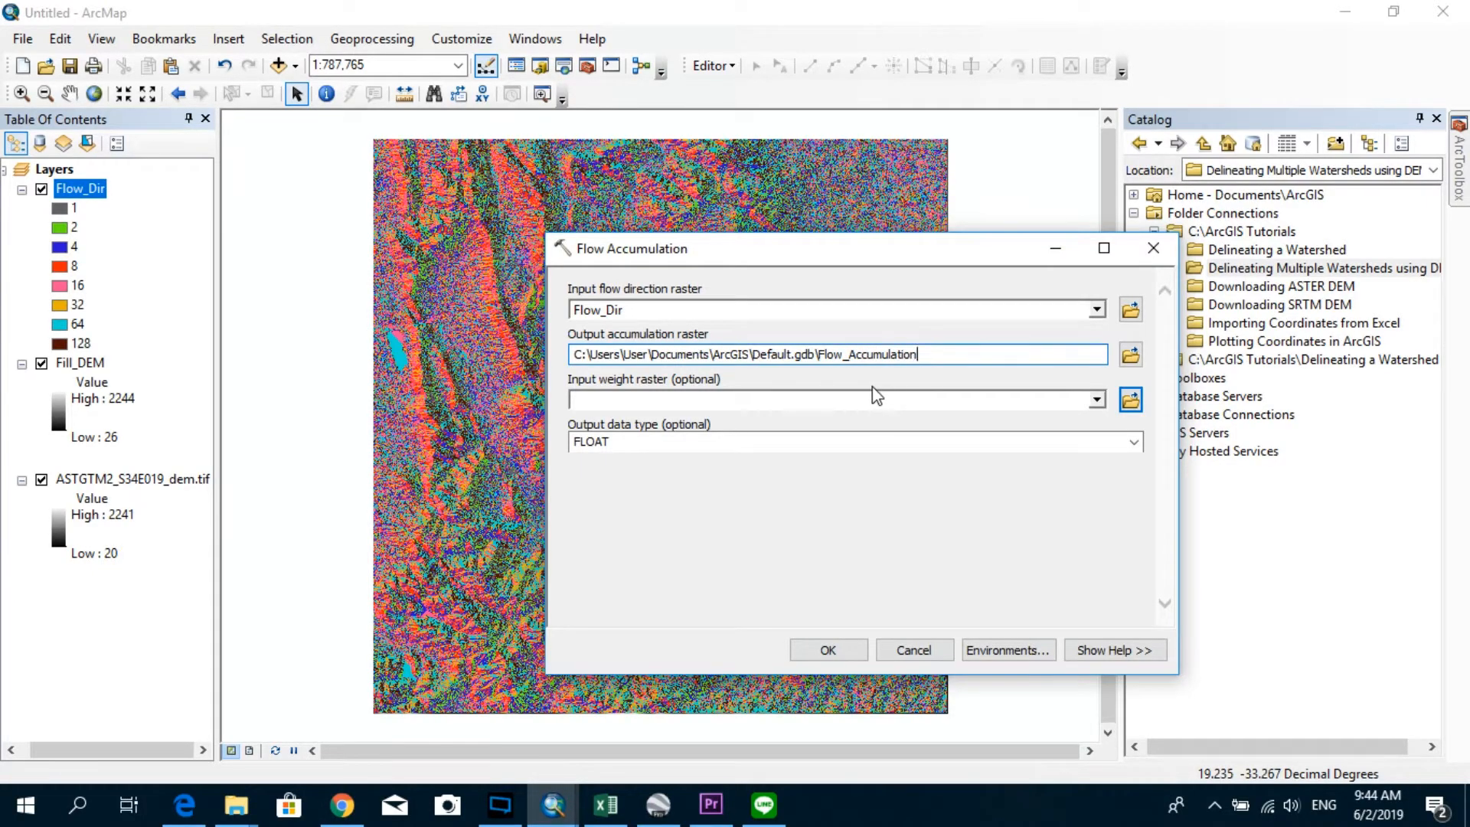
{"action": "left_click", "coordinate": [828, 650]}
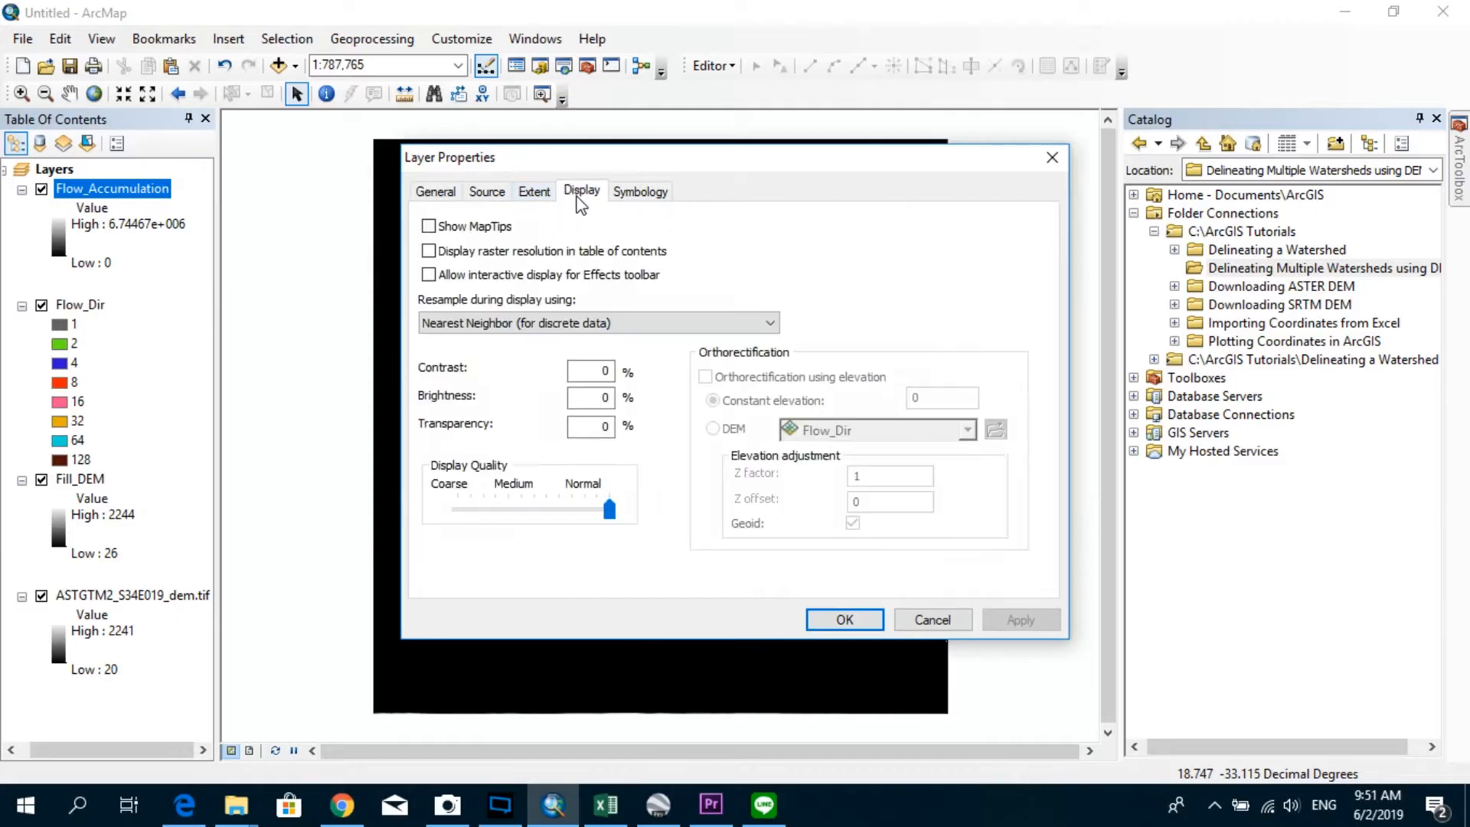
Symbolize Flow_Accumulation as Classified with 2 classes, breaking at 25,000.
{"action": "left_click", "coordinate": [640, 191]}
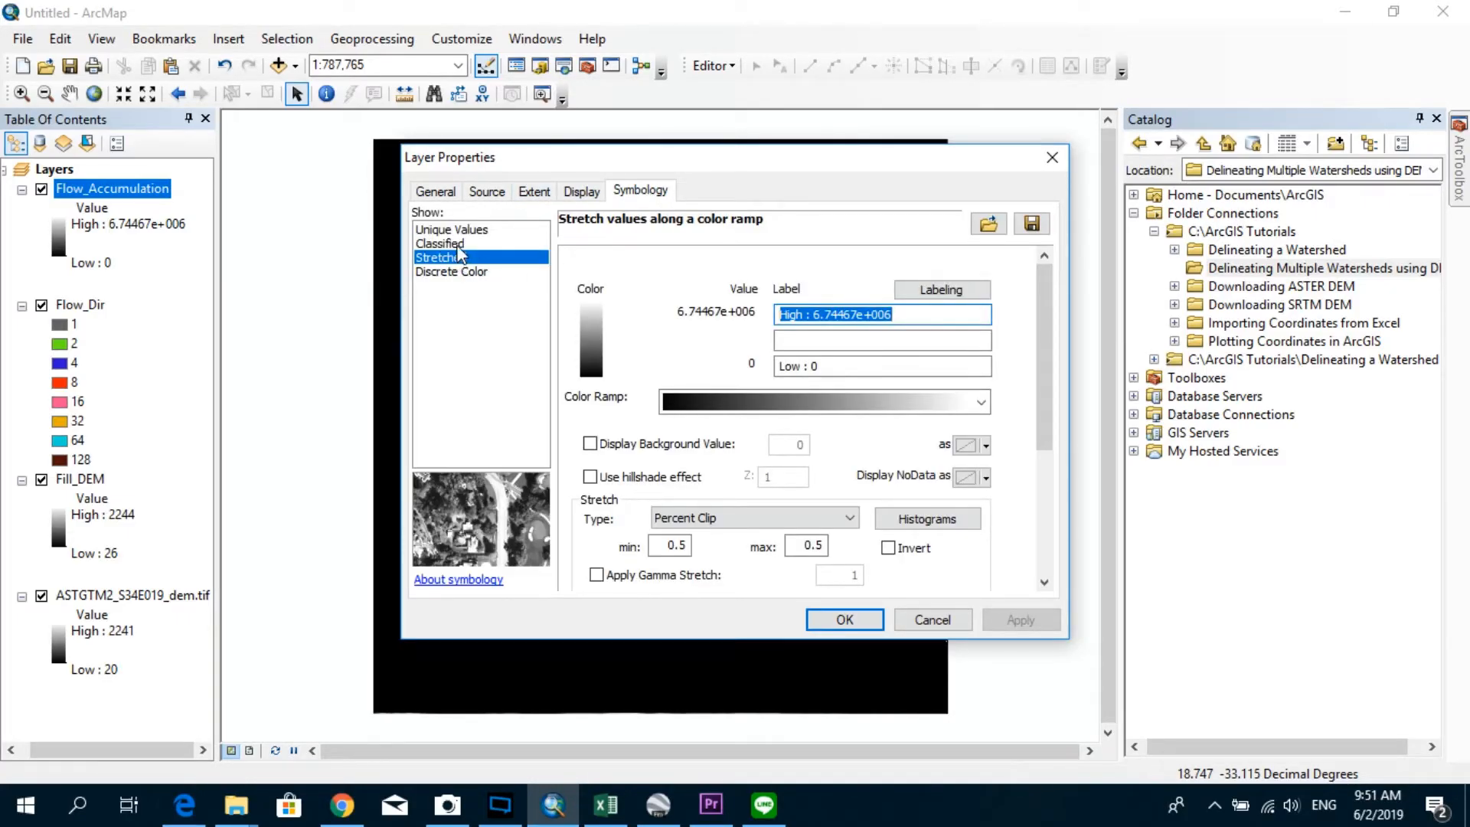
{"action": "left_click", "coordinate": [440, 243]}
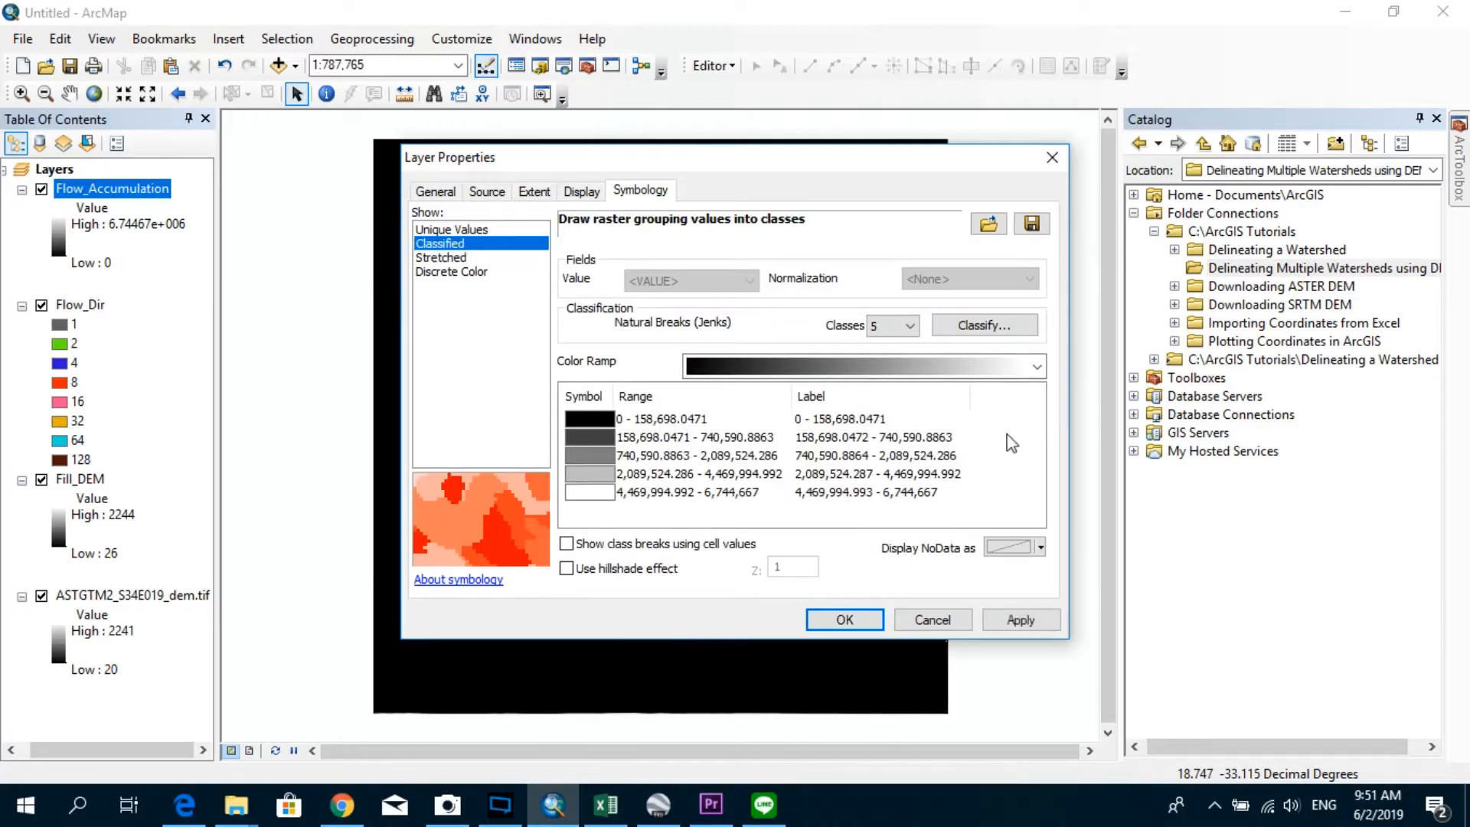
{"action": "left_click", "coordinate": [910, 326]}
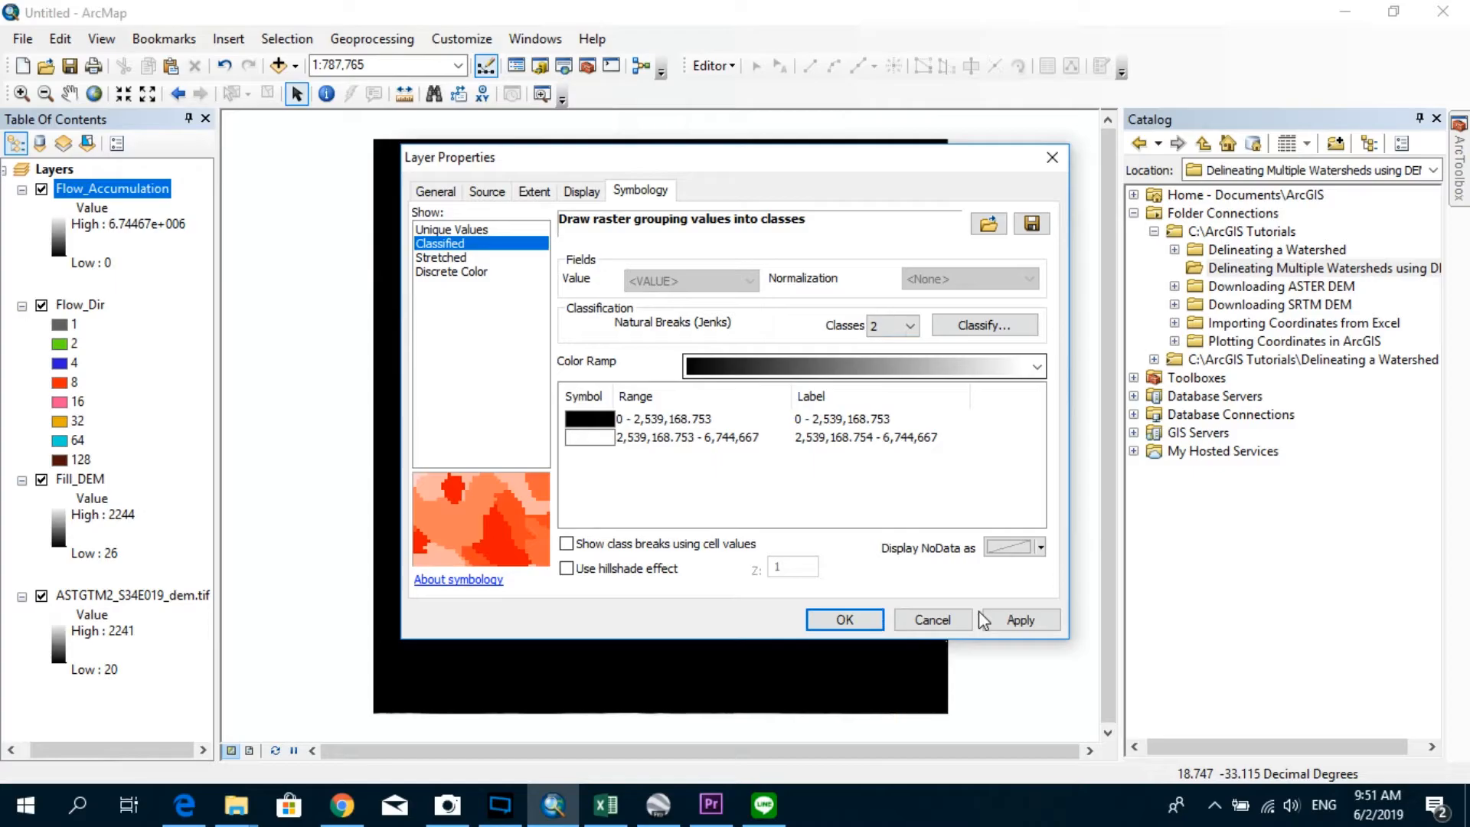
{"action": "left_click", "coordinate": [985, 324]}
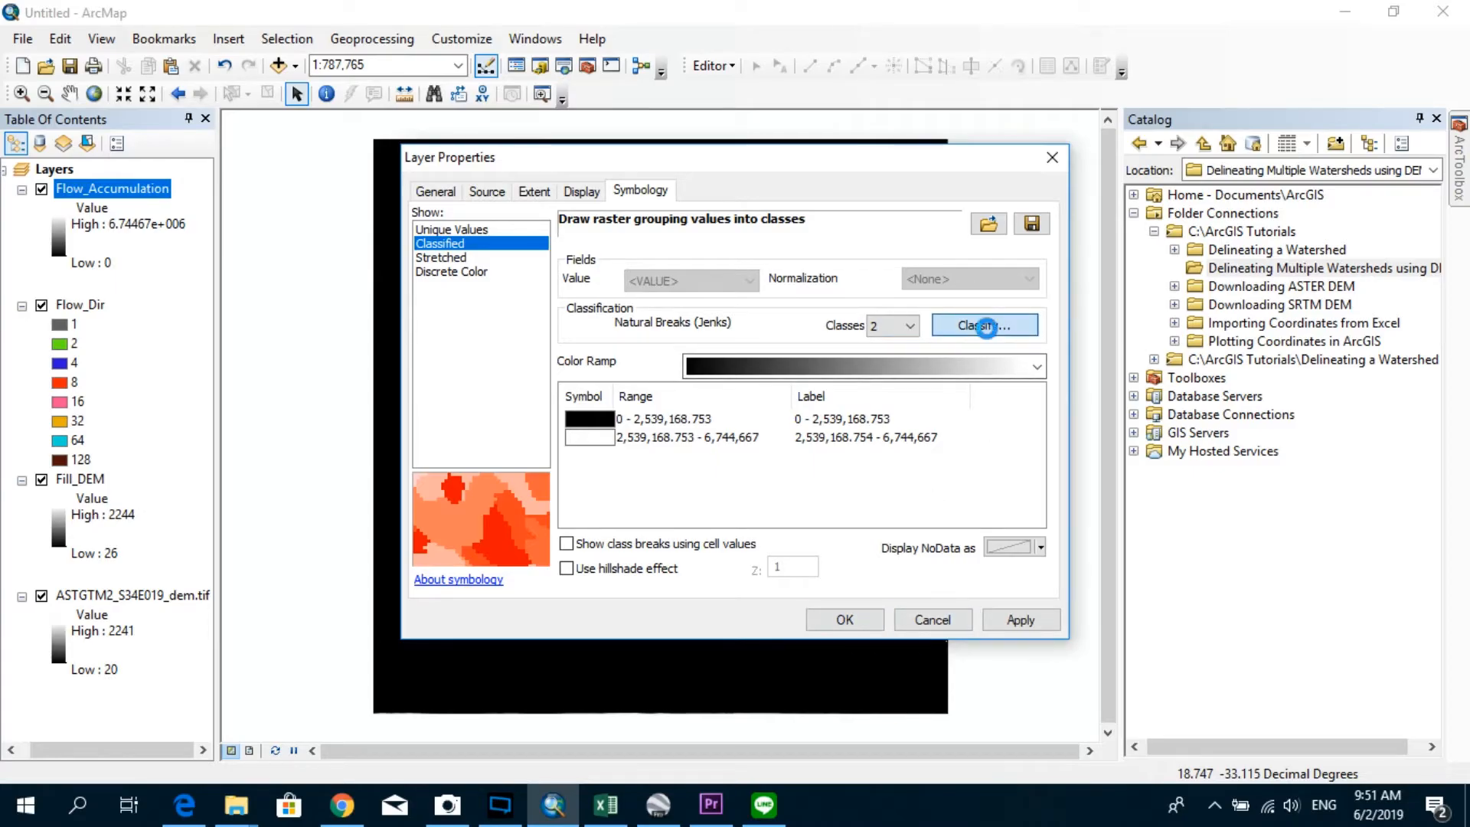
{"action": "left_click", "coordinate": [985, 325]}
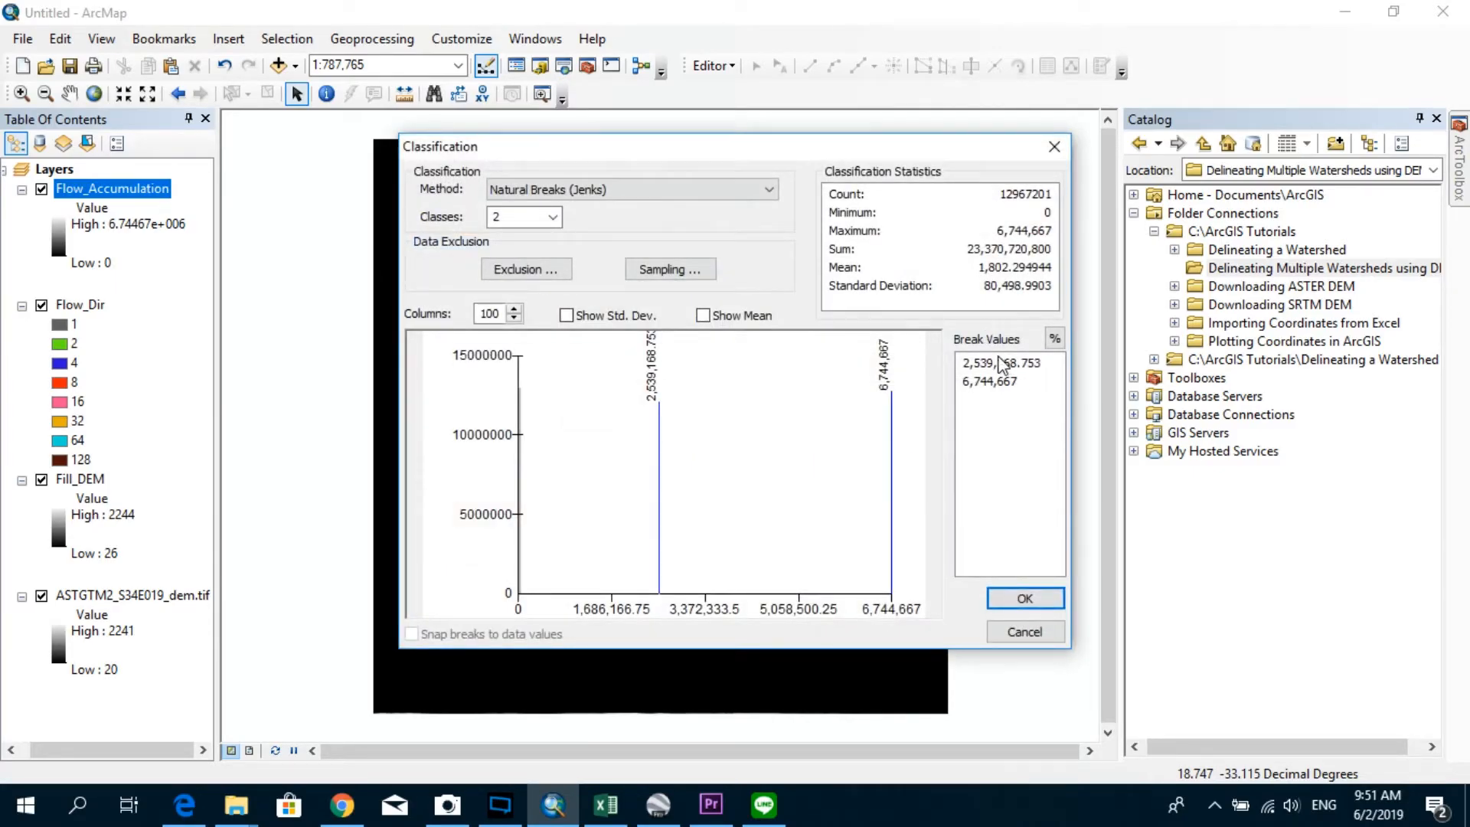
{"action": "left_click", "coordinate": [1002, 363]}
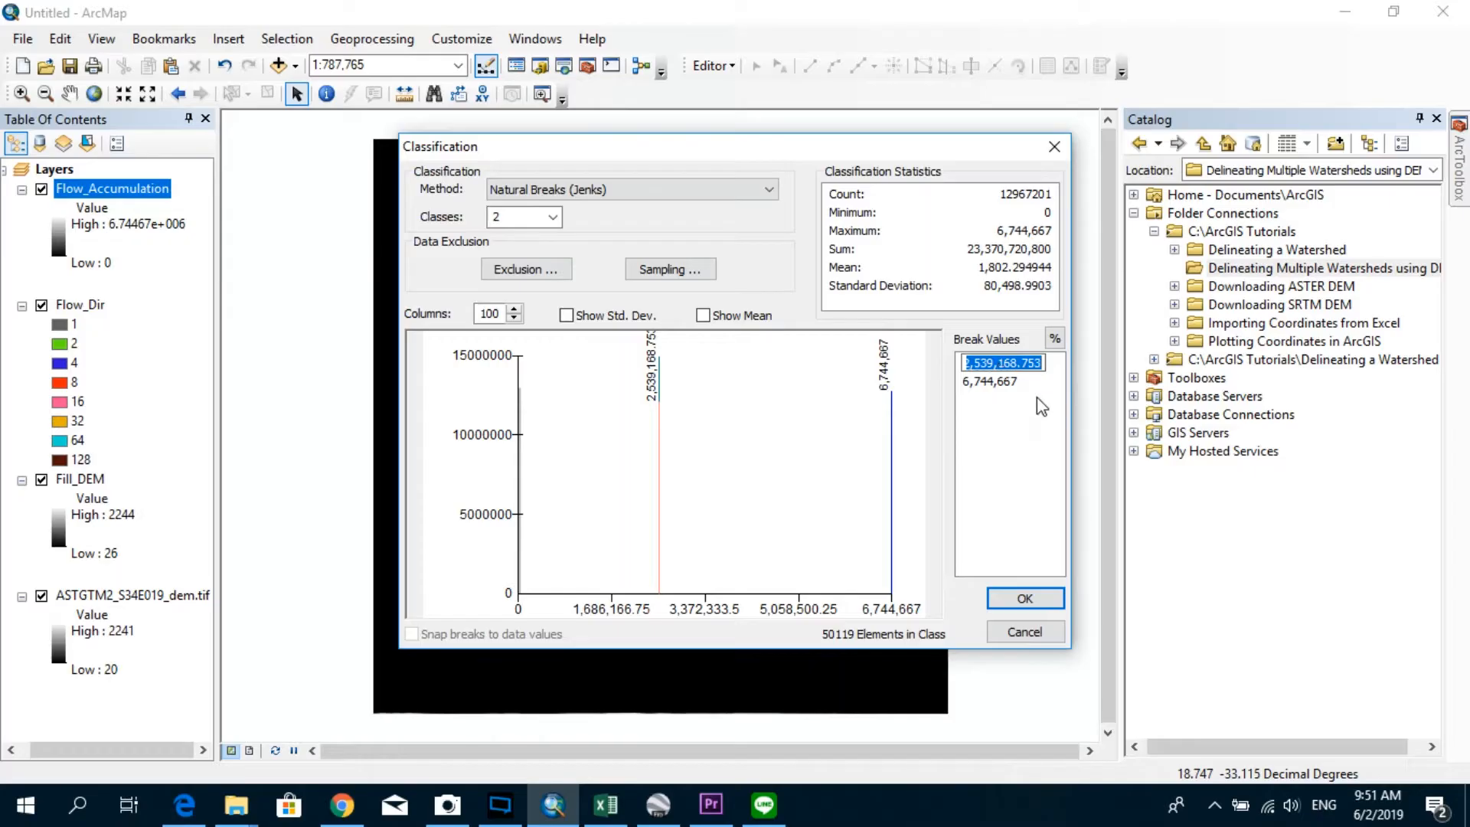
{"action": "type", "text": "2500"}
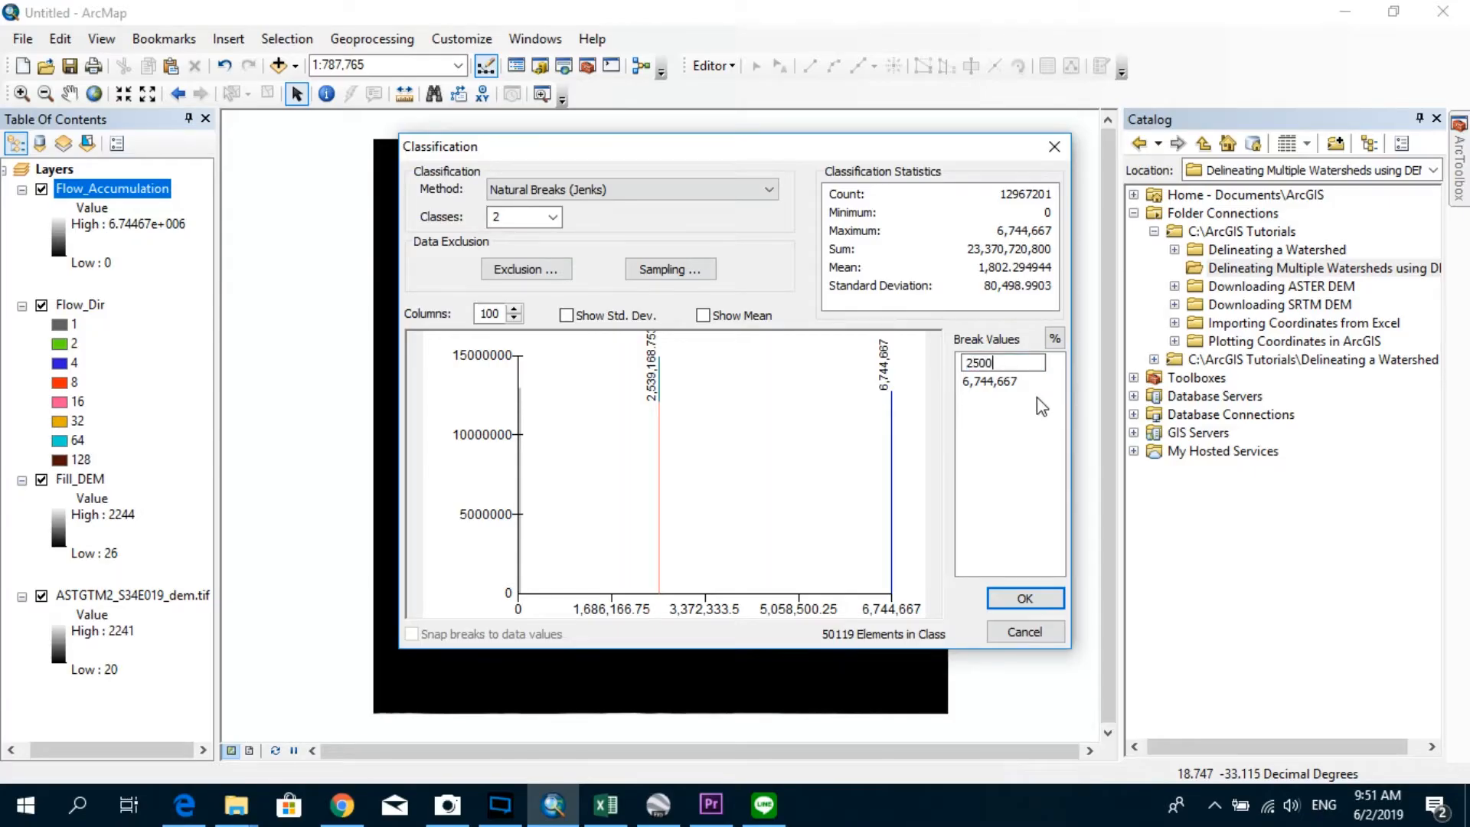
{"action": "left_click", "coordinate": [1025, 598]}
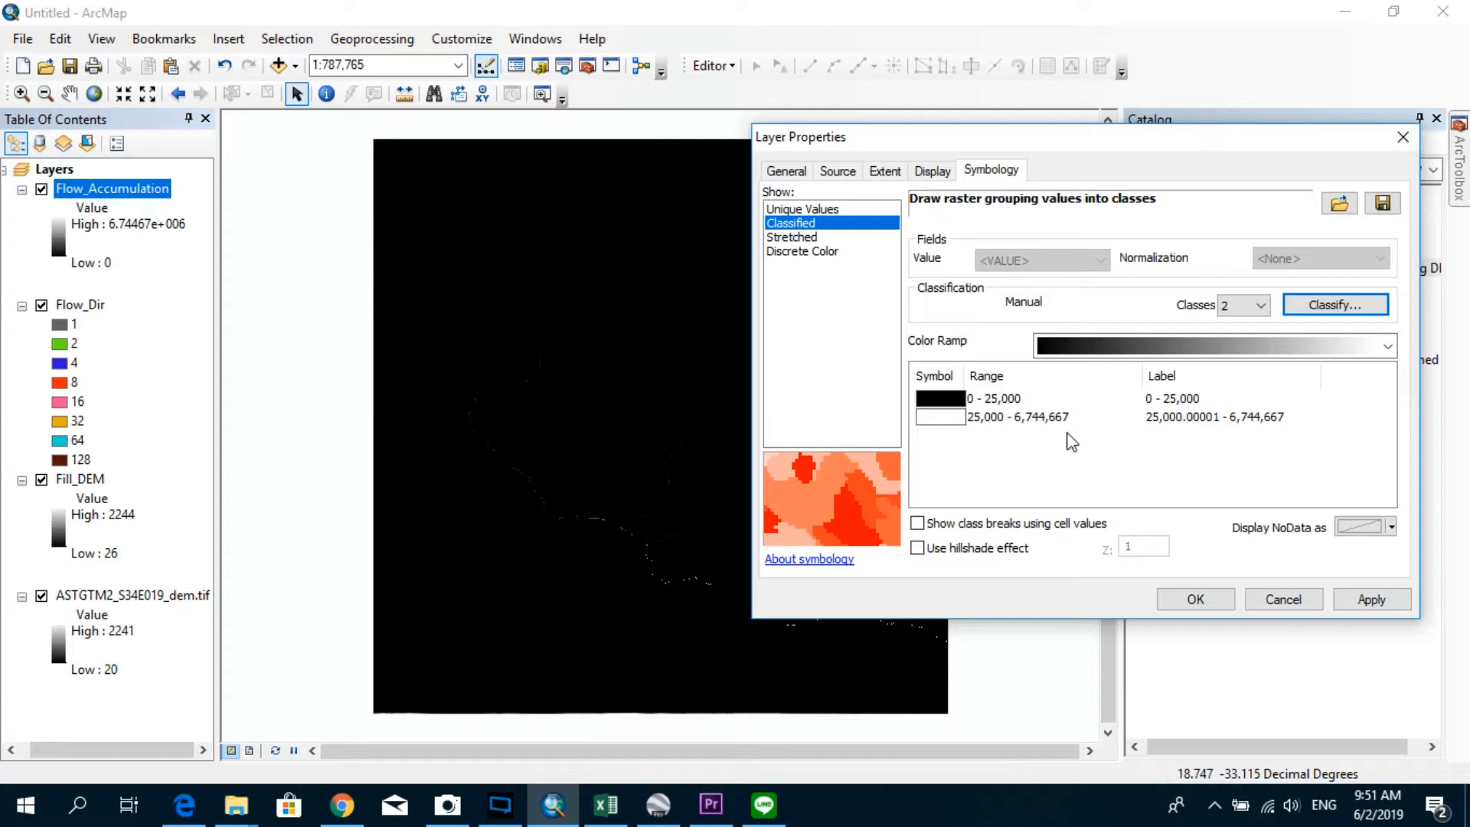
{"action": "mouse_move", "coordinate": [1030, 437]}
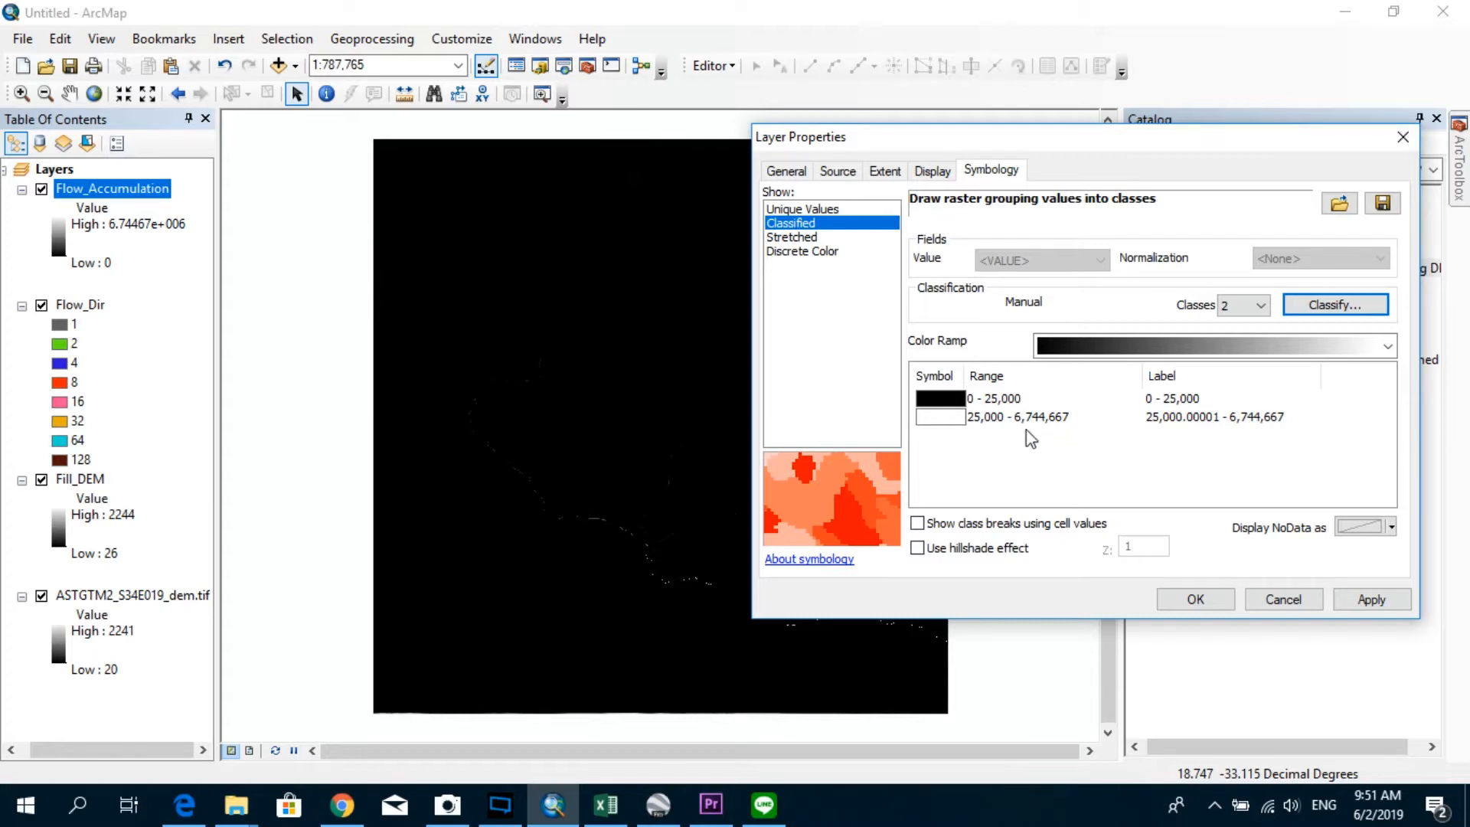
{"action": "mouse_move", "coordinate": [1355, 569]}
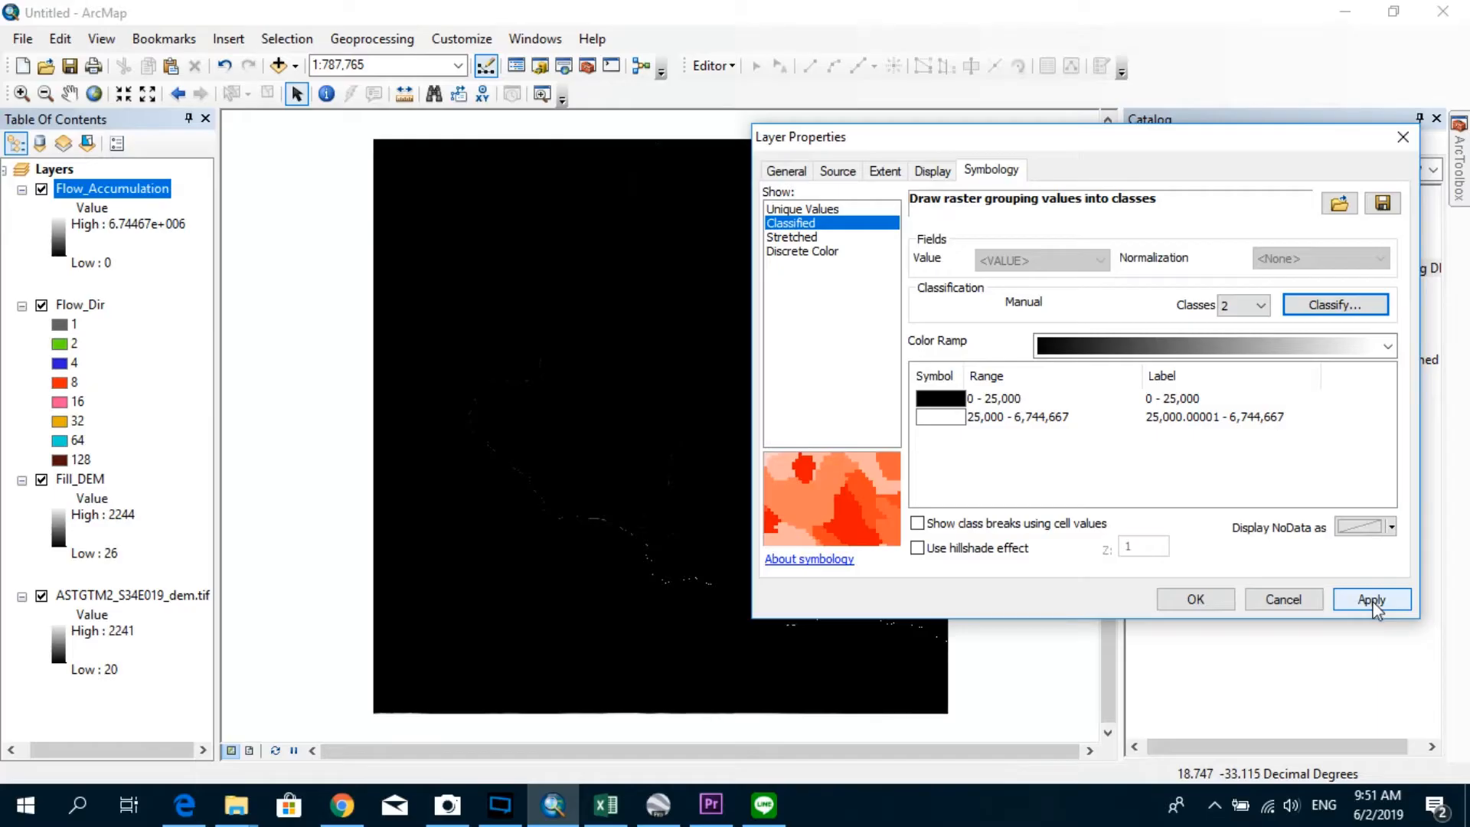
{"action": "left_click", "coordinate": [1372, 598]}
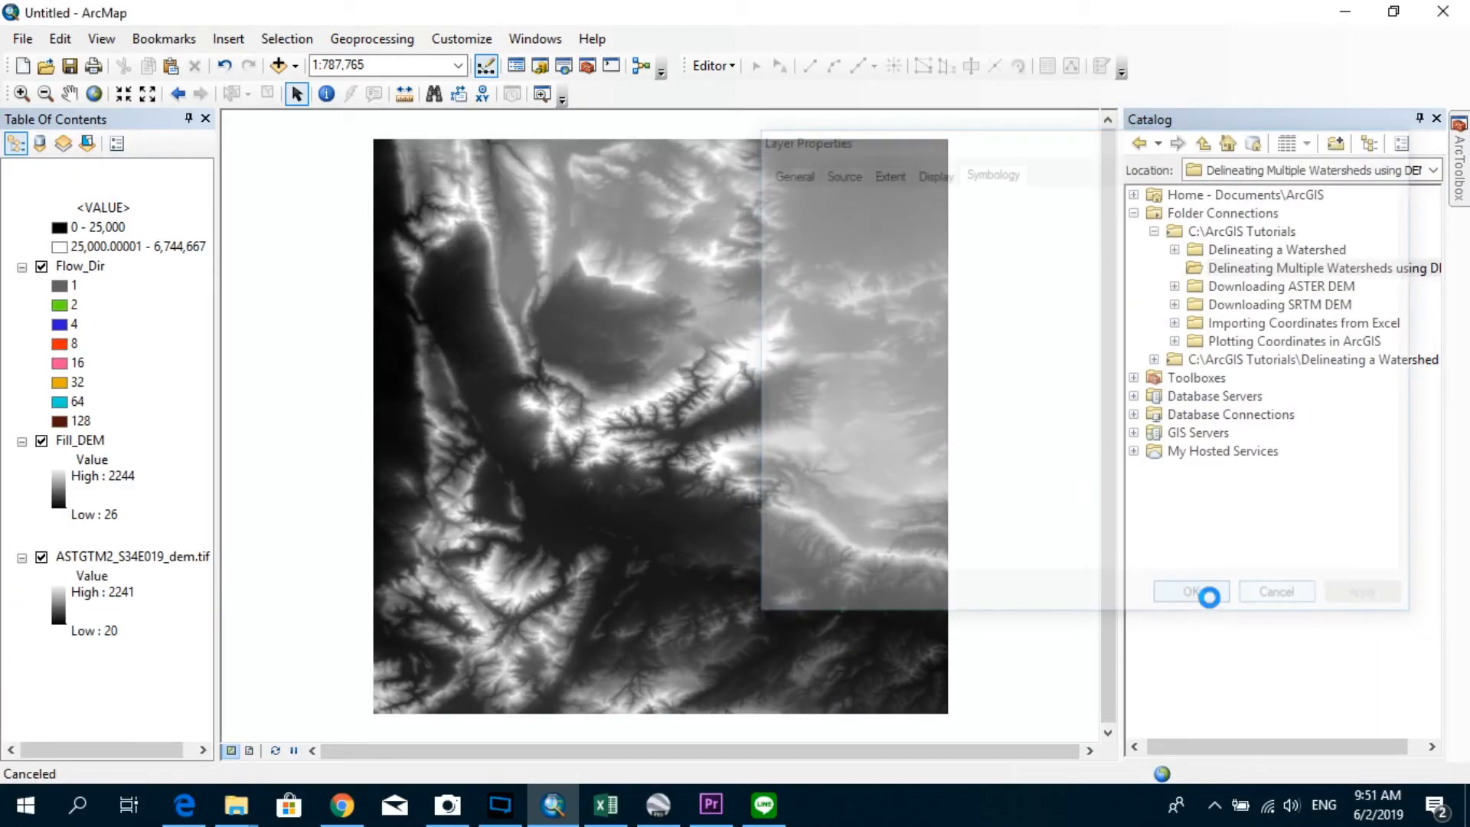
{"action": "left_click", "coordinate": [1190, 591]}
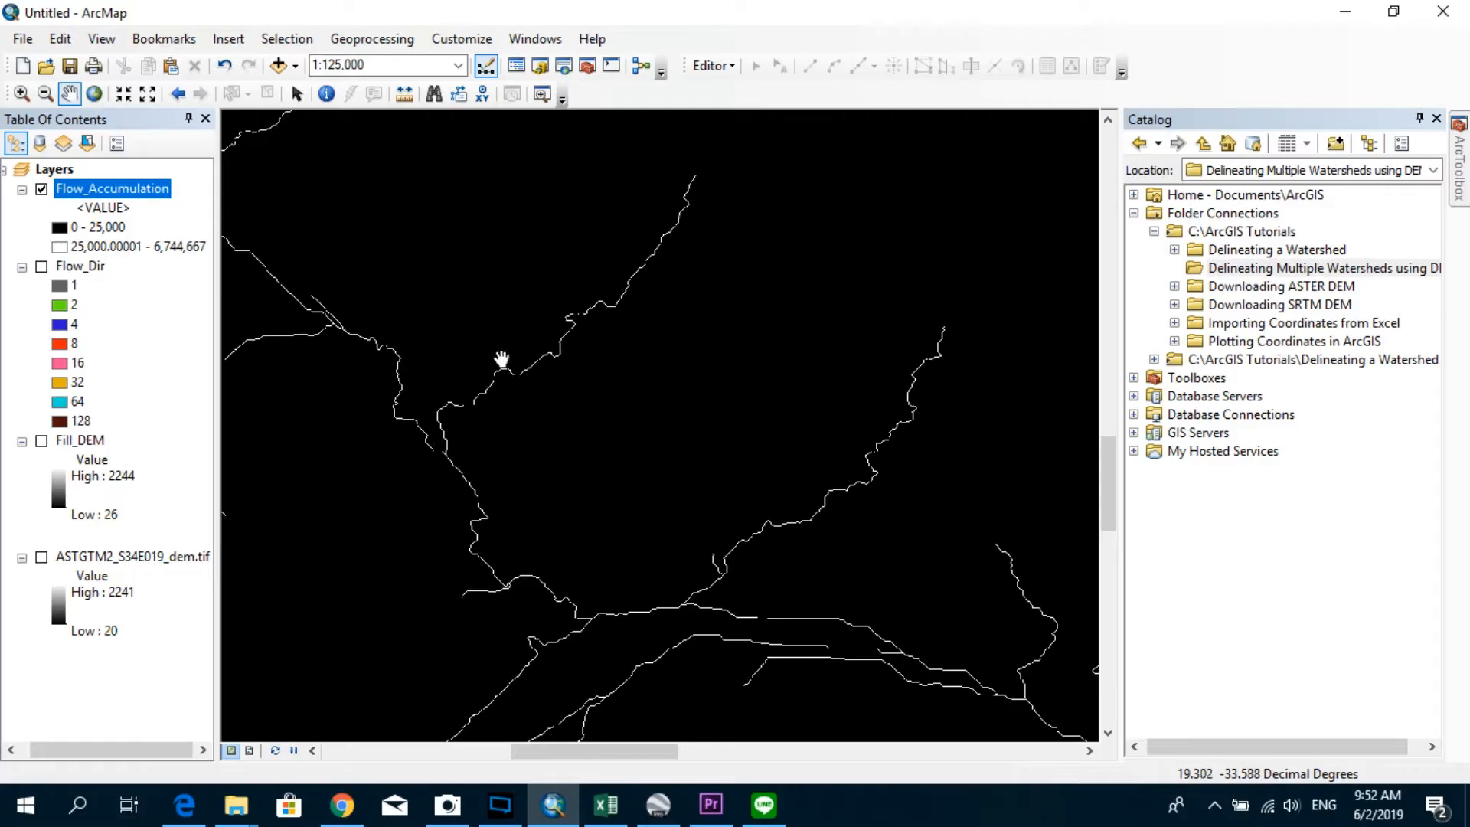
{"action": "mouse_move", "coordinate": [478, 416]}
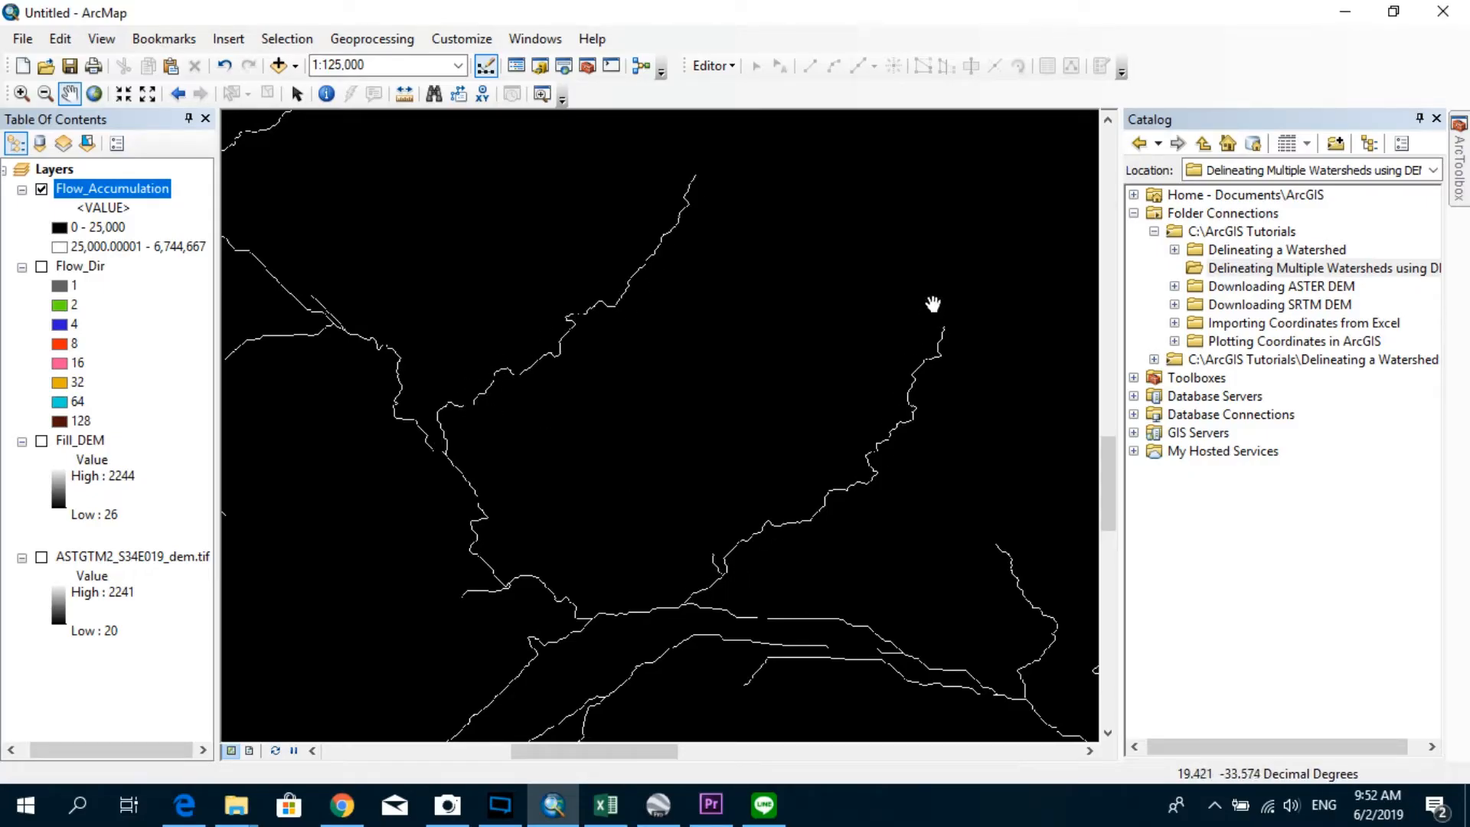
{"action": "mouse_move", "coordinate": [634, 505]}
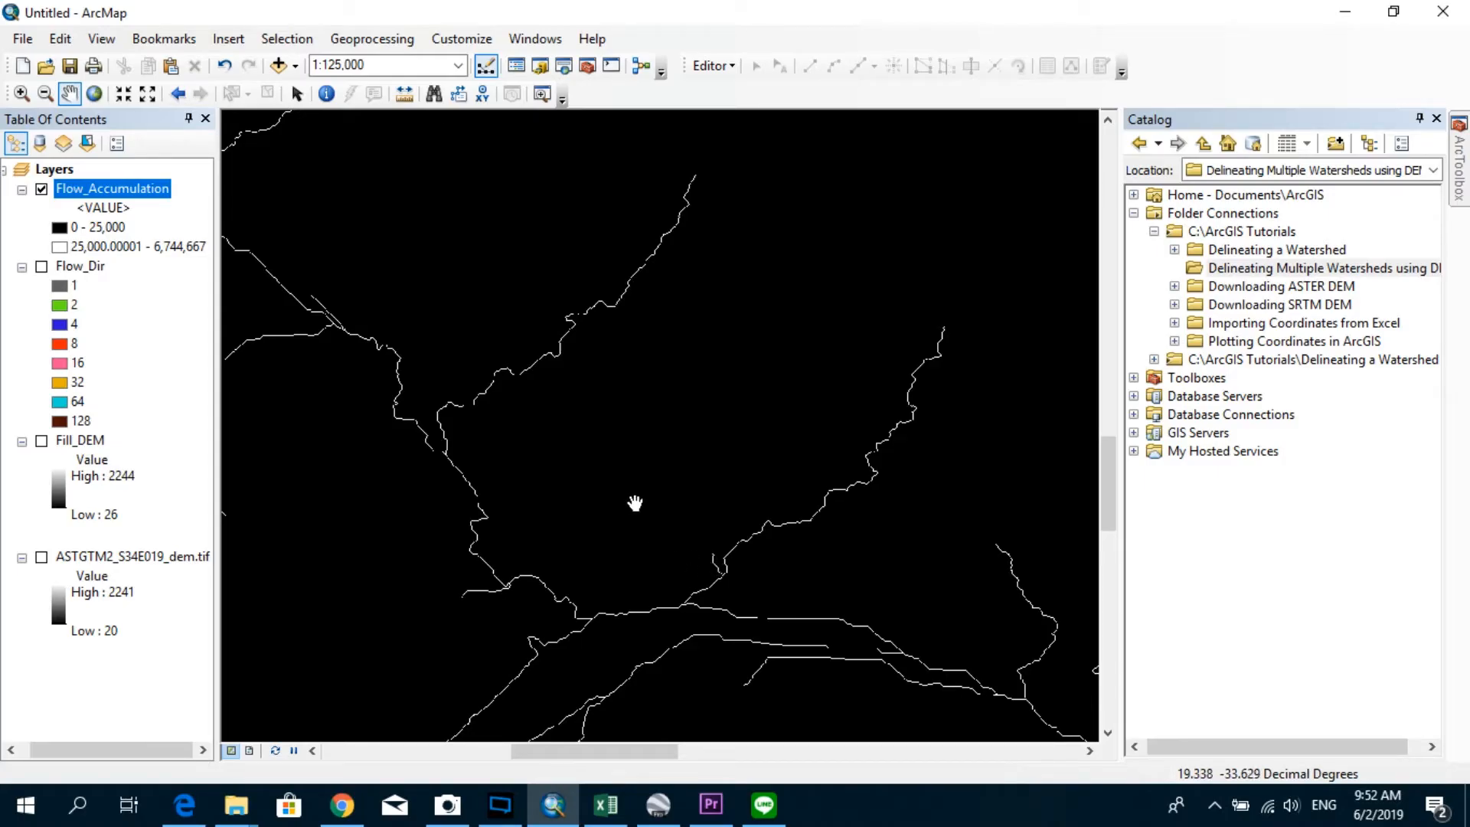
{"action": "scroll", "scroll_direction": "down", "scroll_amount": 3}
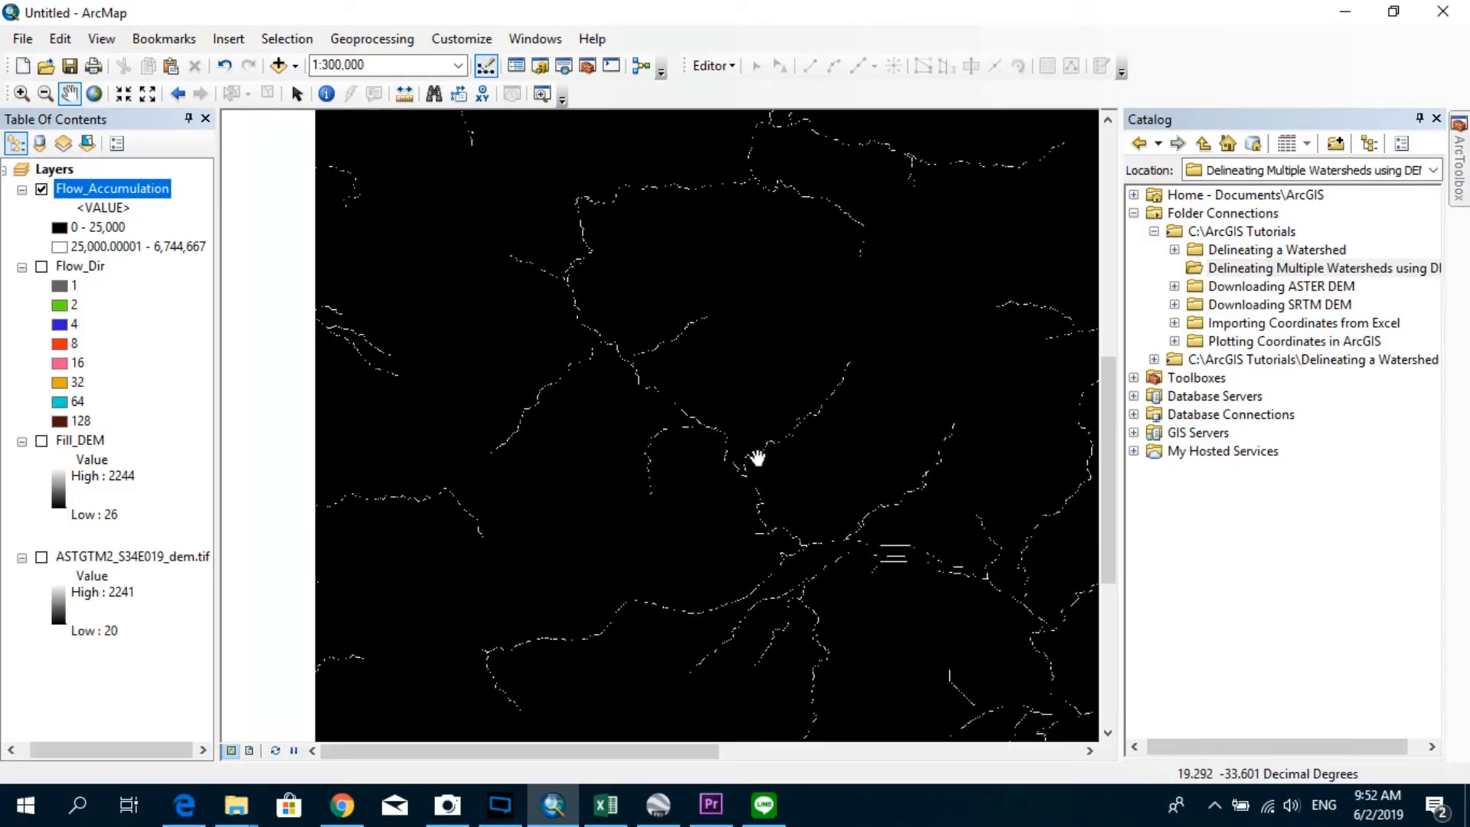
{"action": "mouse_move", "coordinate": [764, 459]}
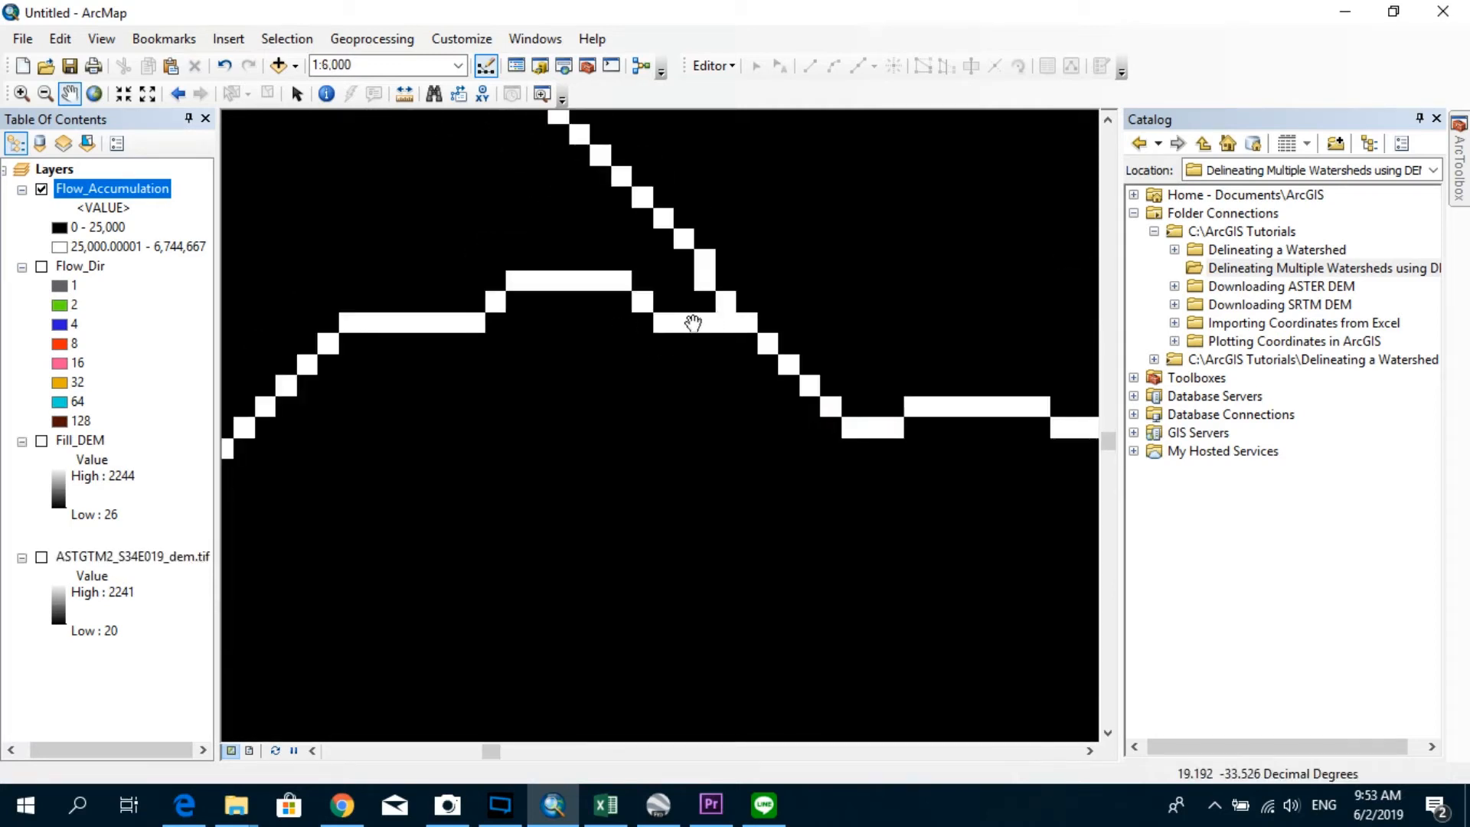
{"action": "mouse_move", "coordinate": [705, 323]}
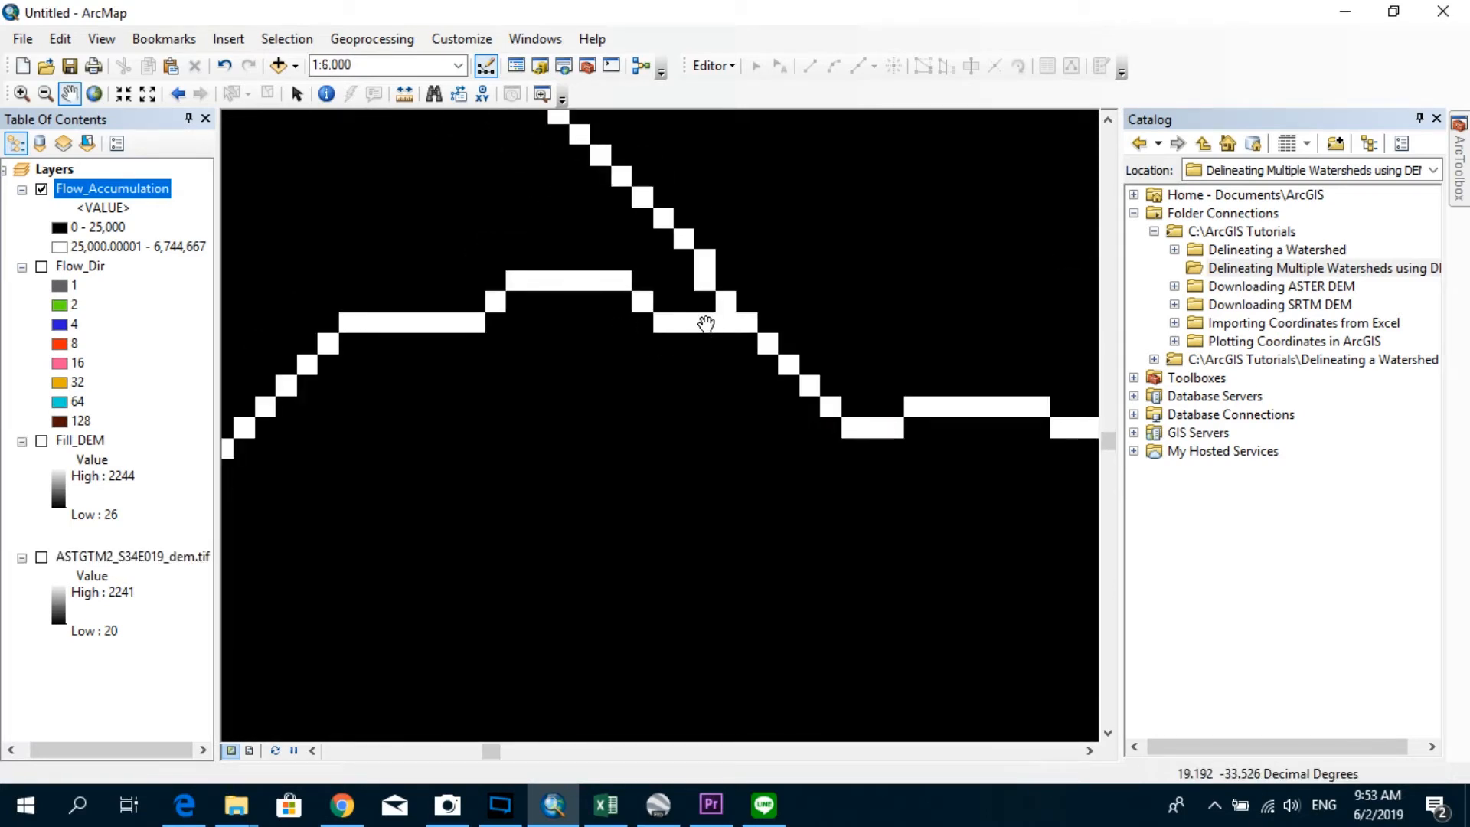
{"action": "mouse_move", "coordinate": [714, 317]}
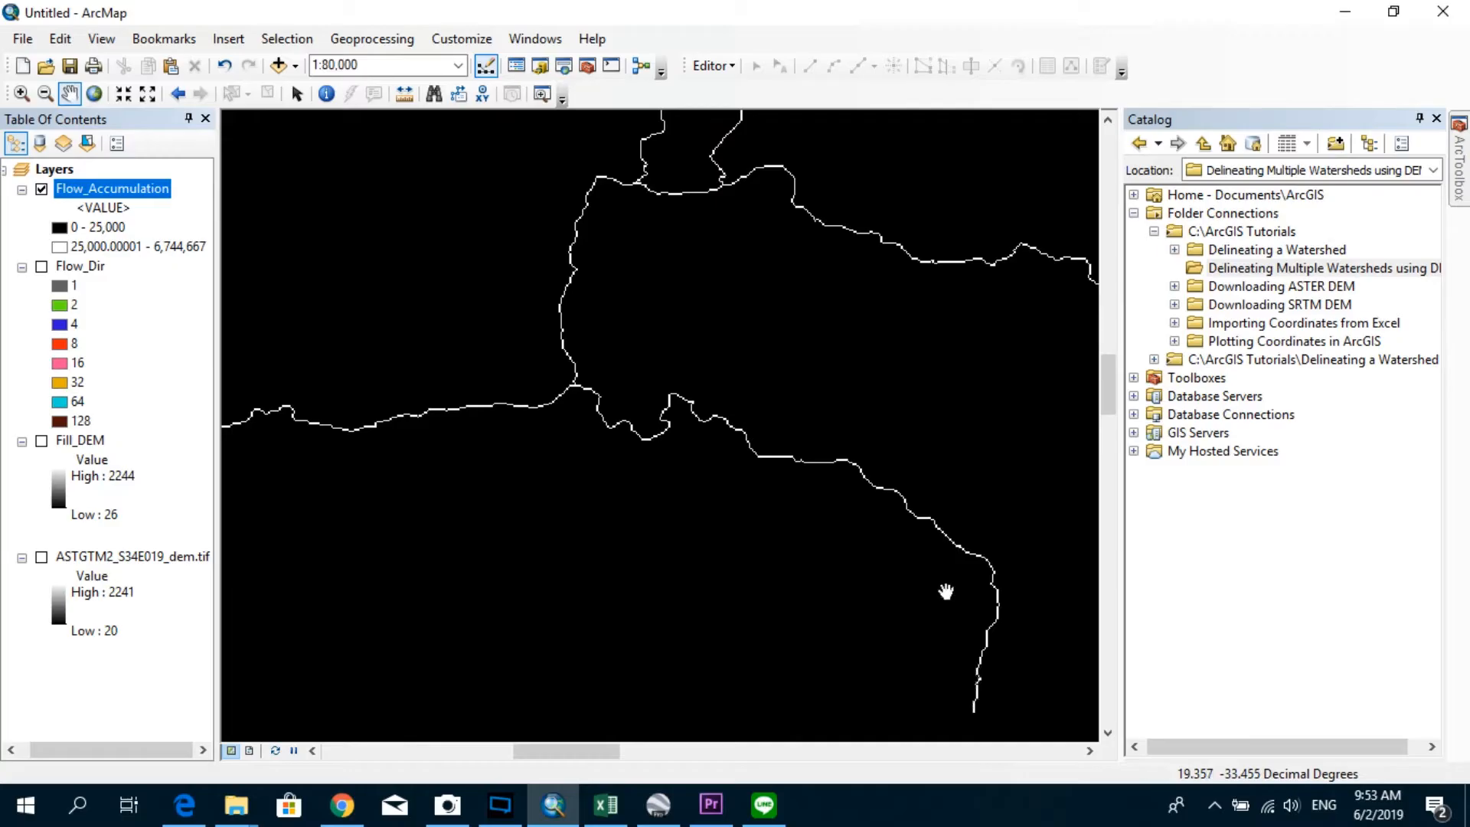
{"action": "mouse_move", "coordinate": [636, 413]}
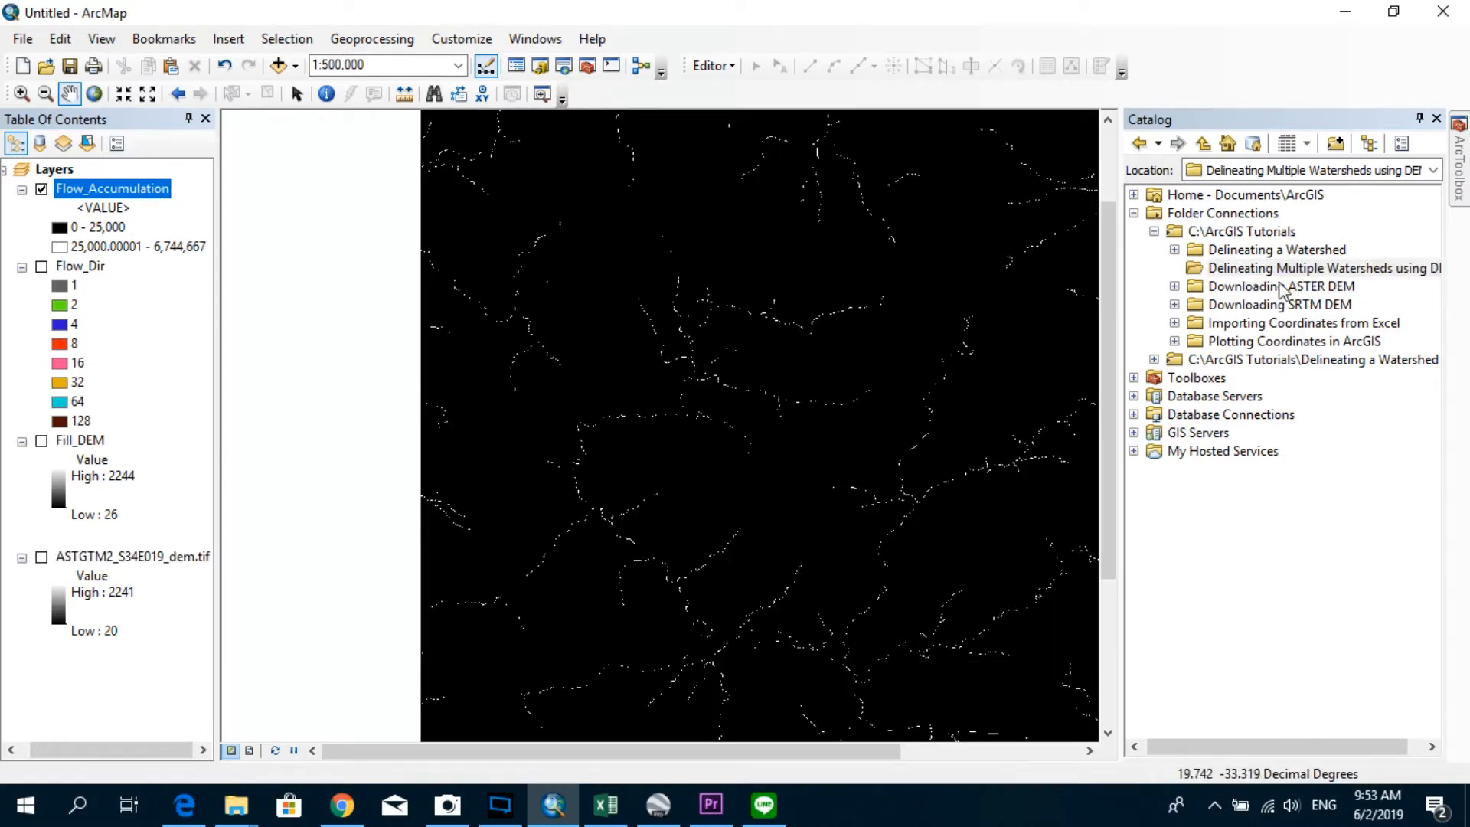
{"action": "mouse_move", "coordinate": [1291, 278]}
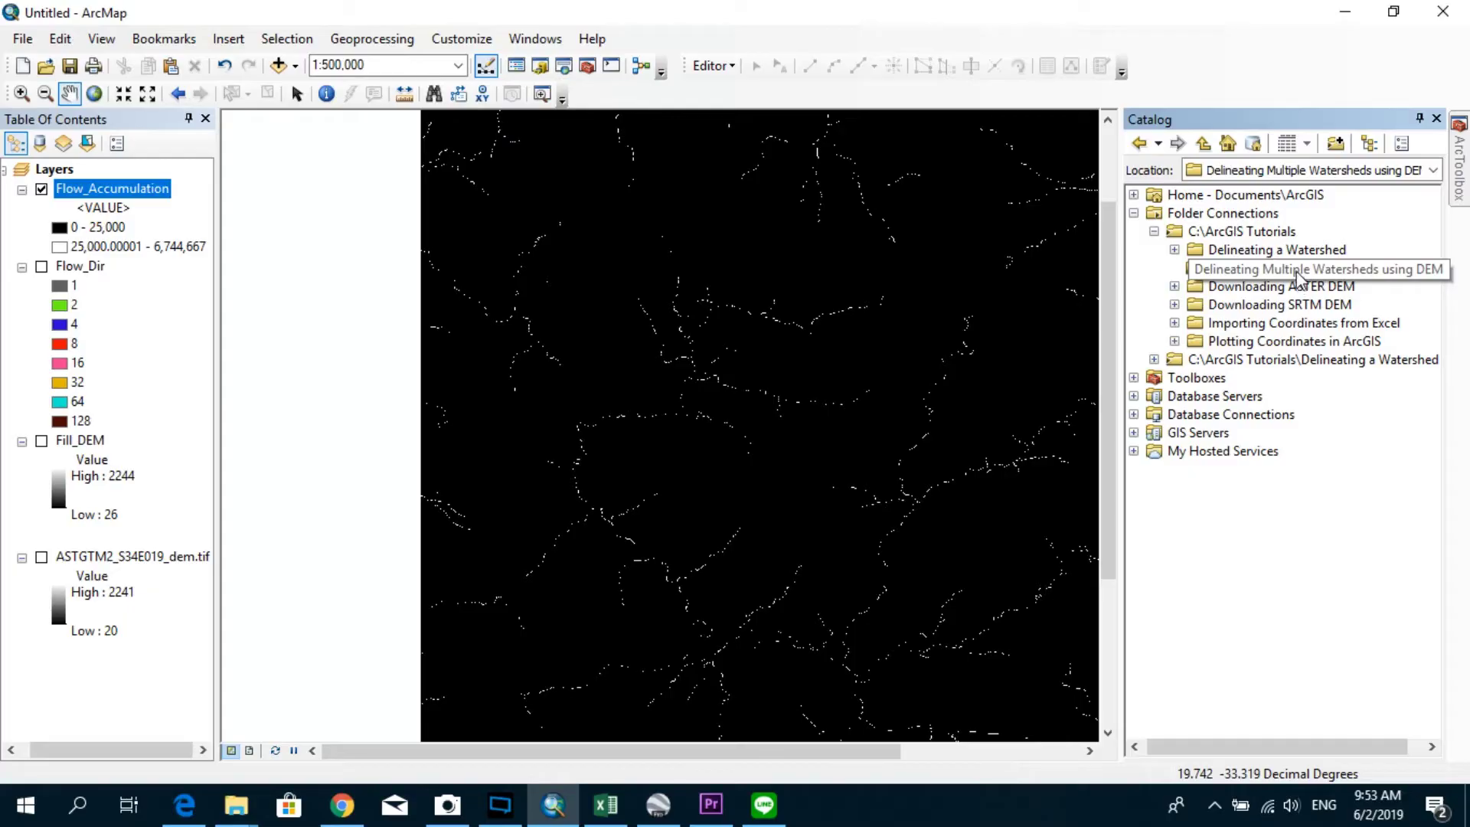
Create the Sub_catchments point shapefile in GCS_WGS_1984 inside the tutorial folder.
{"action": "right_click", "coordinate": [1247, 268]}
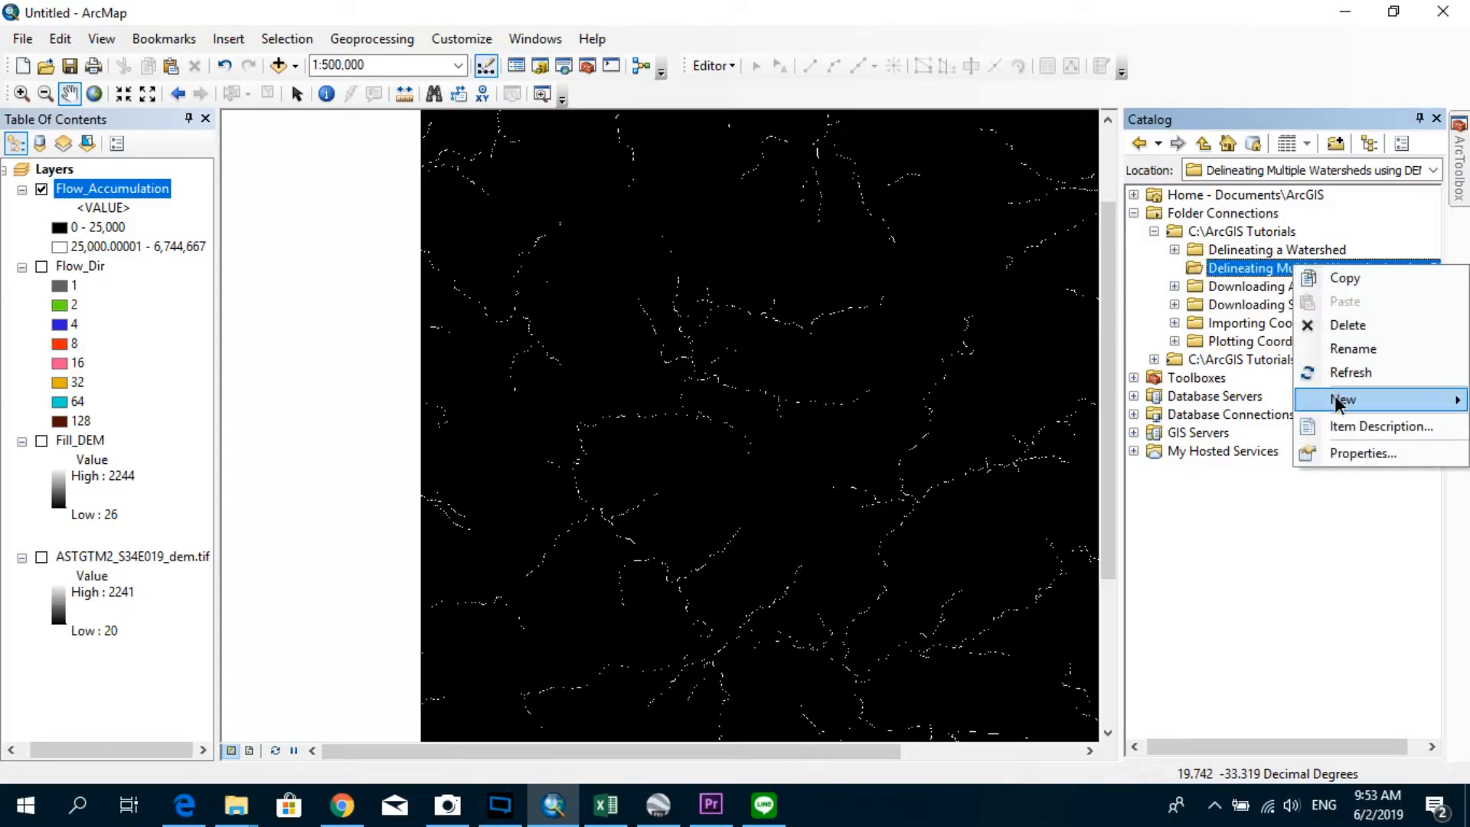
{"action": "left_click", "coordinate": [1344, 400]}
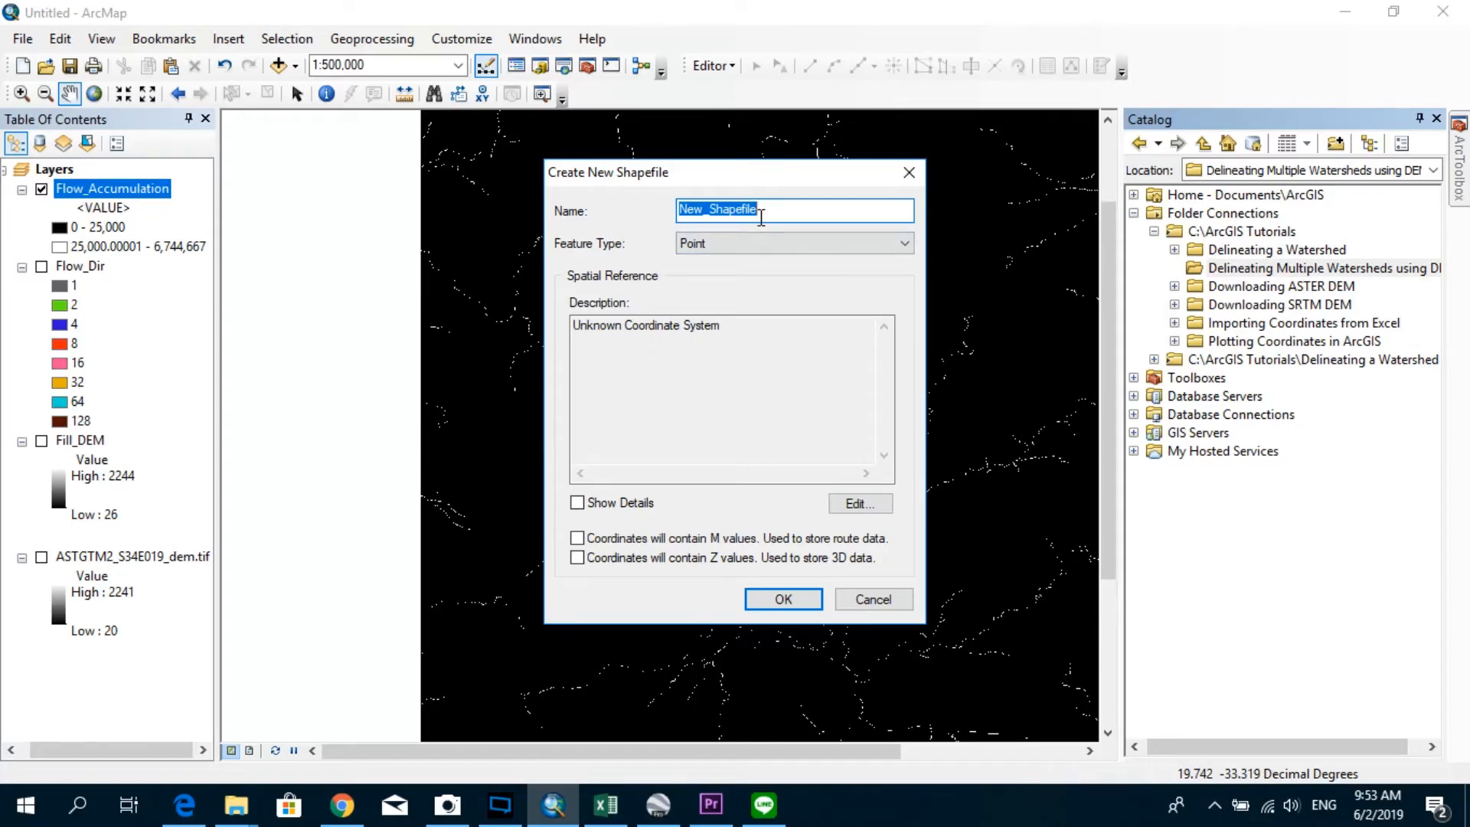
{"action": "type", "text": "Sub_catchments"}
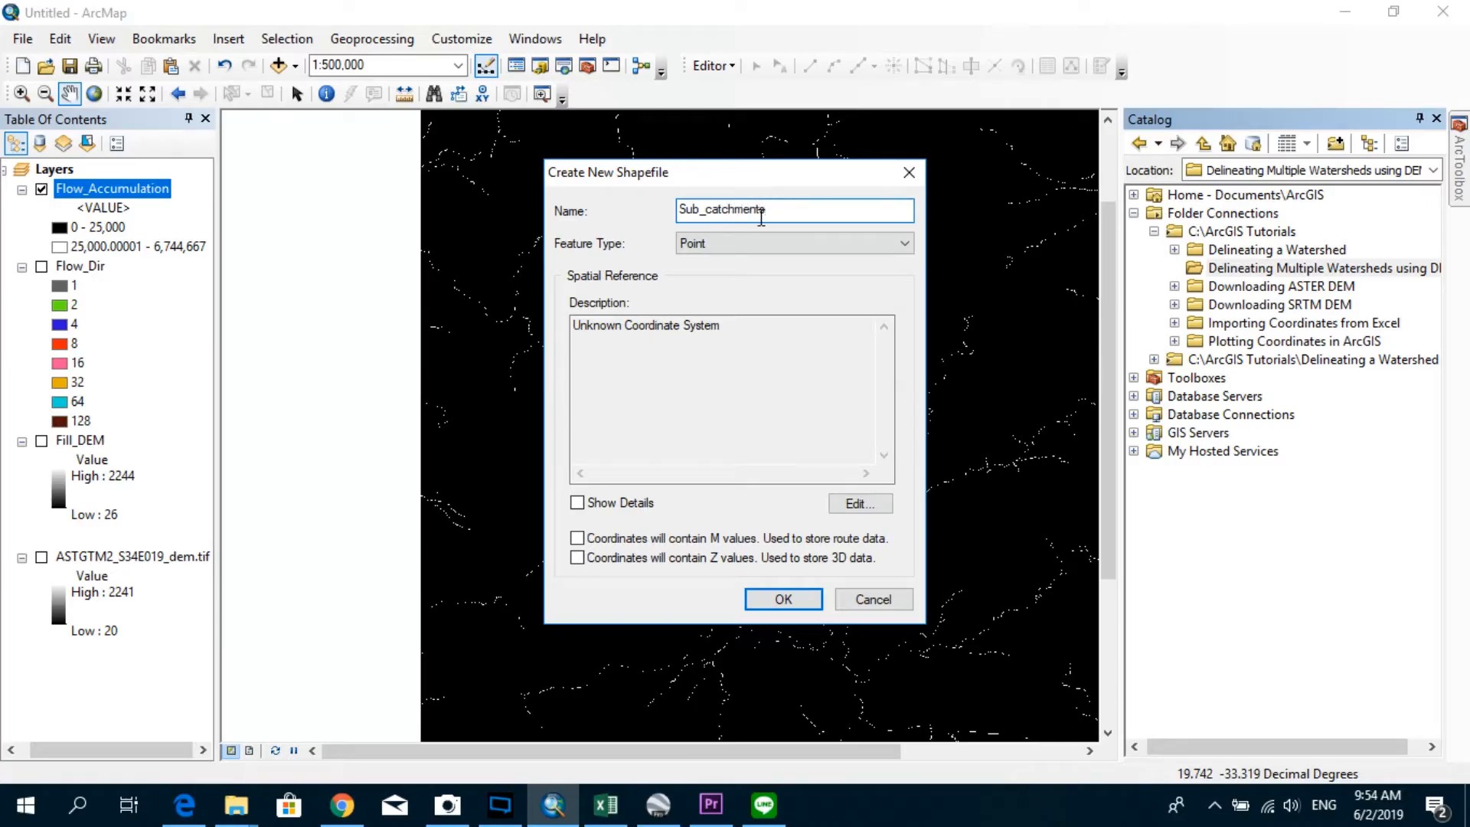
{"action": "left_click", "coordinate": [859, 504]}
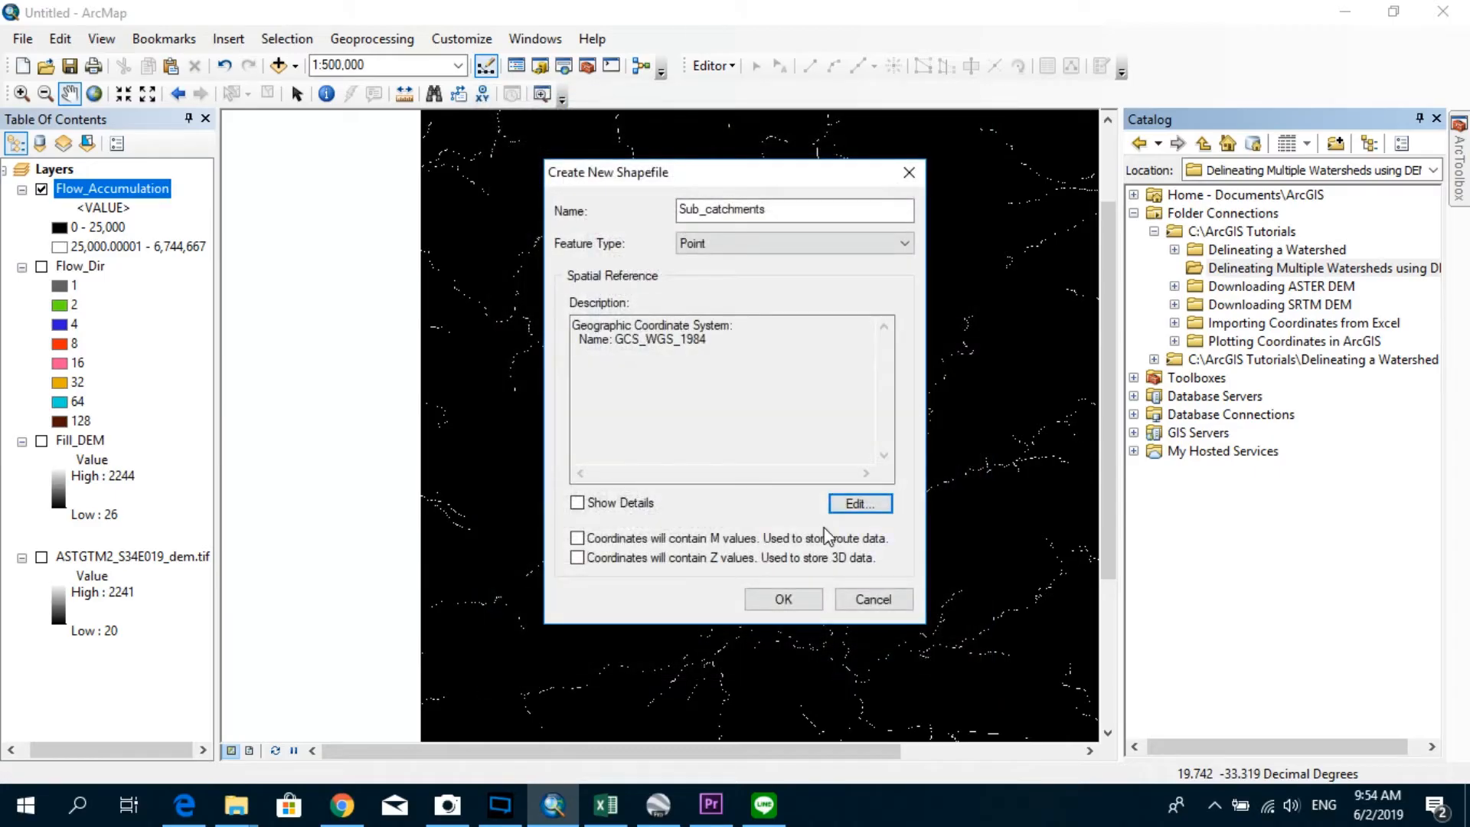
{"action": "left_click", "coordinate": [783, 598]}
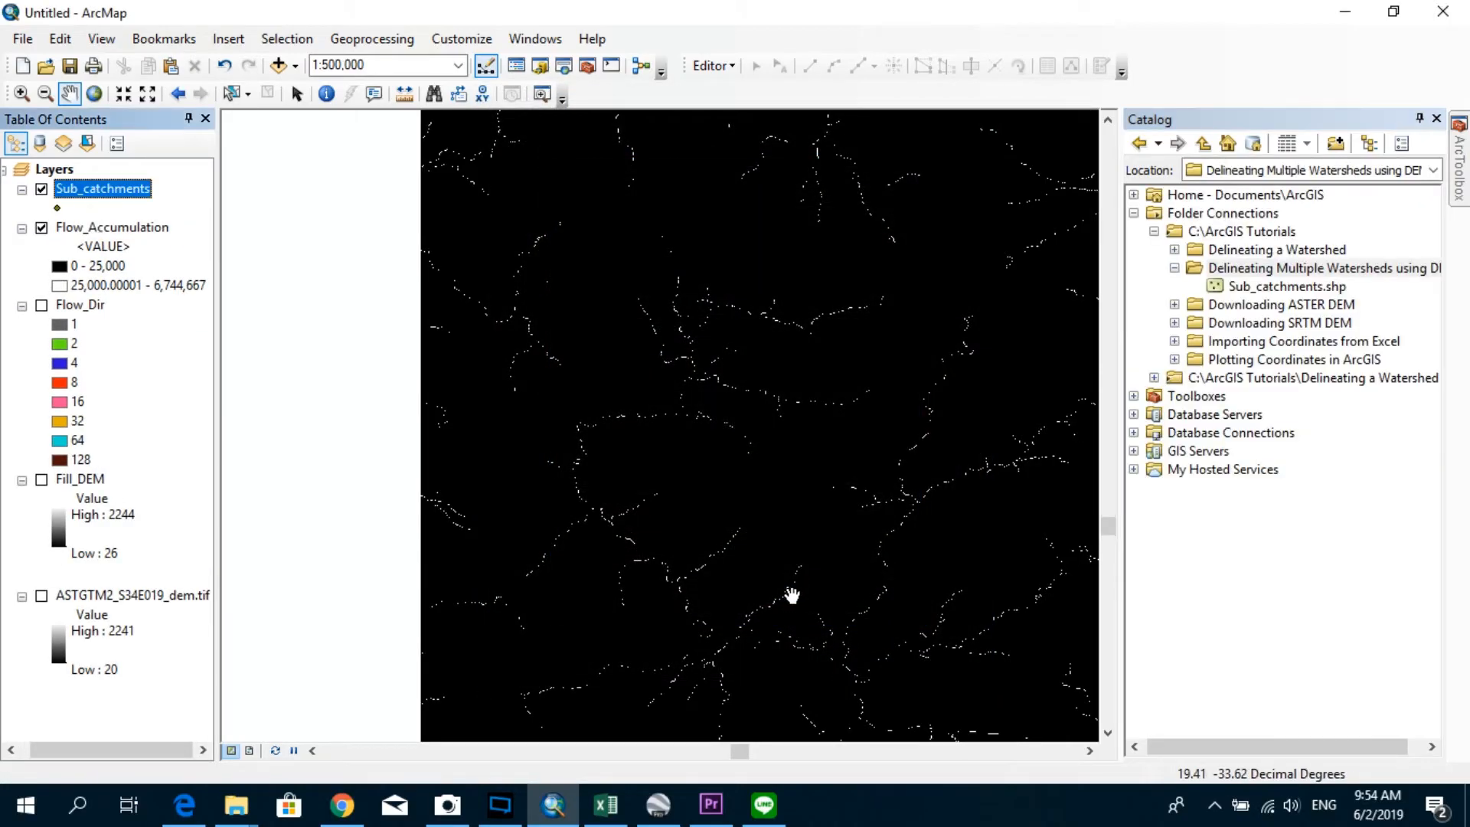
Start editing the Sub_catchments layer and show the Create Features window.
{"action": "left_click", "coordinate": [707, 65]}
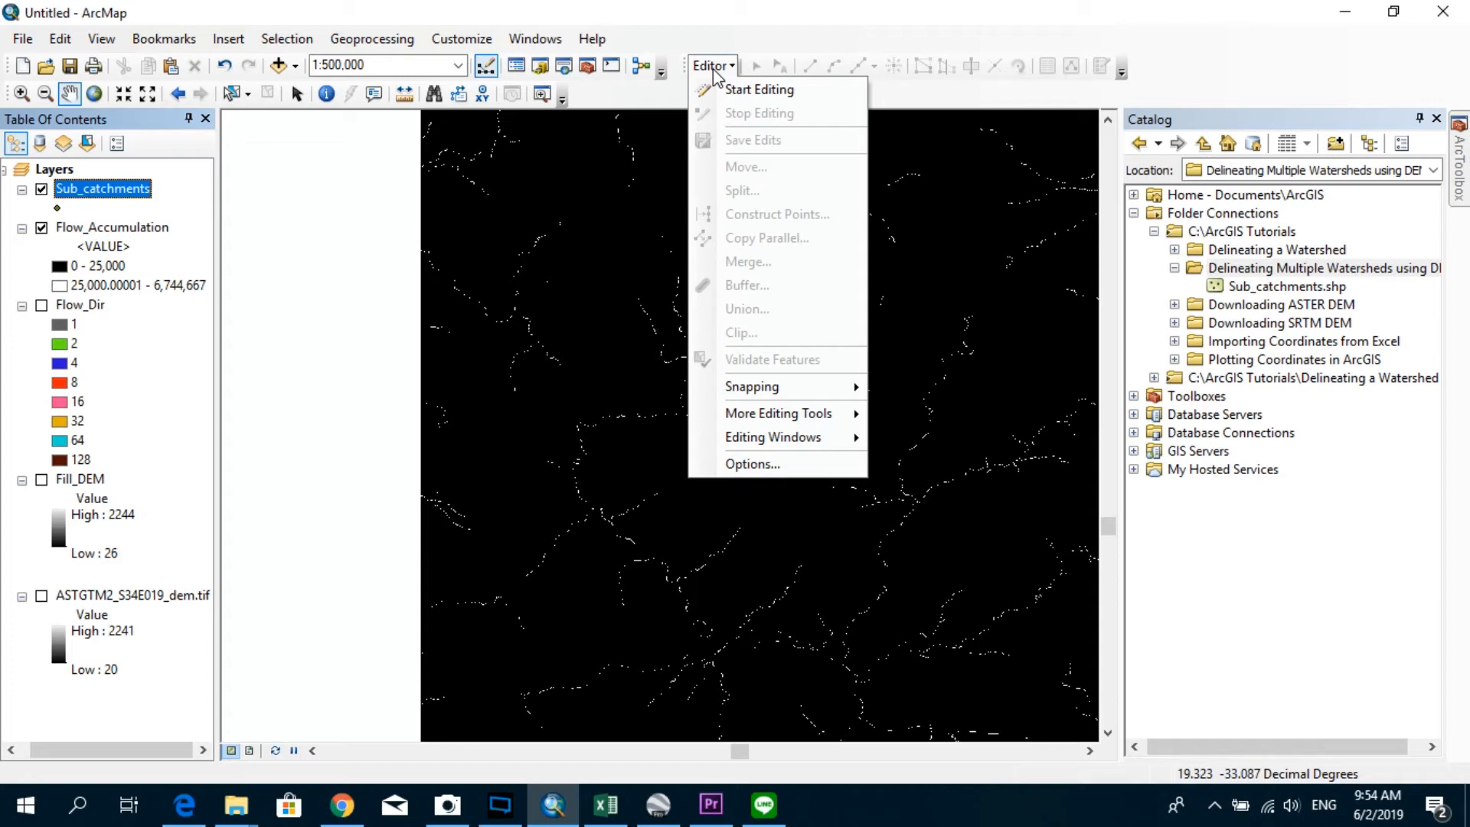
{"action": "left_click", "coordinate": [758, 90]}
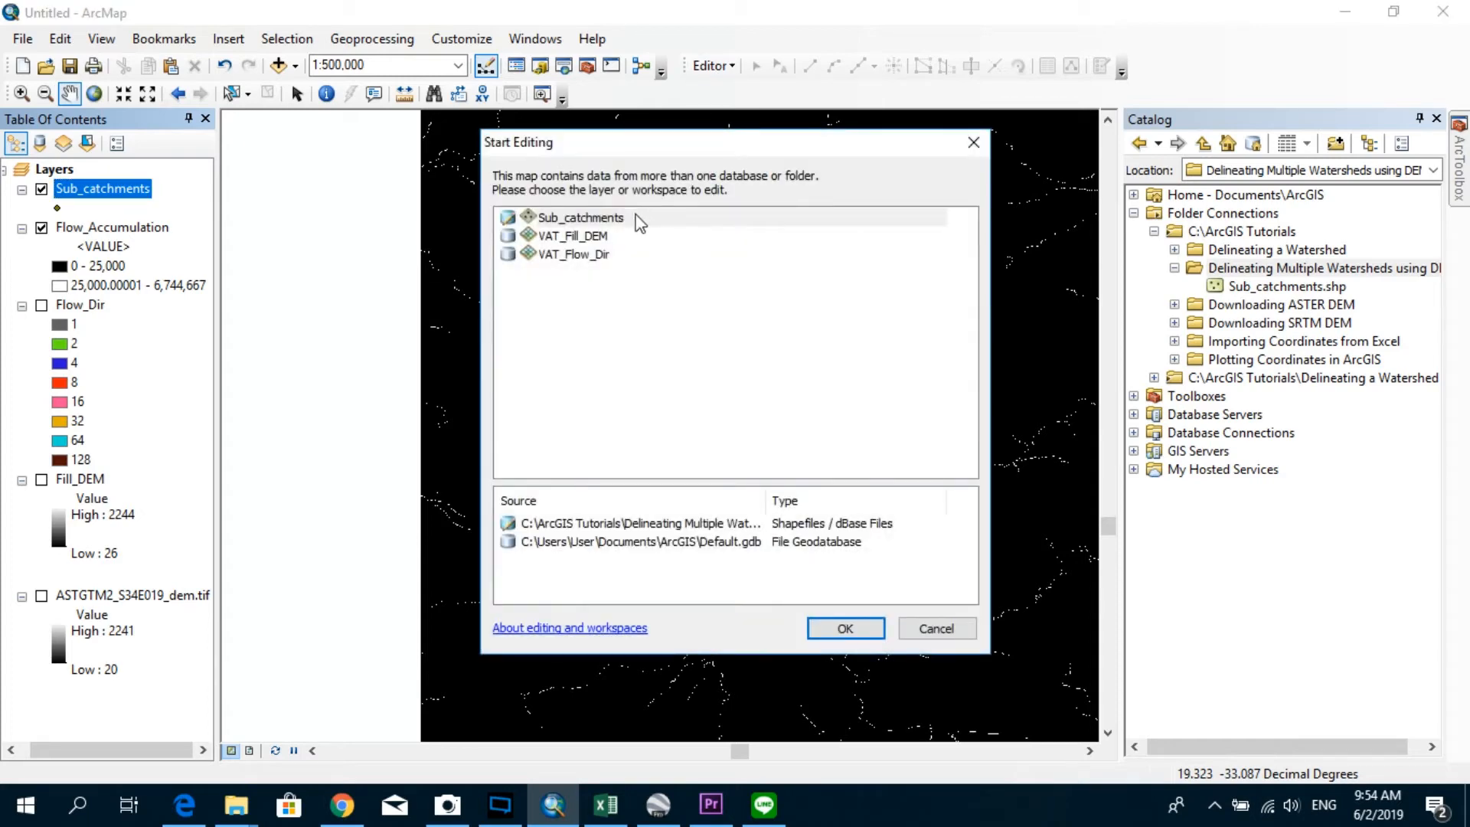
{"action": "left_click", "coordinate": [581, 218]}
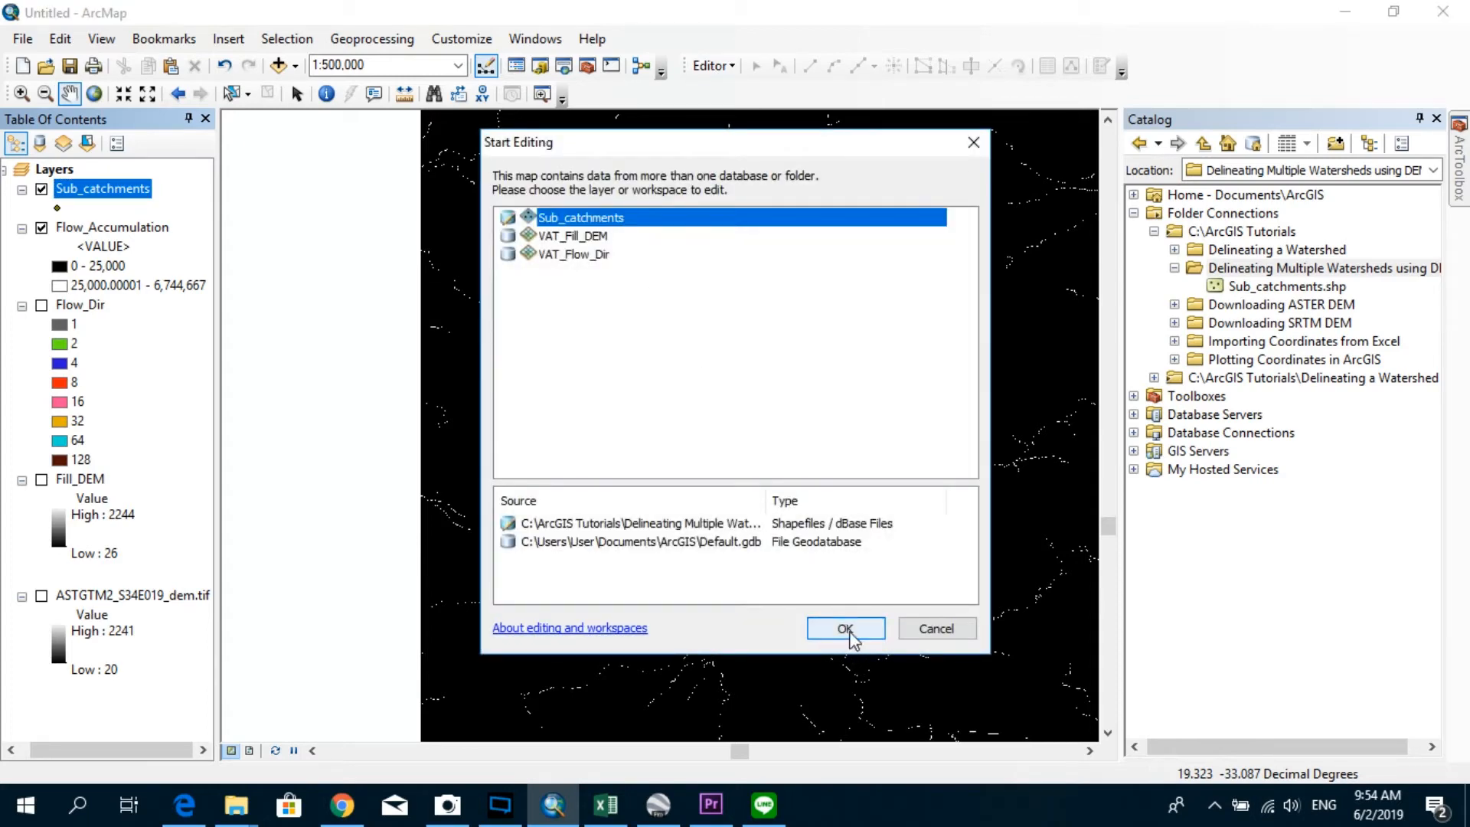
{"action": "left_click", "coordinate": [845, 627]}
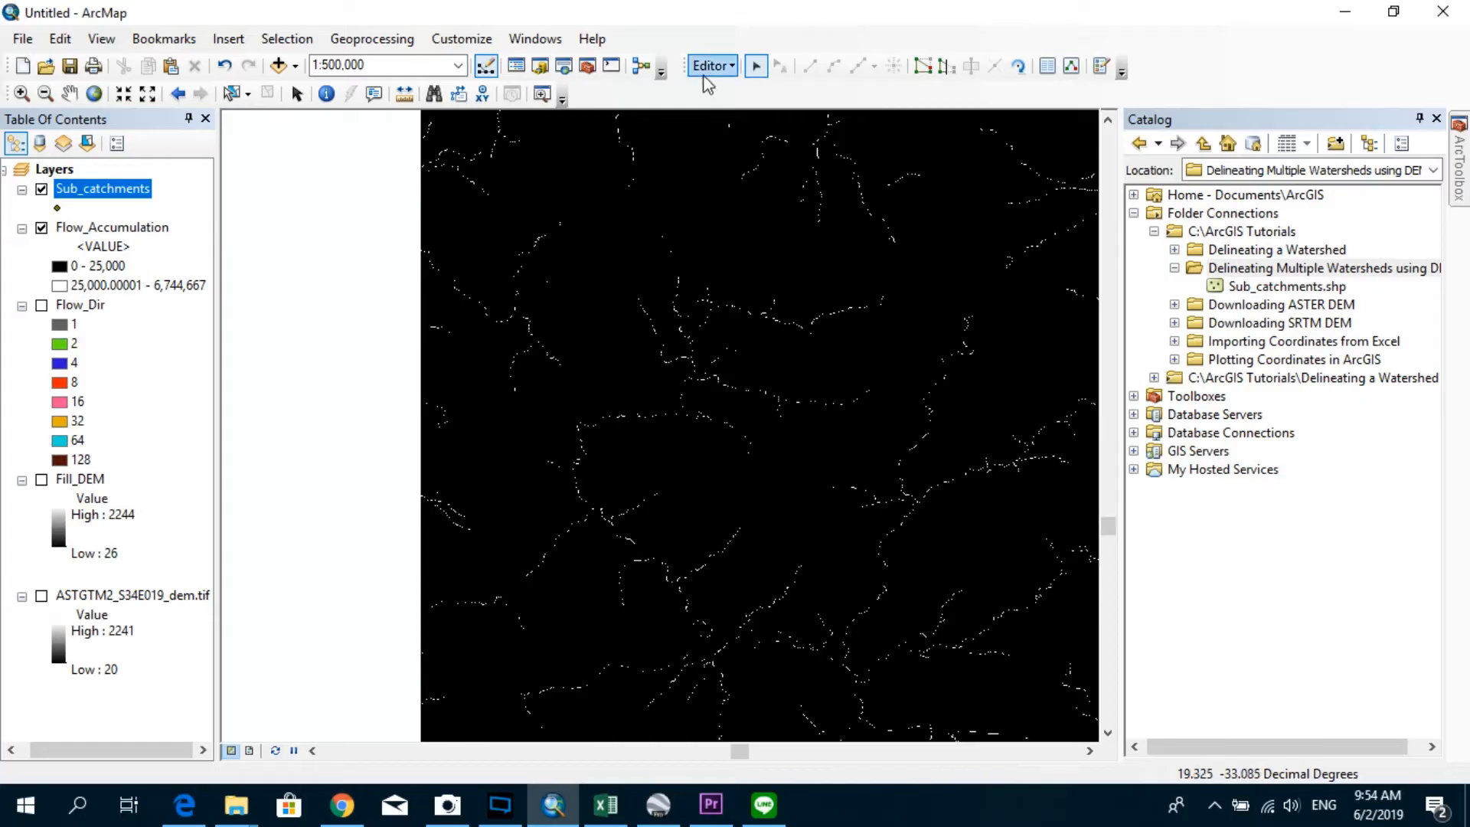
{"action": "left_click", "coordinate": [710, 65]}
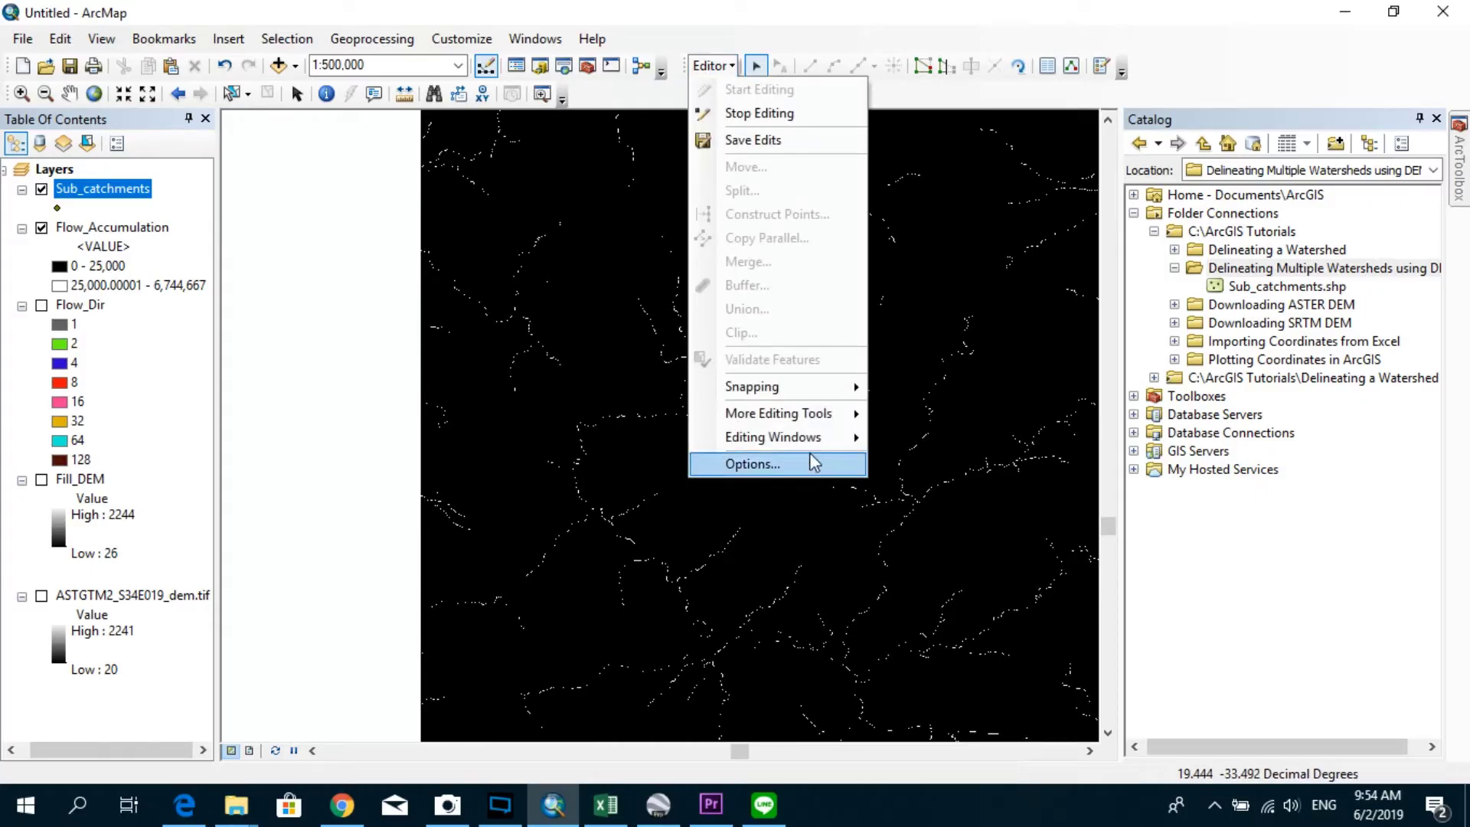
{"action": "left_click", "coordinate": [752, 464]}
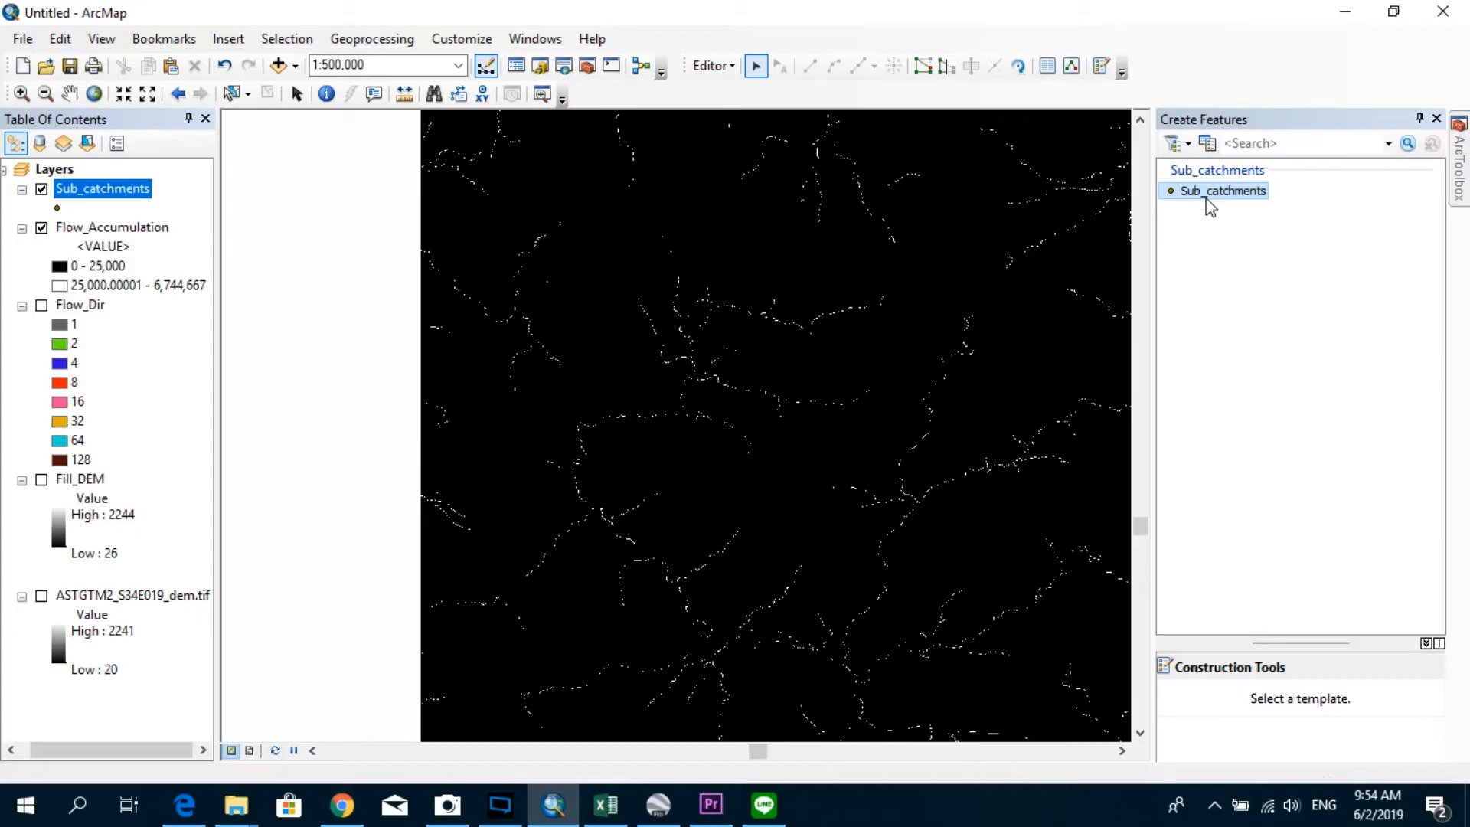
Using the Sub_catchments template, place two outlet points at stream junctions.
{"action": "left_click", "coordinate": [1219, 190]}
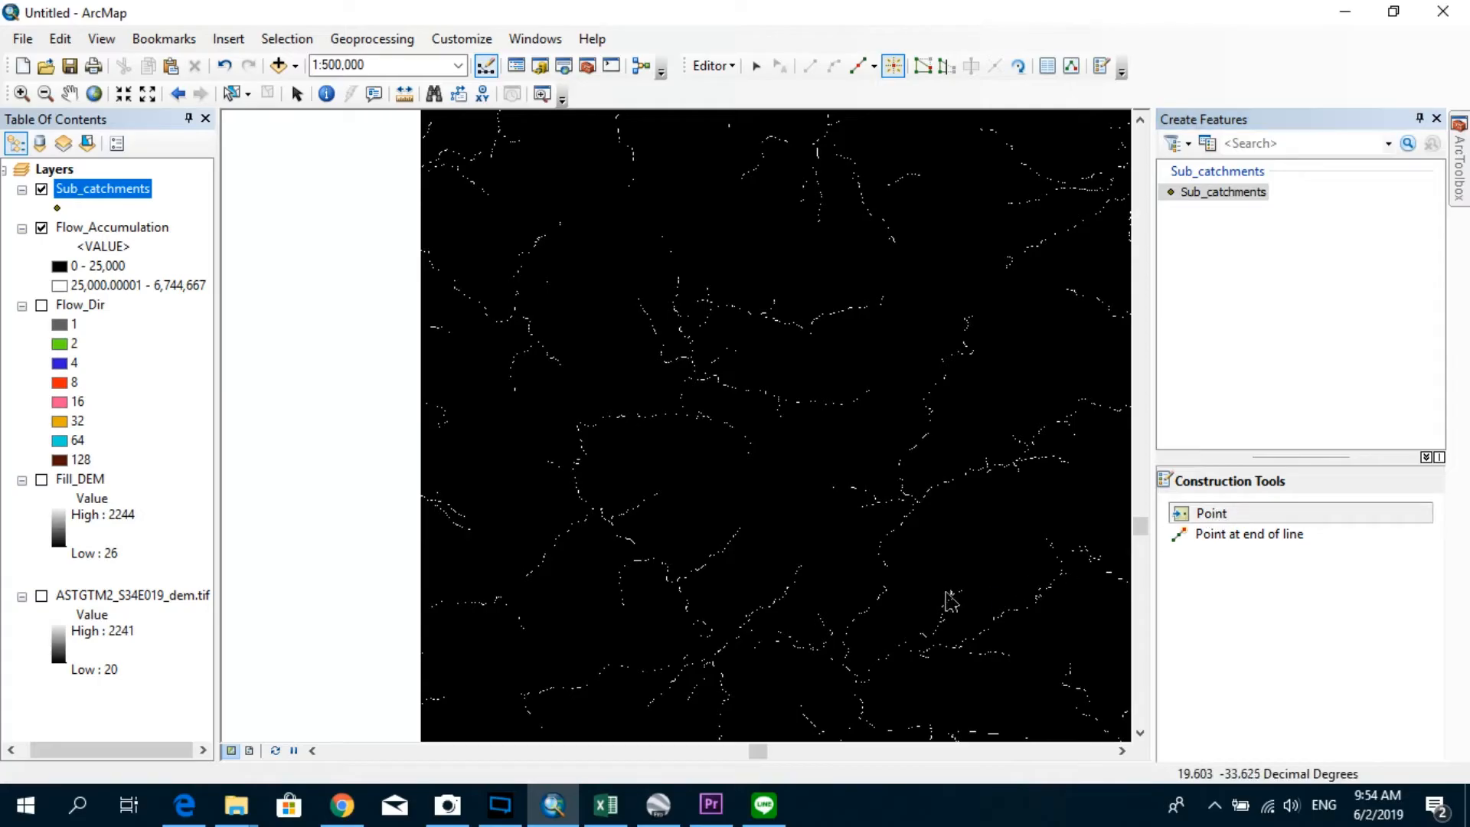
{"action": "mouse_move", "coordinate": [674, 600]}
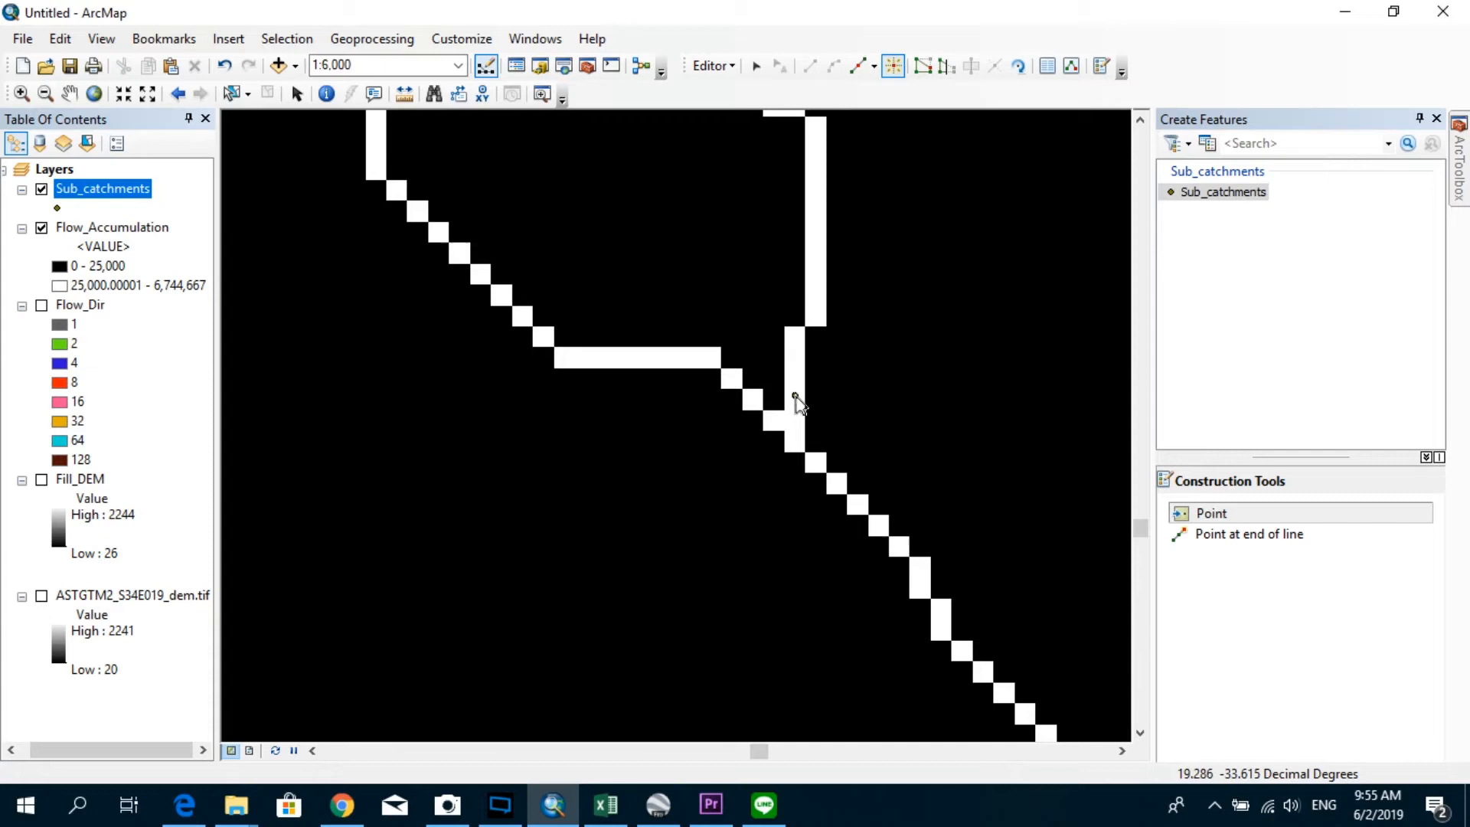
{"action": "left_click", "coordinate": [793, 399]}
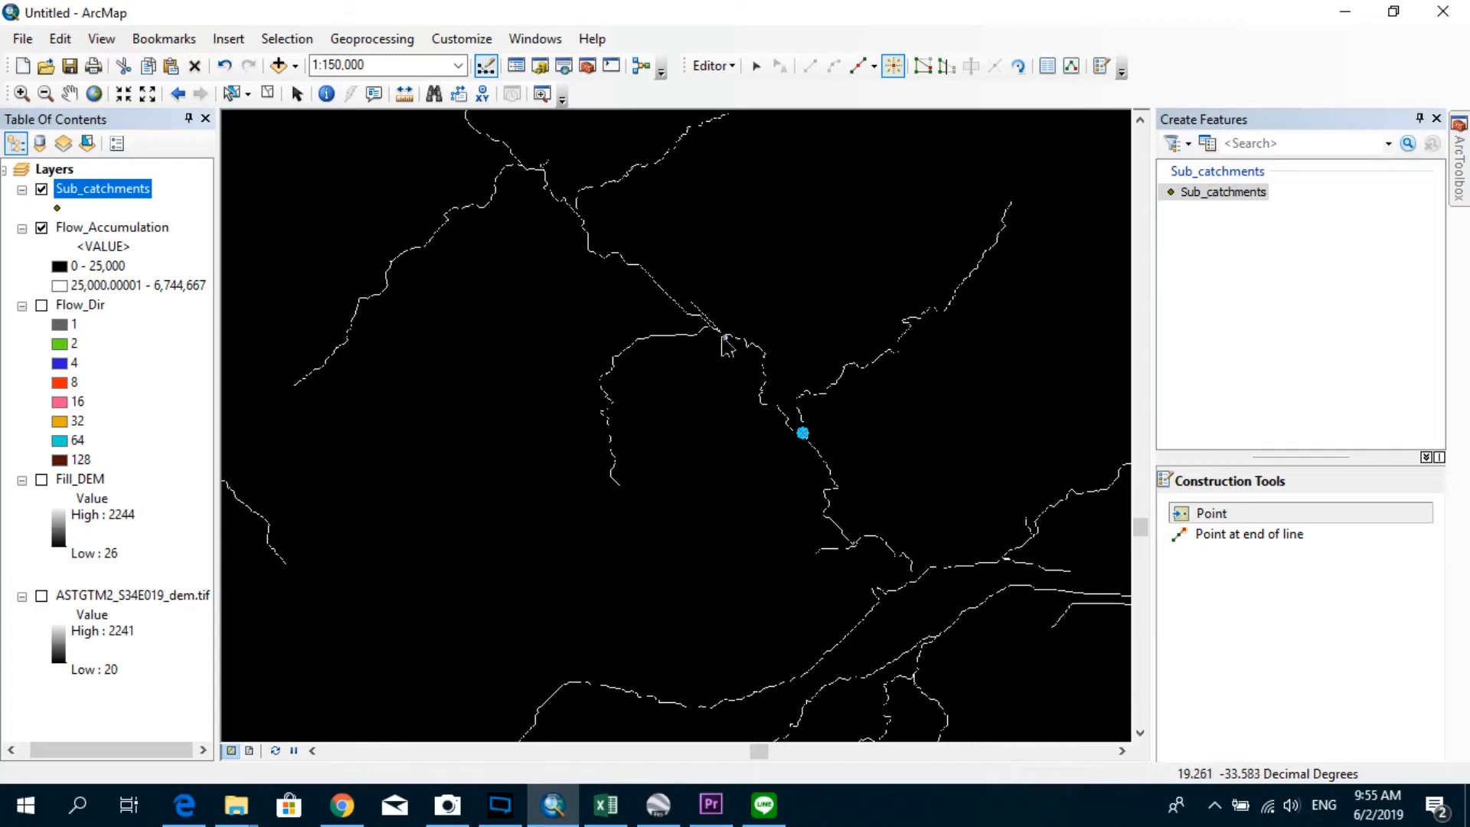
{"action": "mouse_move", "coordinate": [632, 362]}
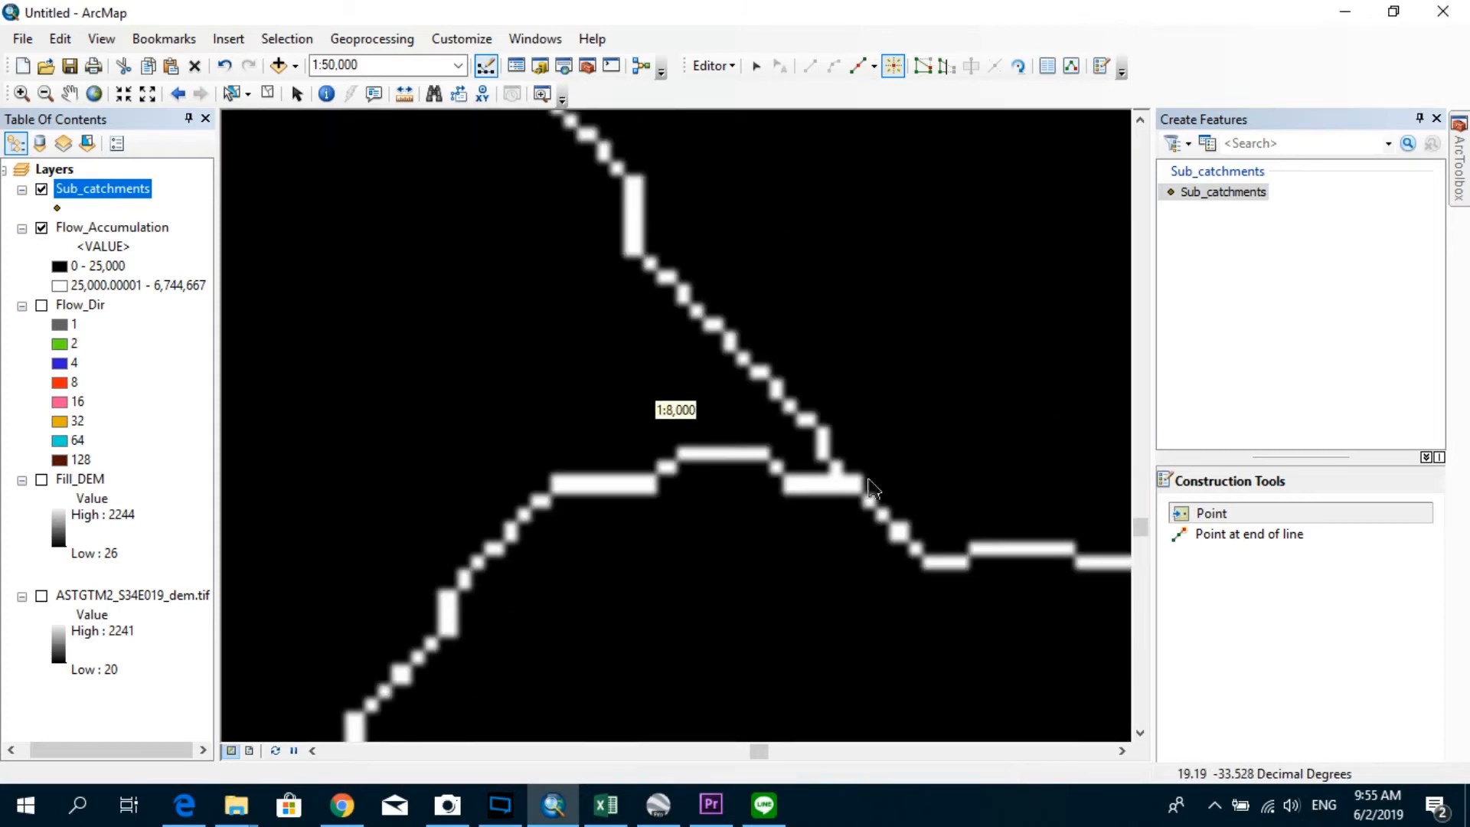
{"action": "left_click", "coordinate": [827, 487]}
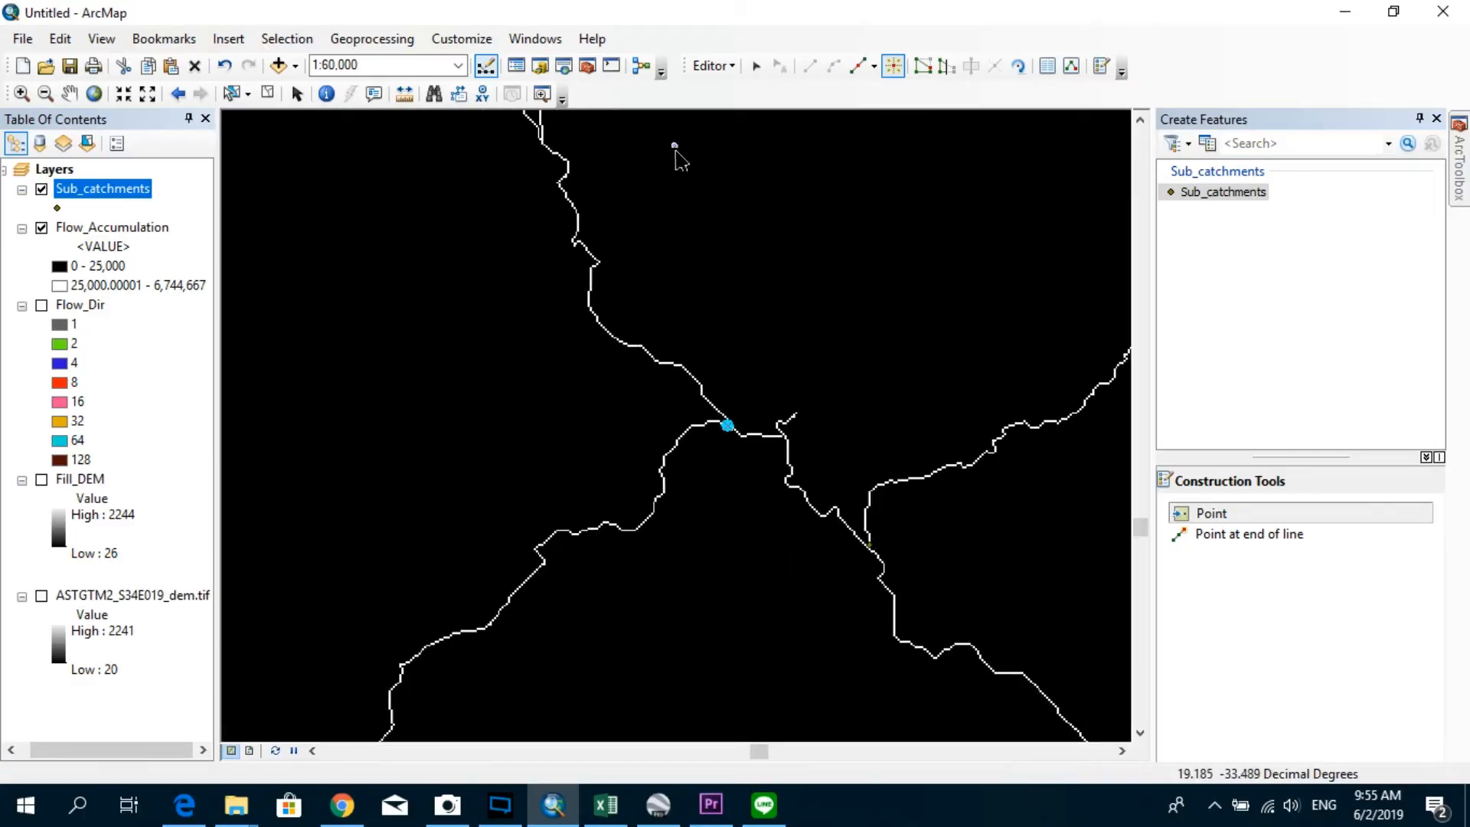
{"action": "left_click", "coordinate": [709, 65]}
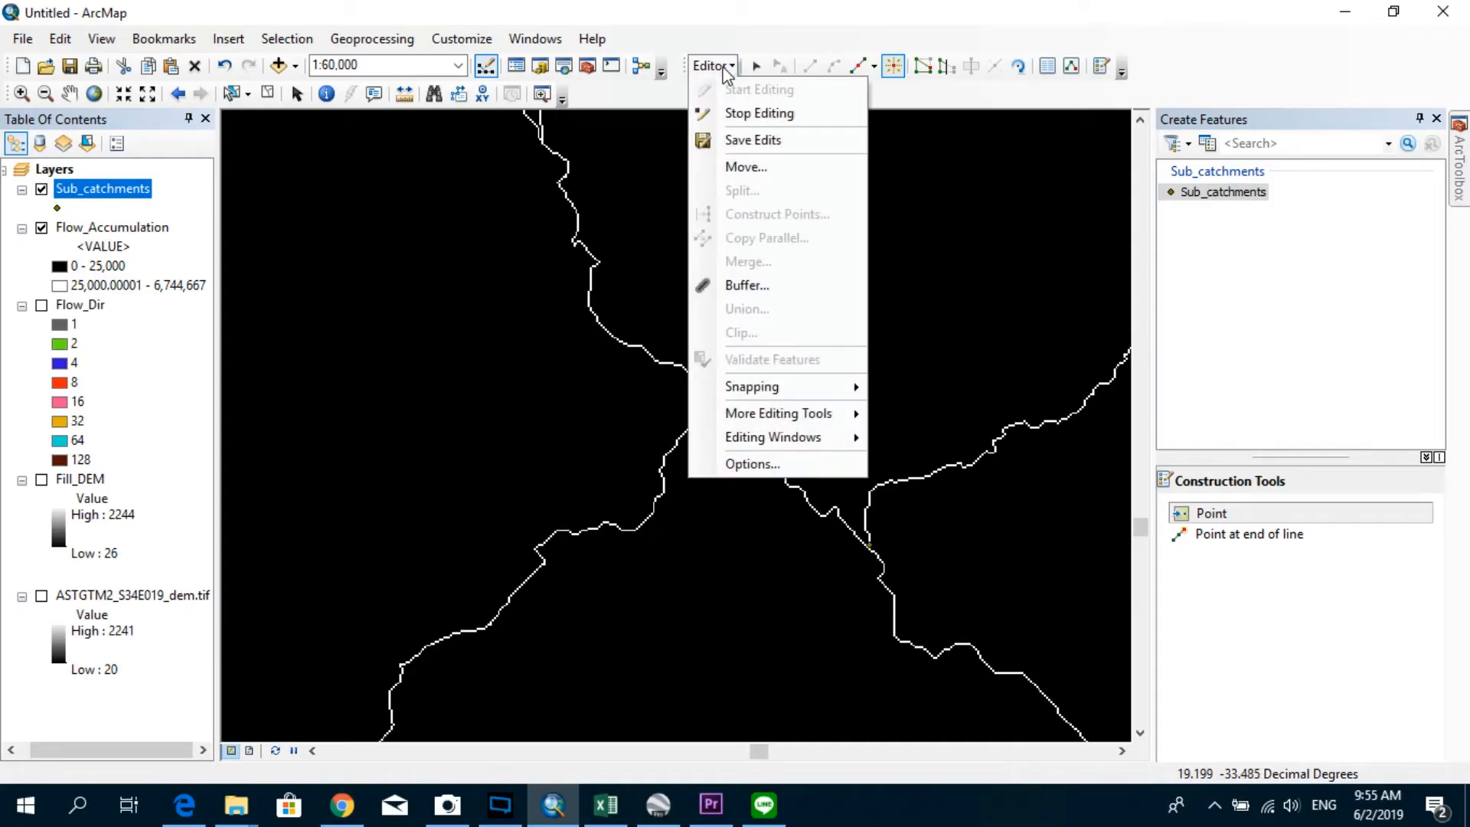
Stop editing and open the Sub_catchments attribute table.
{"action": "left_click", "coordinate": [759, 113]}
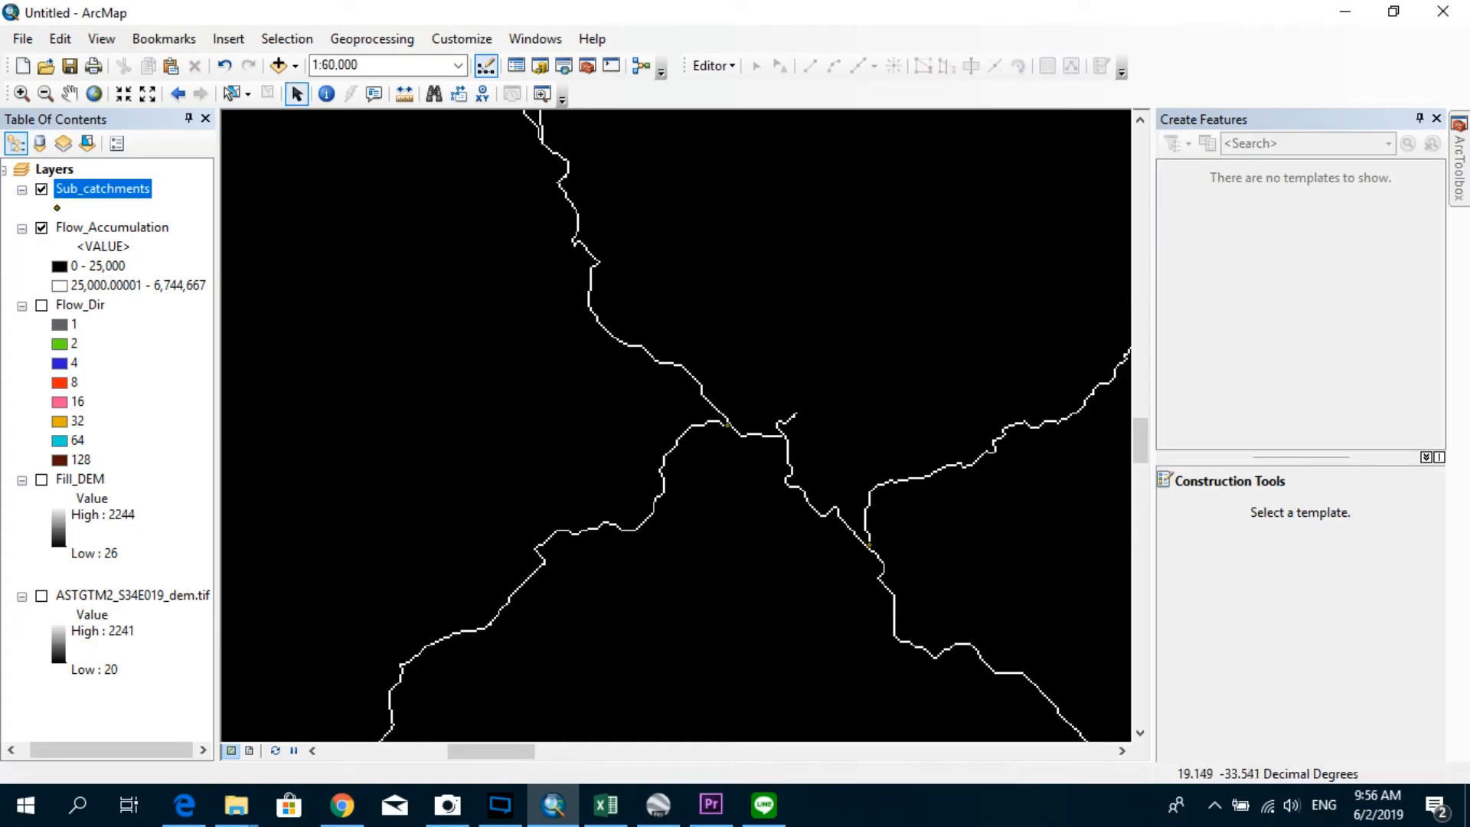
{"action": "mouse_move", "coordinate": [136, 215]}
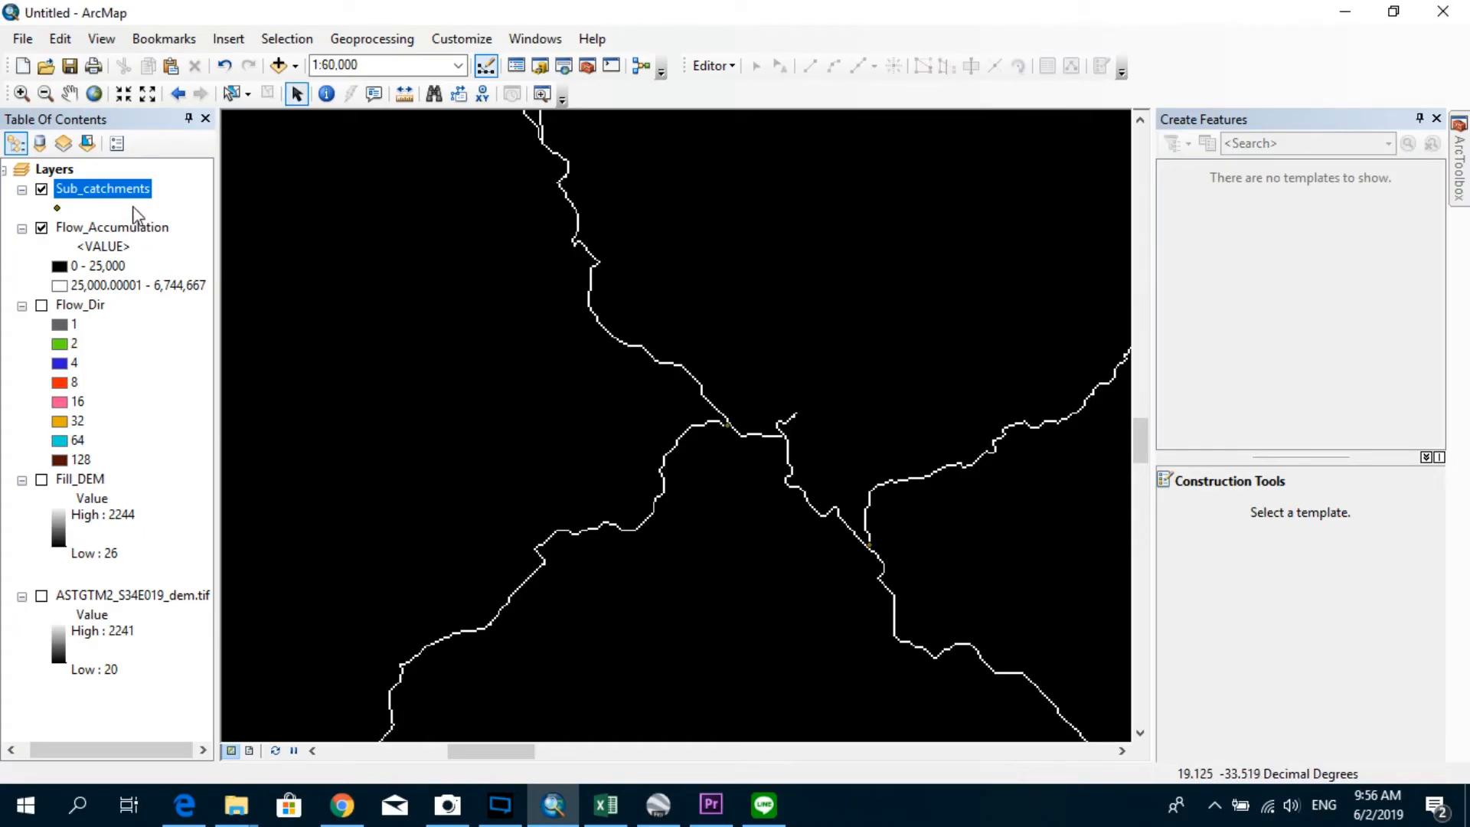
{"action": "right_click", "coordinate": [103, 189]}
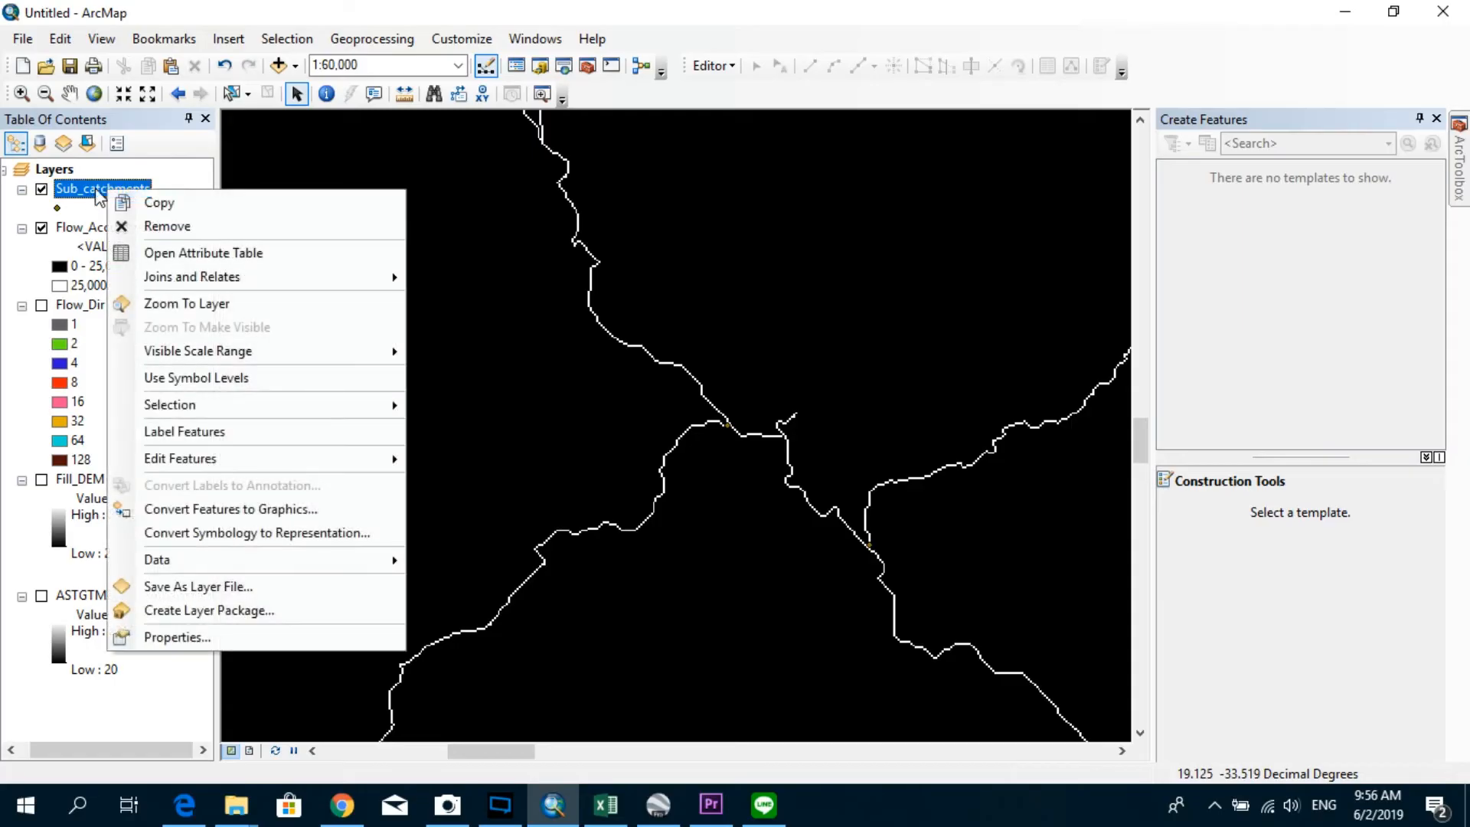
{"action": "mouse_move", "coordinate": [167, 230]}
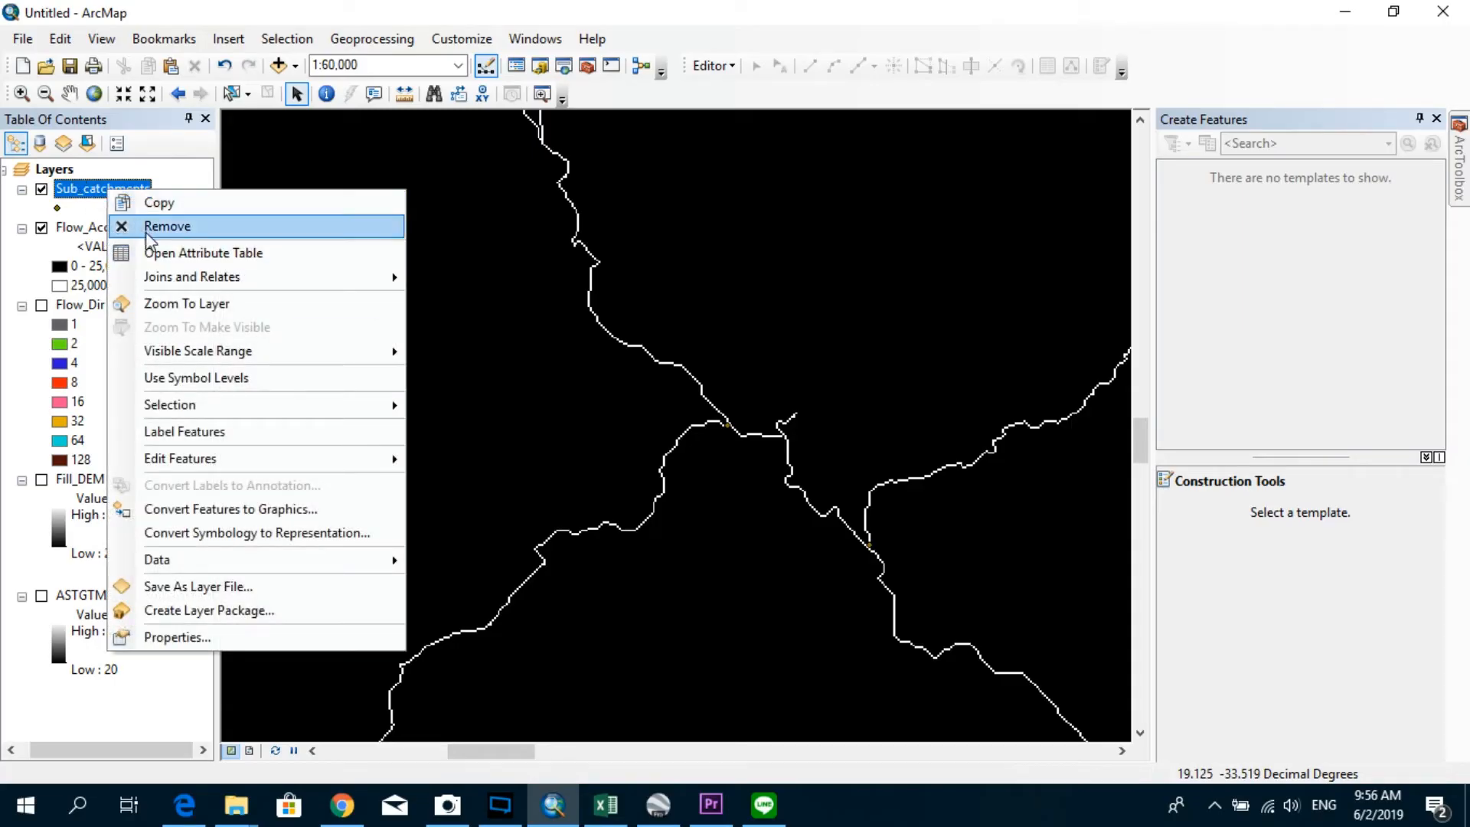
{"action": "left_click", "coordinate": [203, 252]}
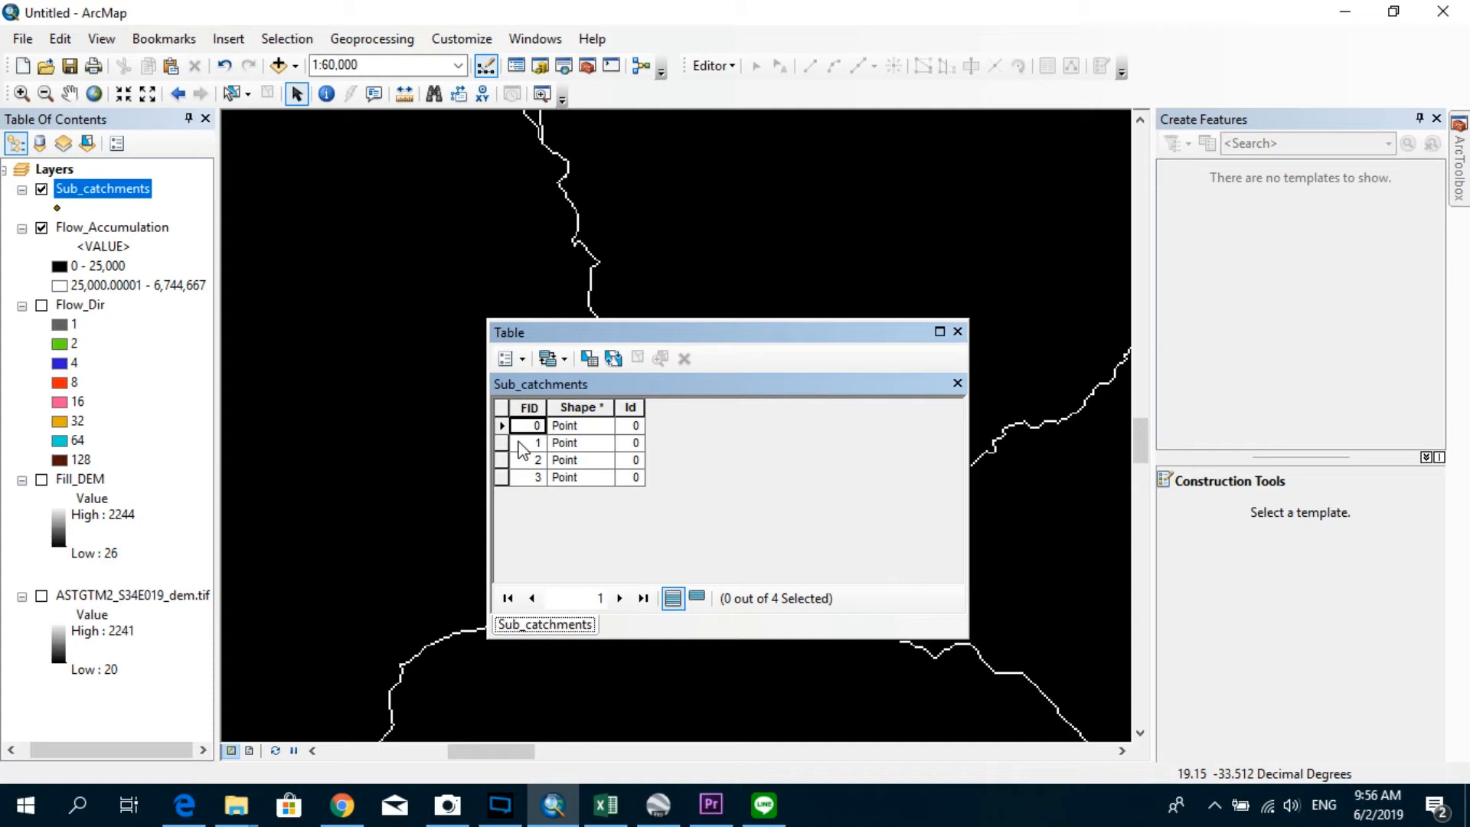
Select two outlet point rows and show the Table Options list.
{"action": "left_click", "coordinate": [502, 442]}
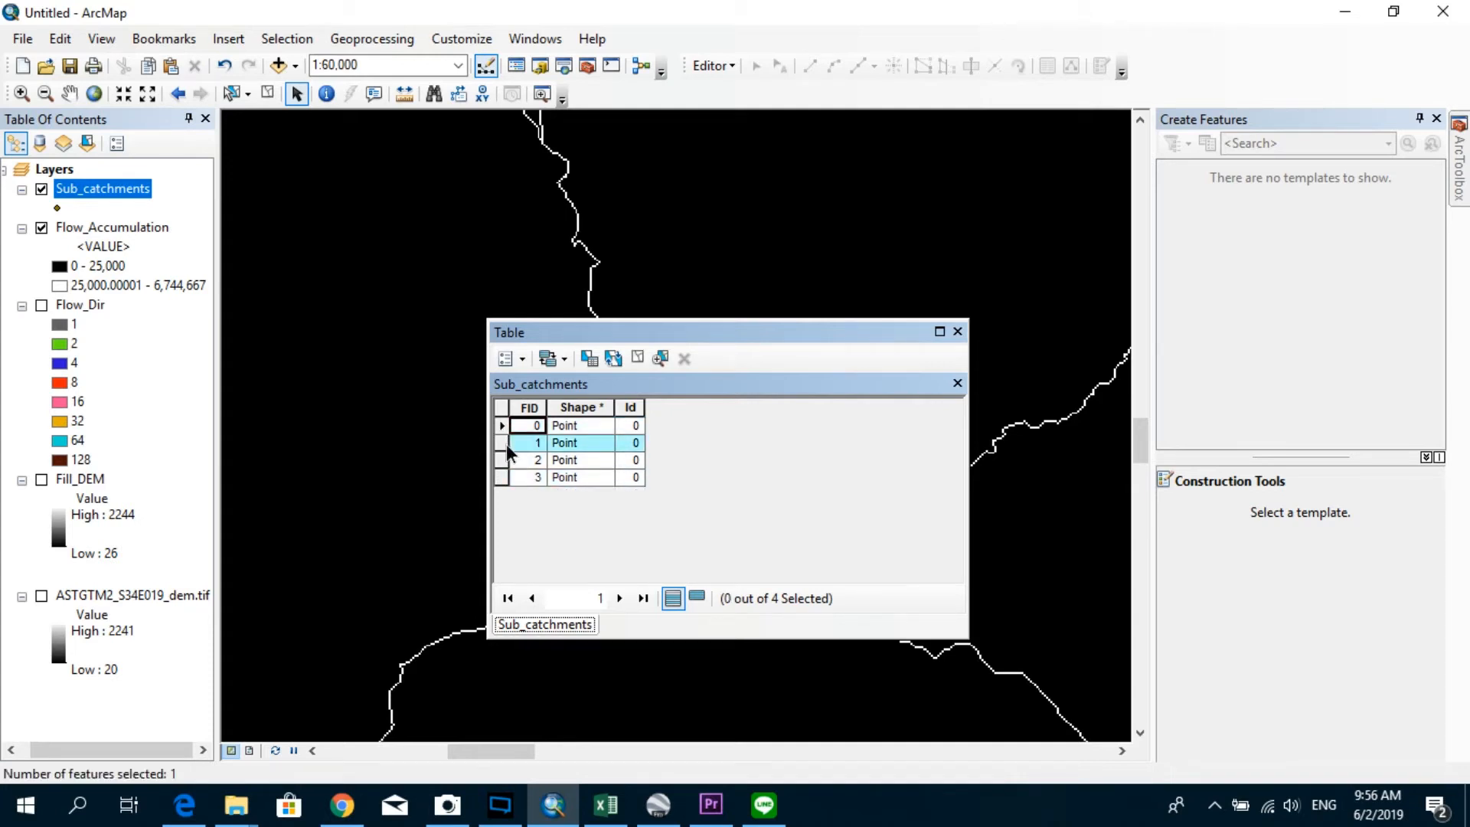
{"action": "left_click", "coordinate": [500, 477]}
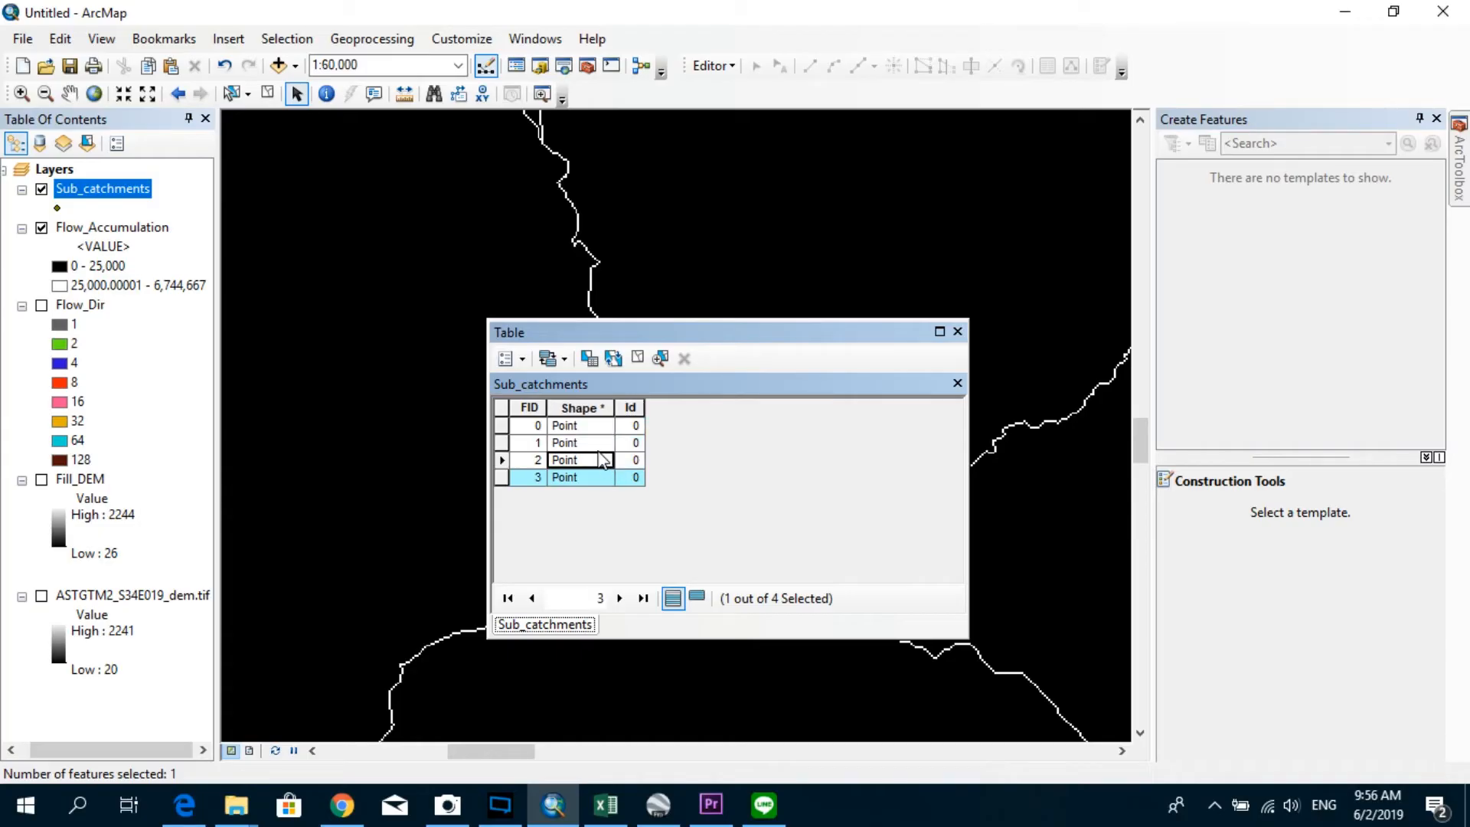
{"action": "mouse_move", "coordinate": [707, 439]}
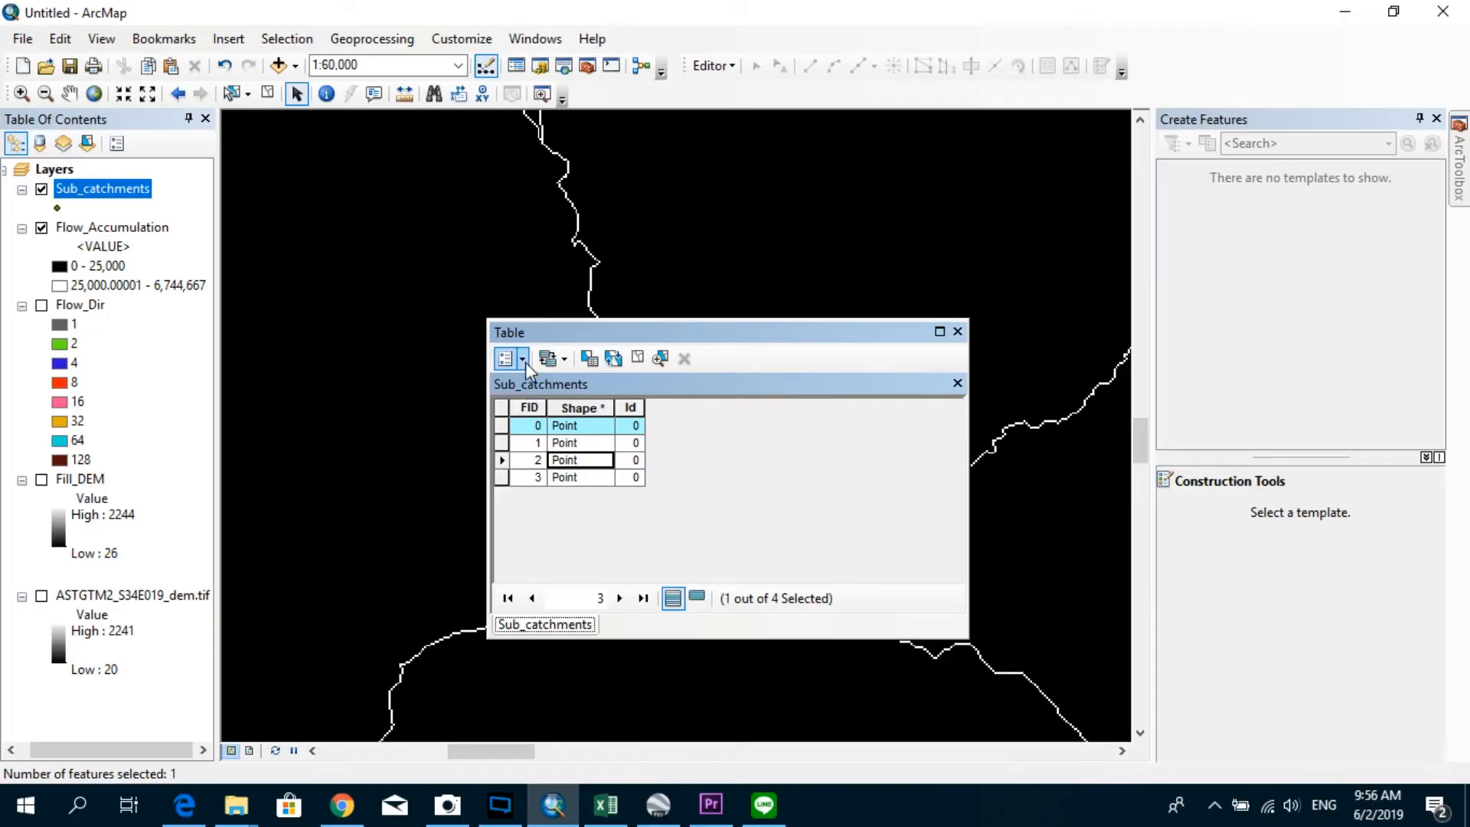
{"action": "left_click", "coordinate": [520, 359]}
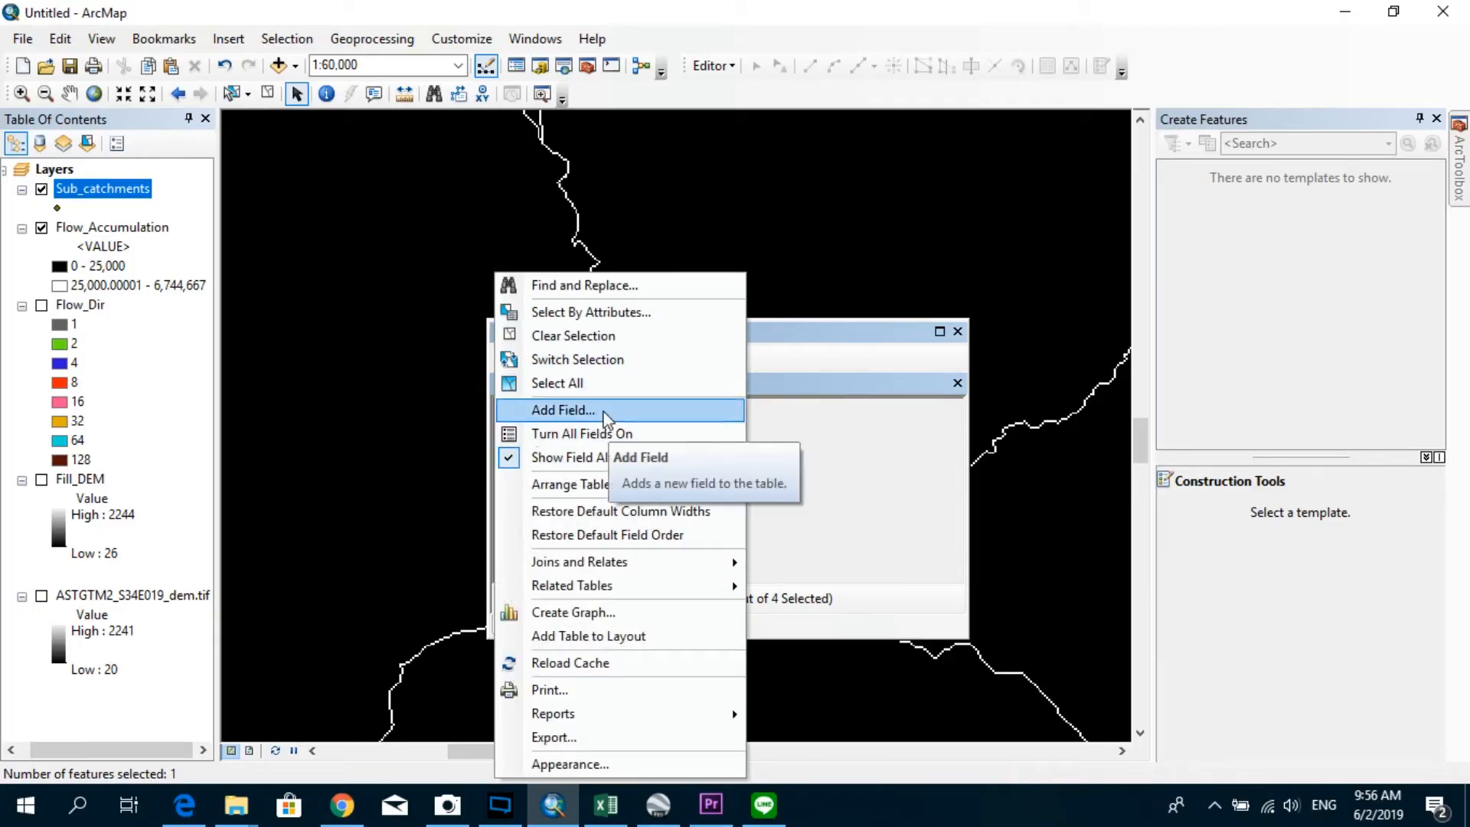
Add a Short Integer field, accepting its shortened name Such_Cat_I.
{"action": "left_click", "coordinate": [562, 411]}
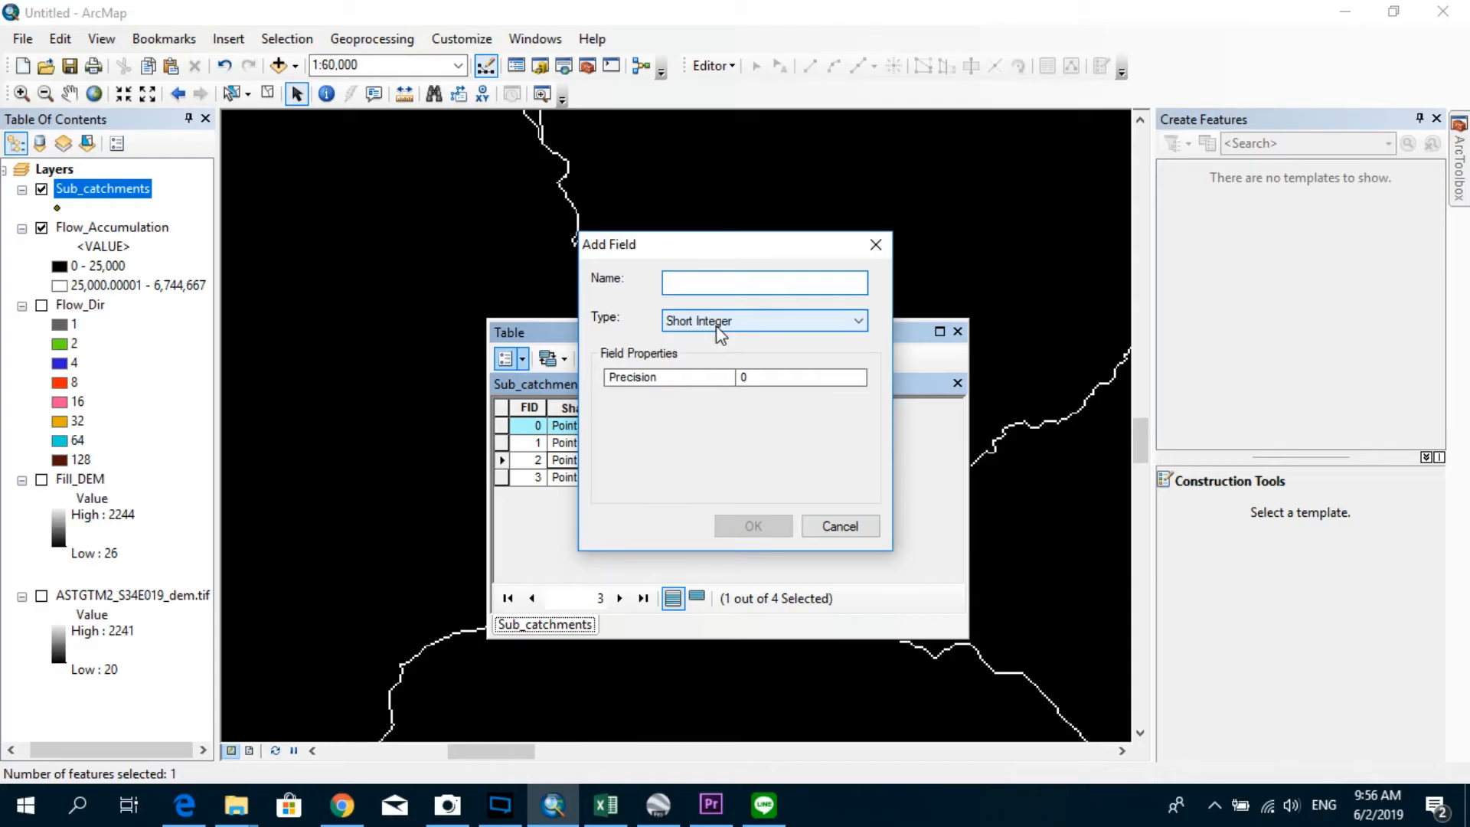
{"action": "type", "text": "Such_Cat_"}
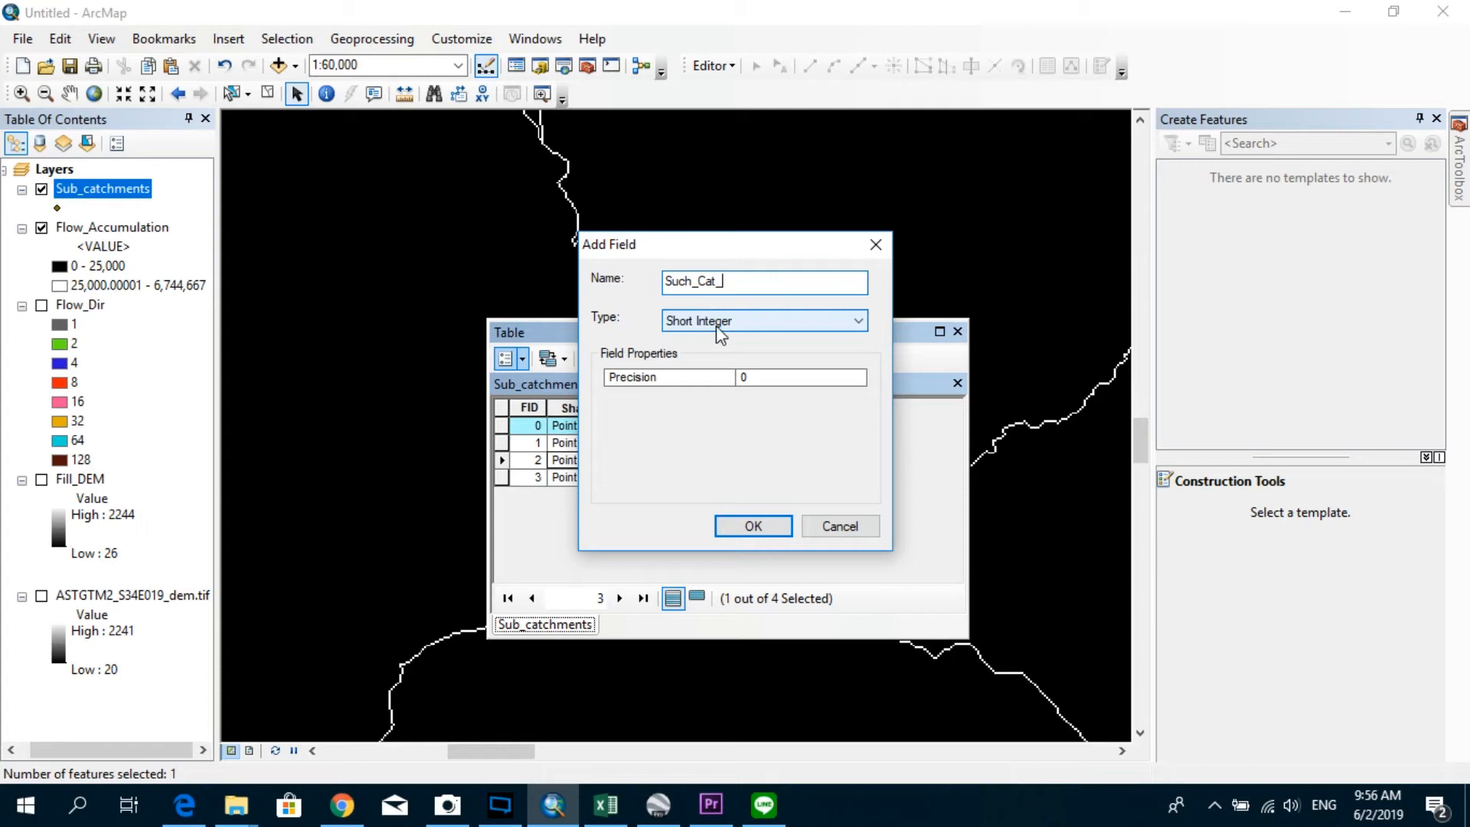
{"action": "type", "text": "ID"}
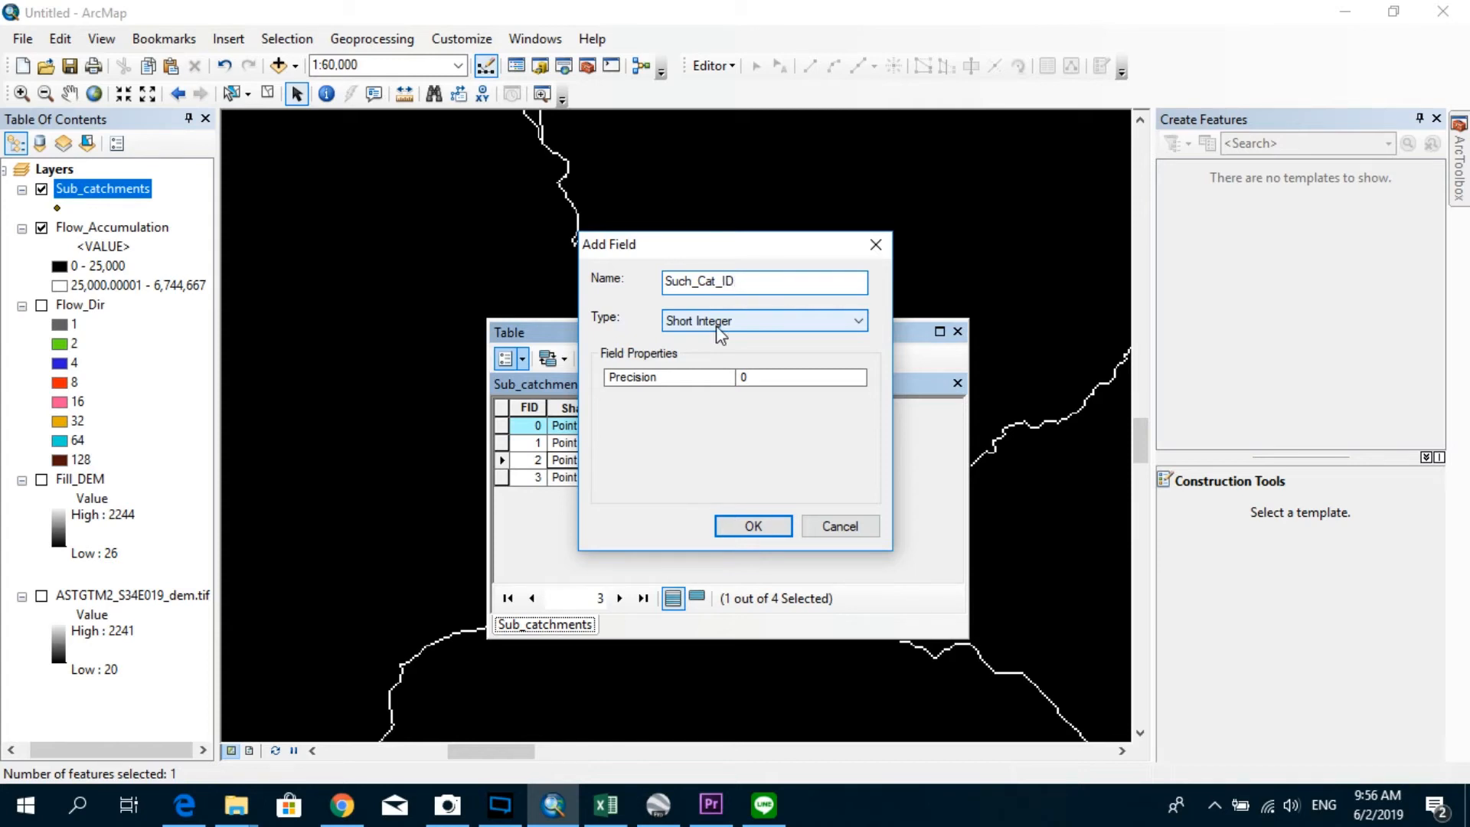
{"action": "mouse_move", "coordinate": [731, 350]}
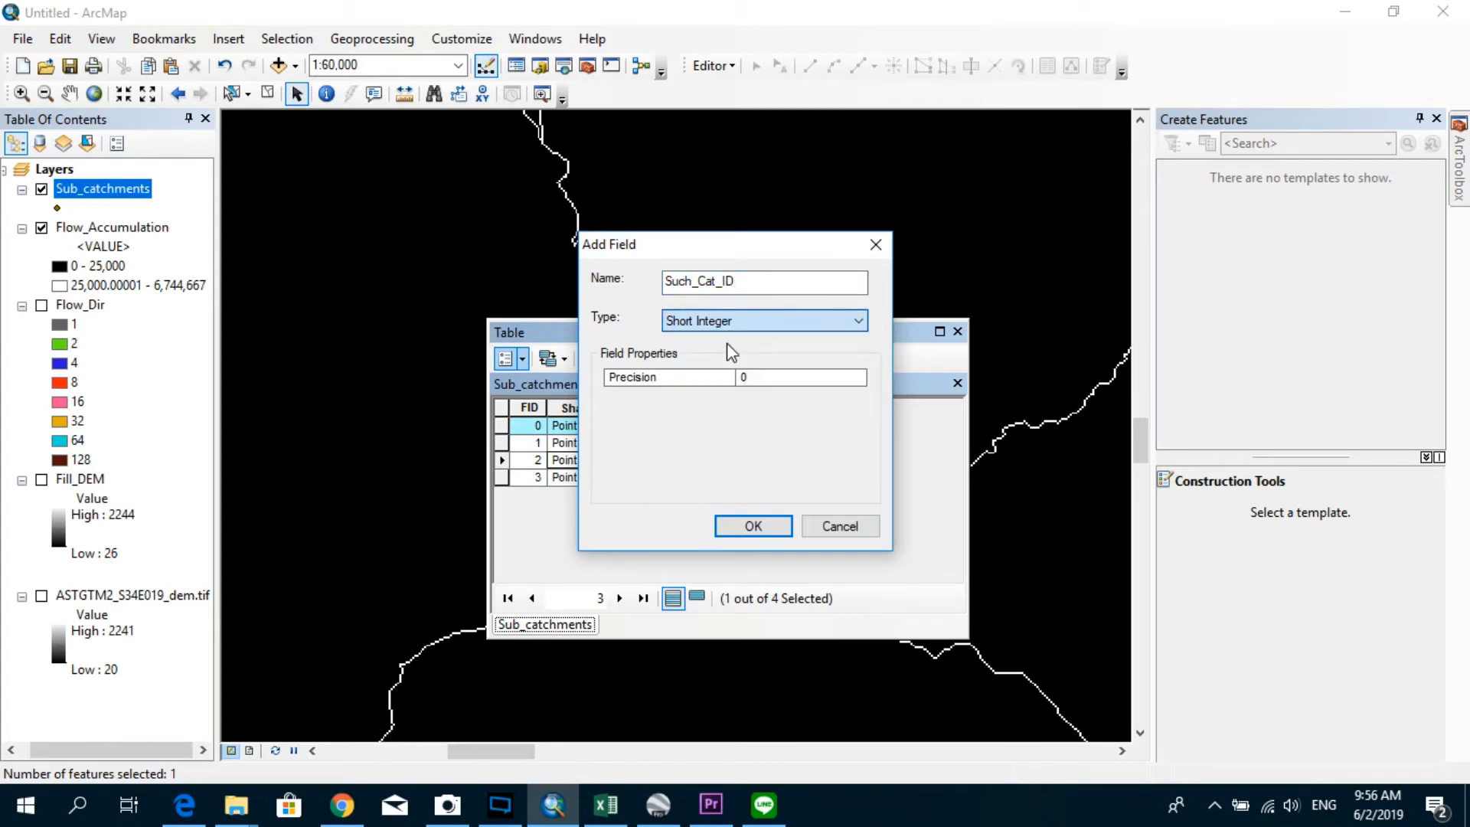
{"action": "left_click", "coordinate": [753, 526]}
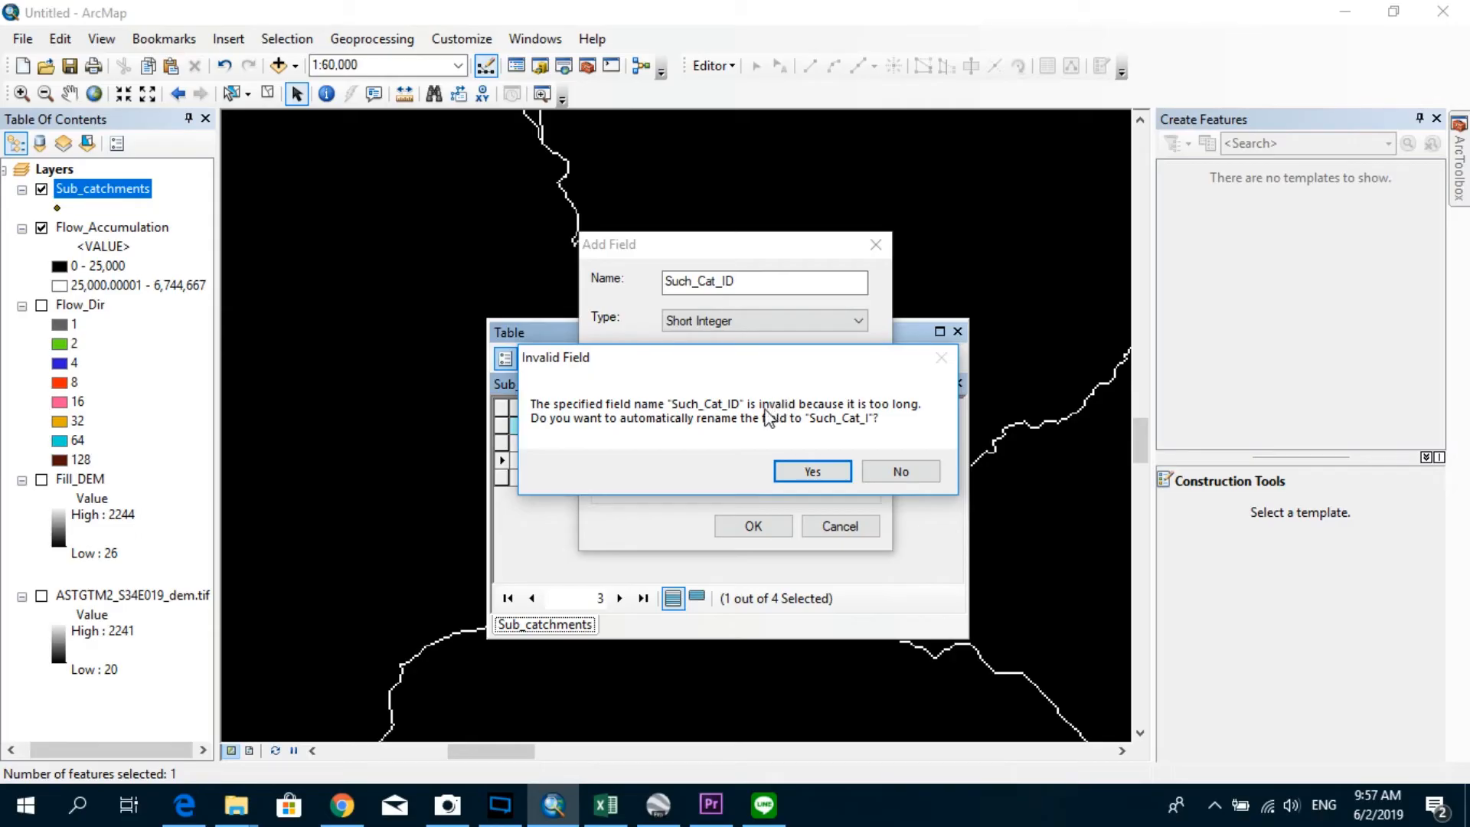
{"action": "mouse_move", "coordinate": [756, 426]}
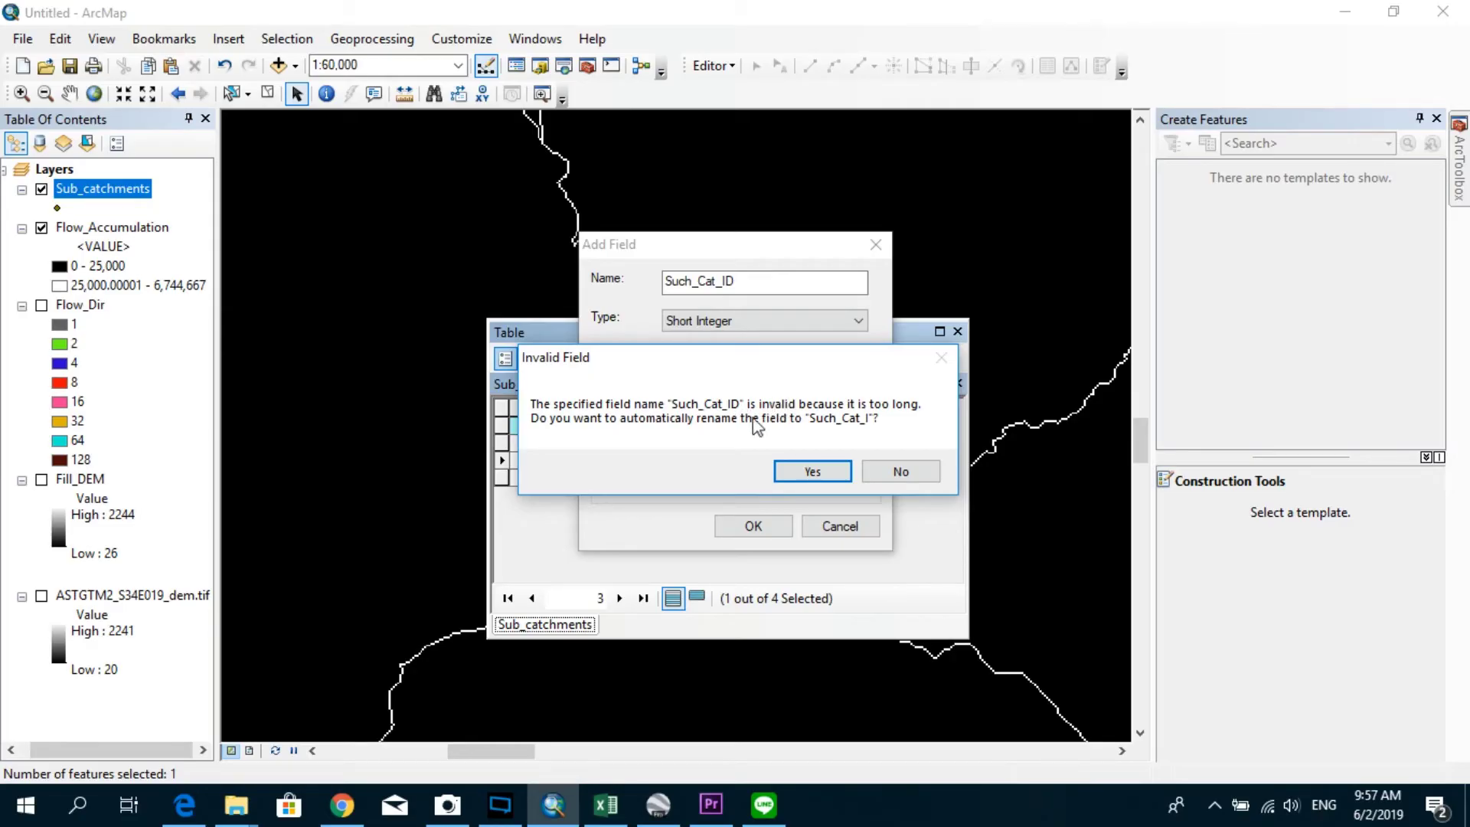
{"action": "left_click", "coordinate": [812, 471]}
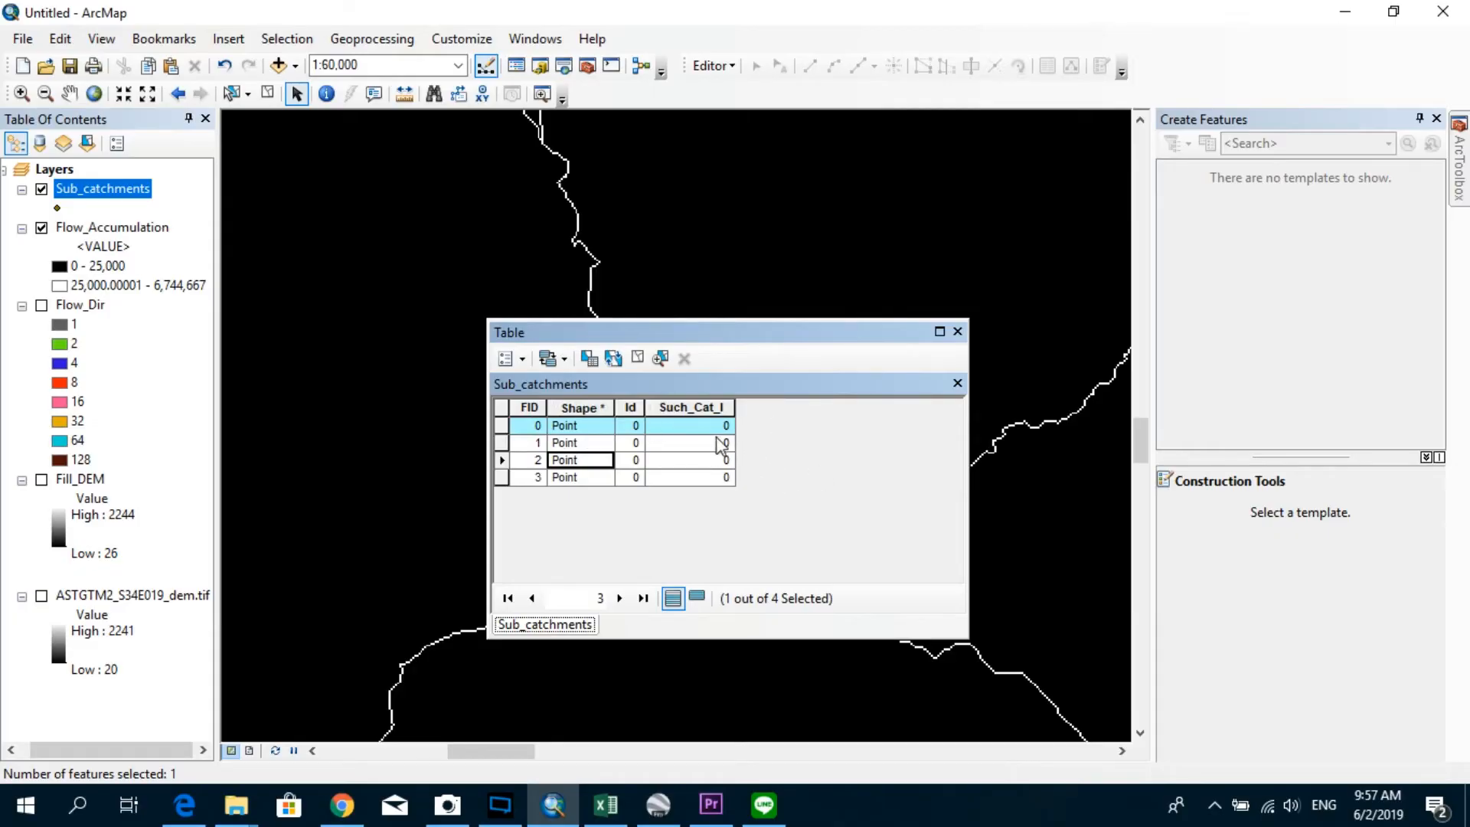
Start an editing session targeting the Sub_catchments layer.
{"action": "left_click", "coordinate": [712, 66]}
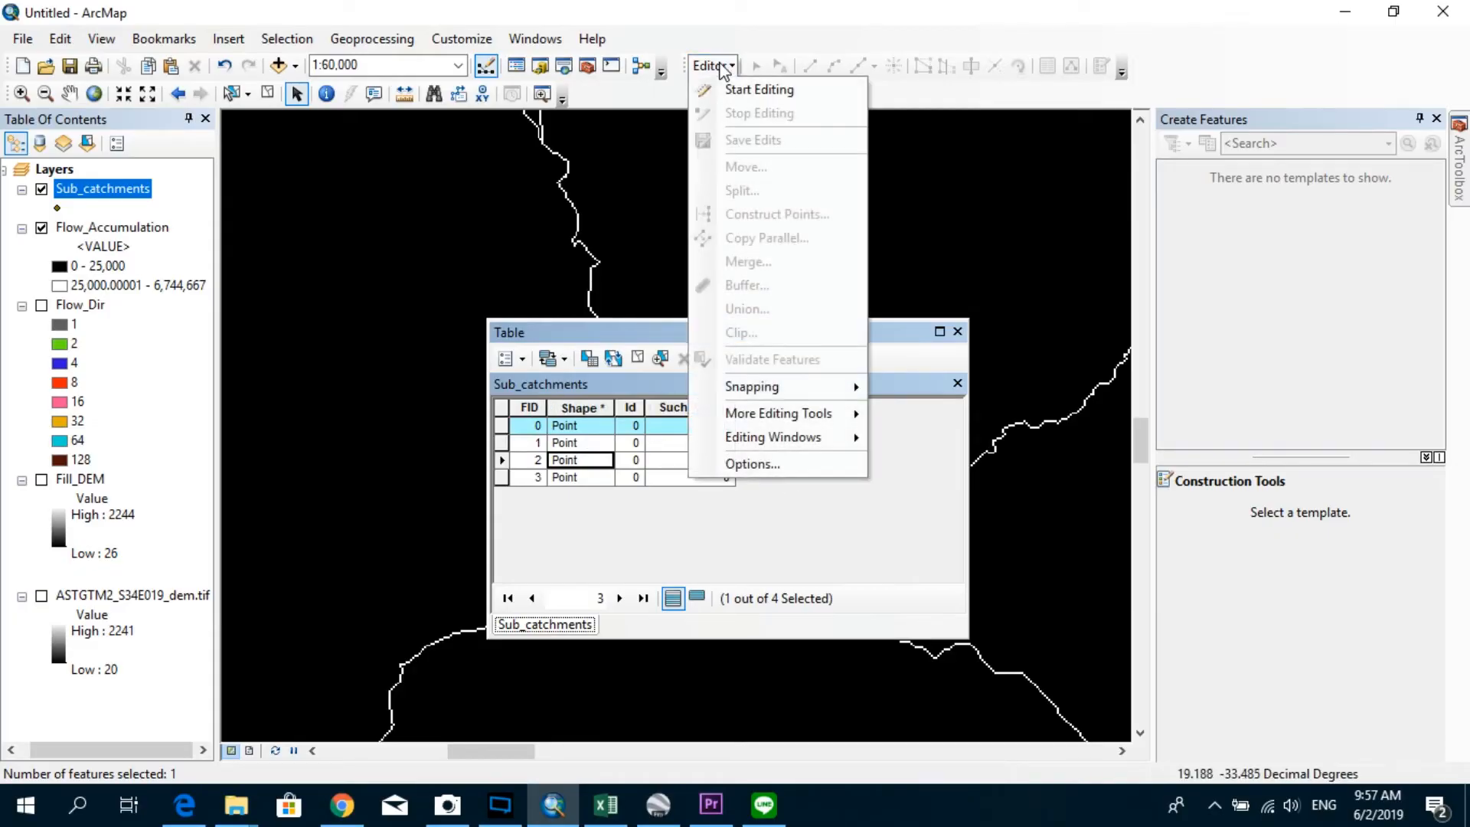
{"action": "left_click", "coordinate": [759, 90]}
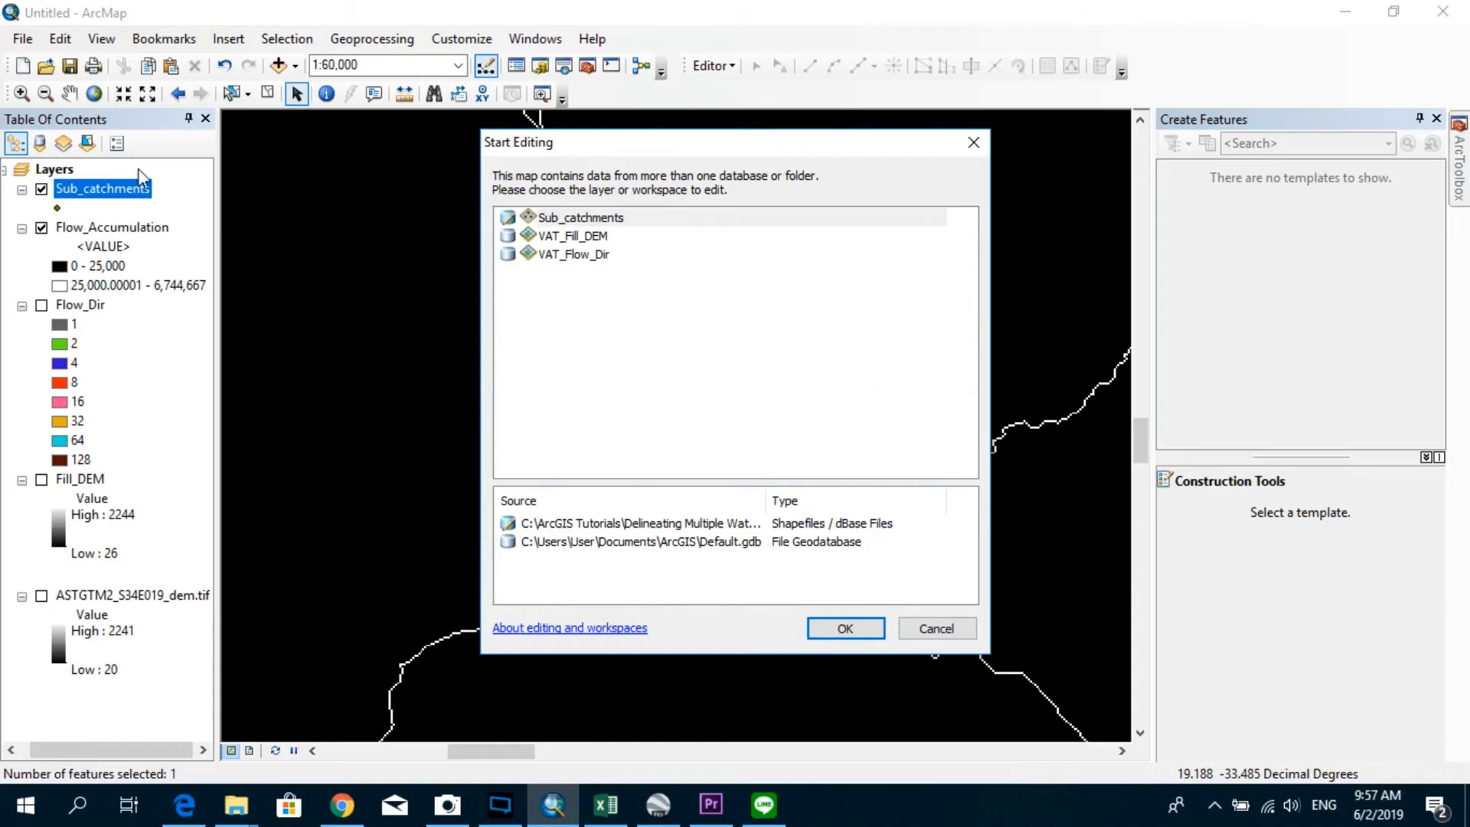
{"action": "left_click", "coordinate": [583, 218]}
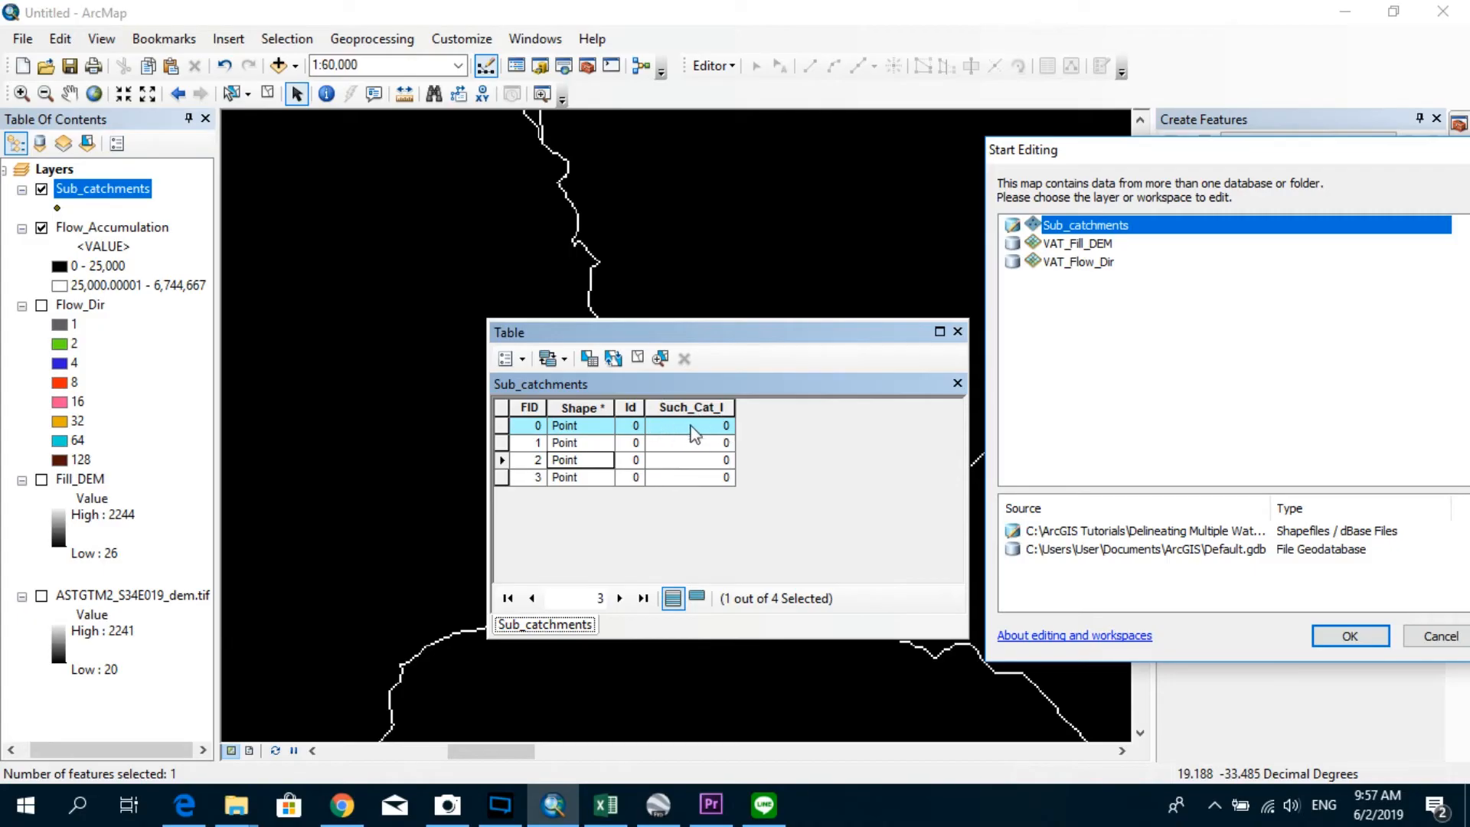
{"action": "mouse_move", "coordinate": [1212, 388]}
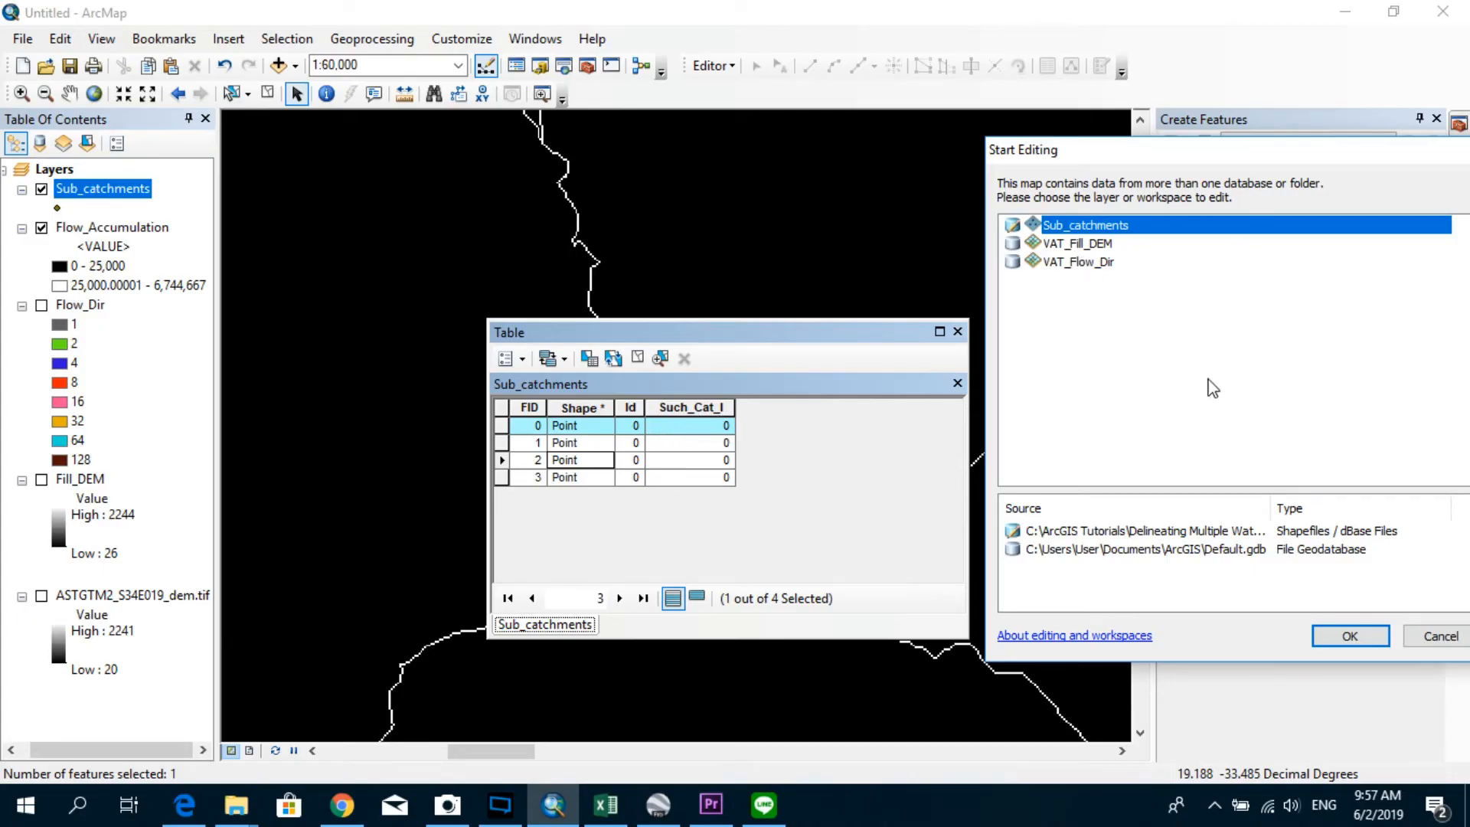
{"action": "mouse_move", "coordinate": [800, 466]}
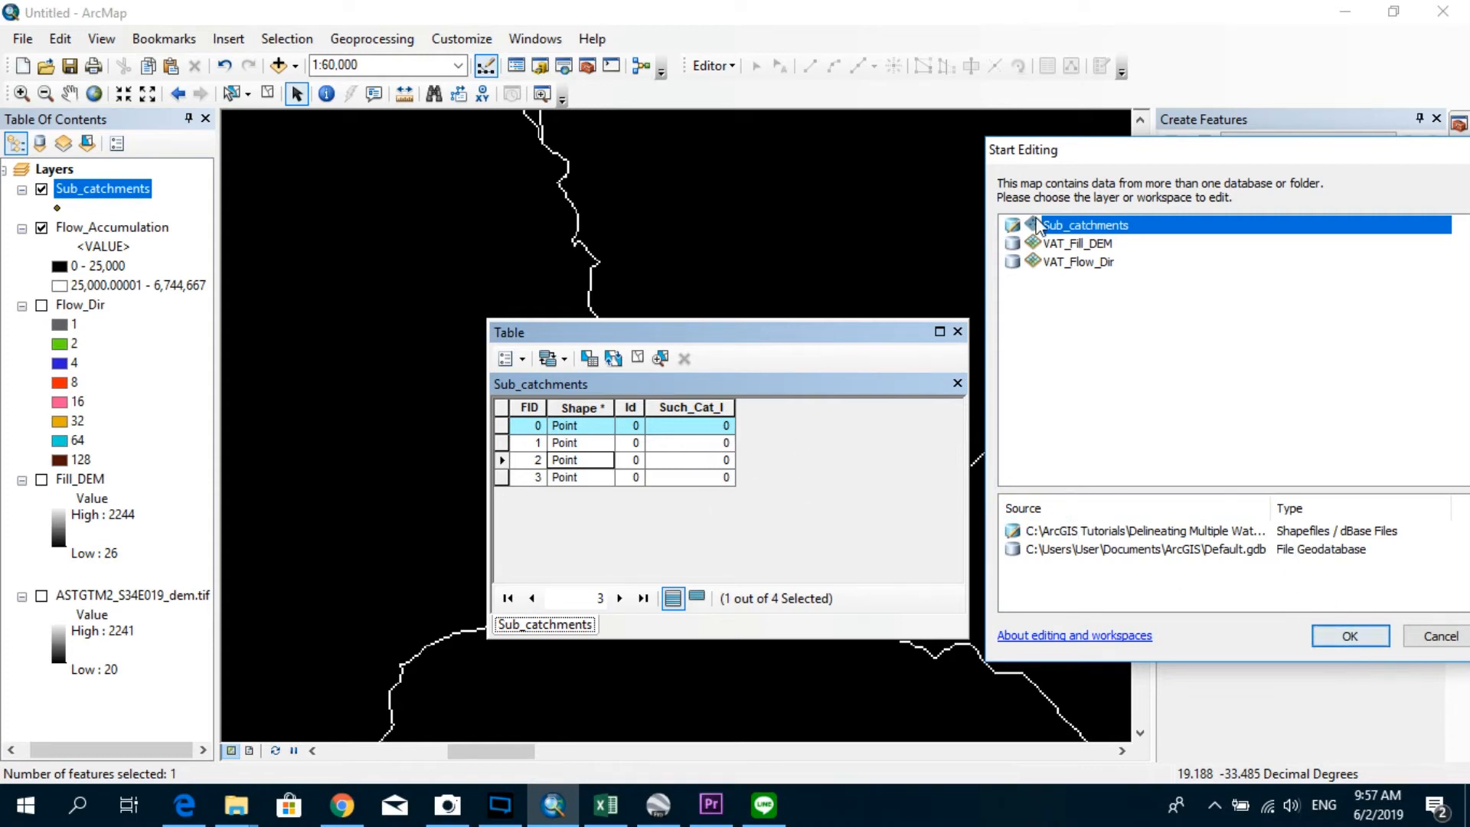
{"action": "left_click", "coordinate": [1349, 636]}
{"action": "type", "text": "3"}
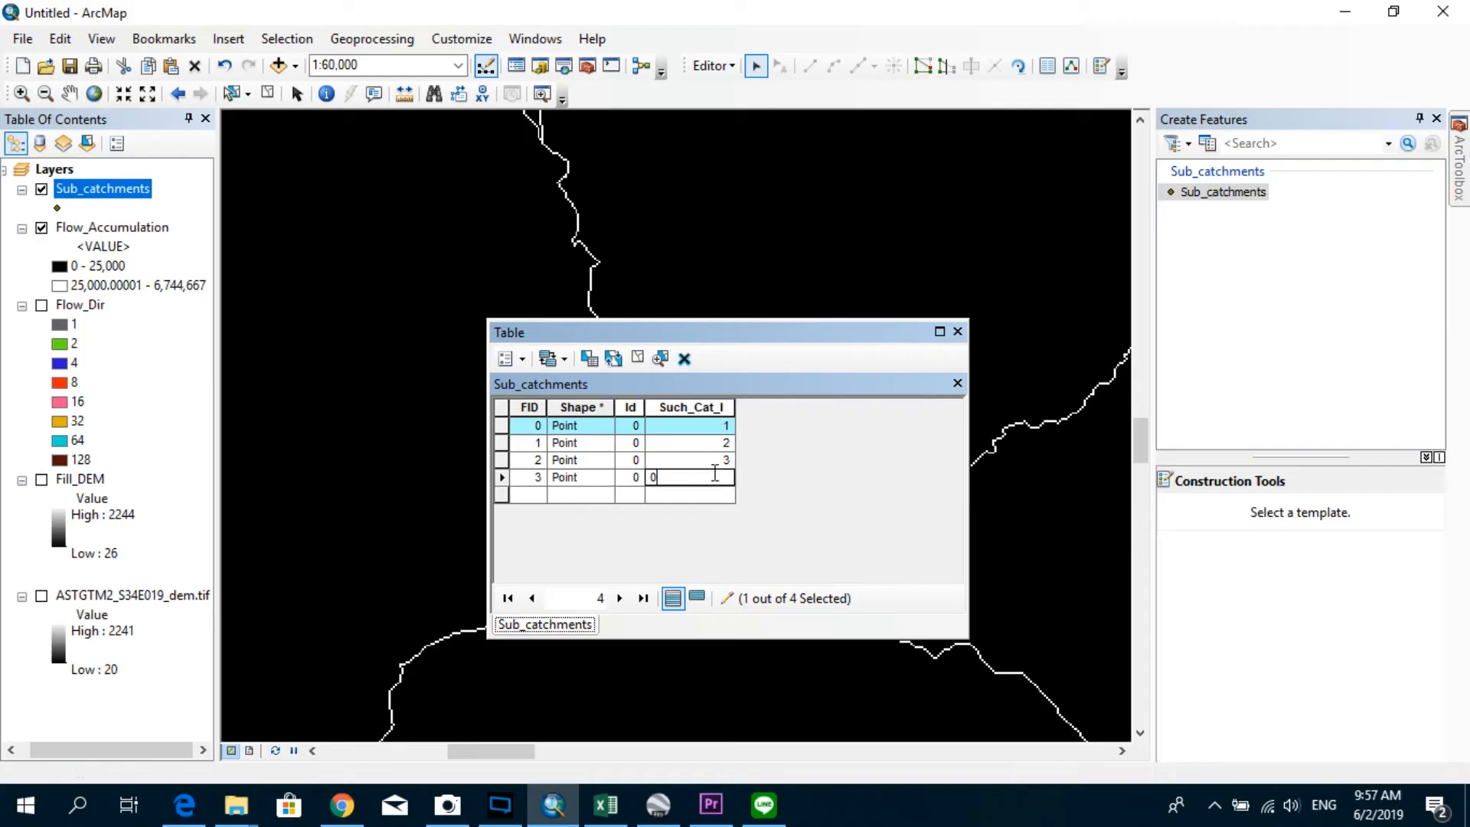
Enter Such_Cat_I 4 for the fourth point, stop editing and save, then select the first record.
{"action": "type", "text": "4"}
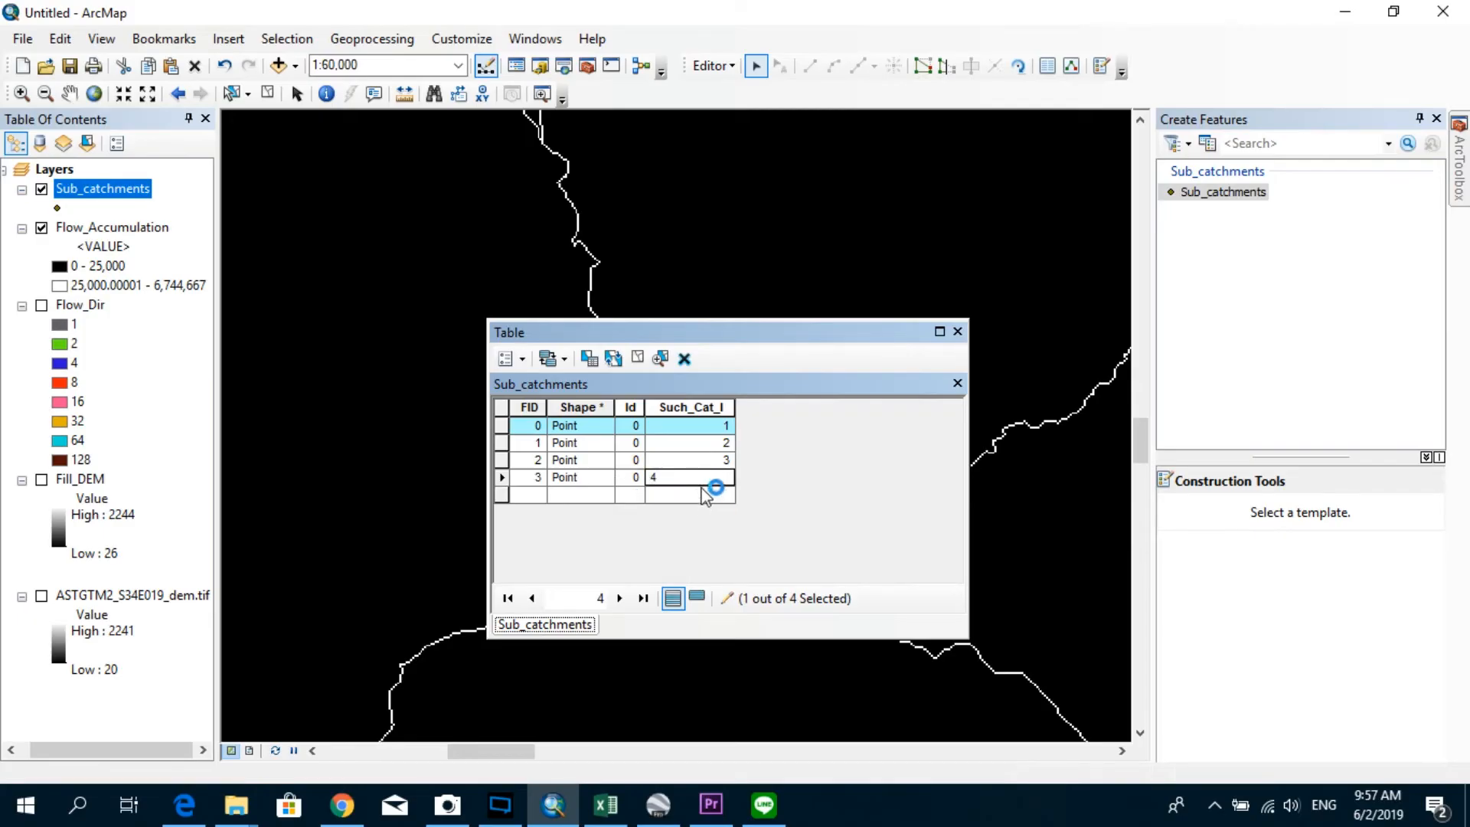
{"action": "left_click", "coordinate": [709, 65]}
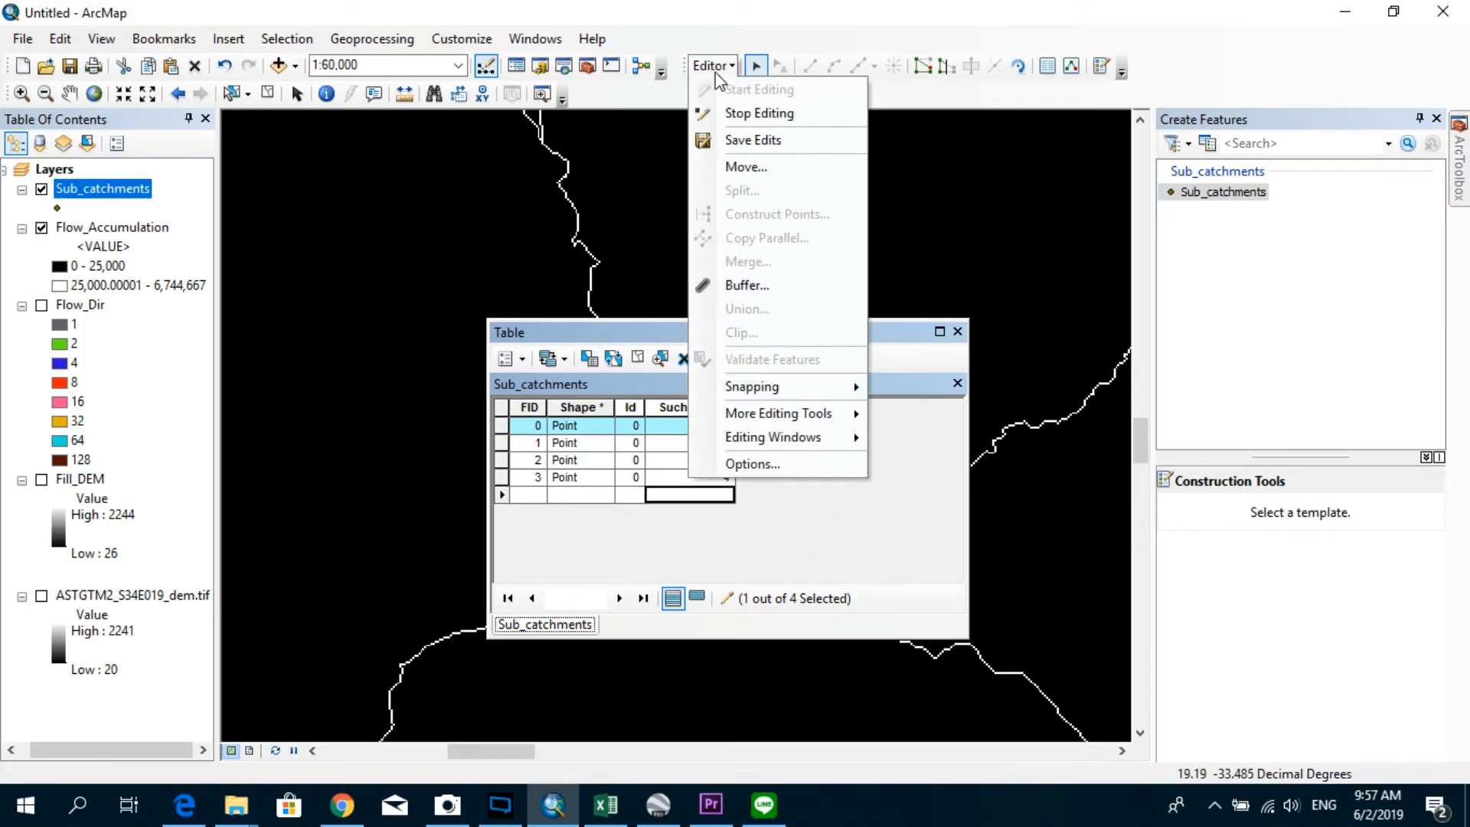
{"action": "left_click", "coordinate": [759, 113]}
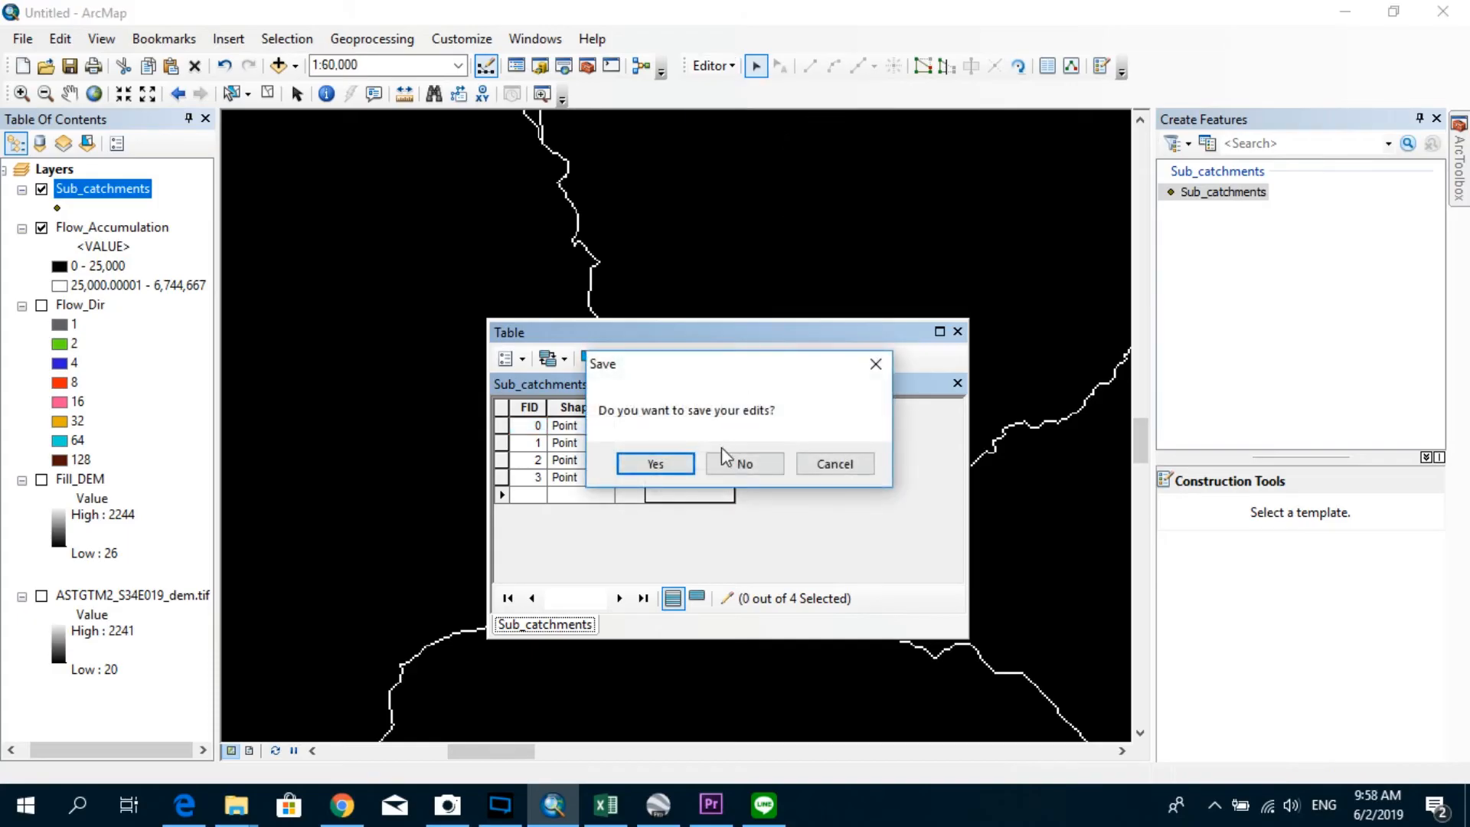
{"action": "left_click", "coordinate": [654, 463]}
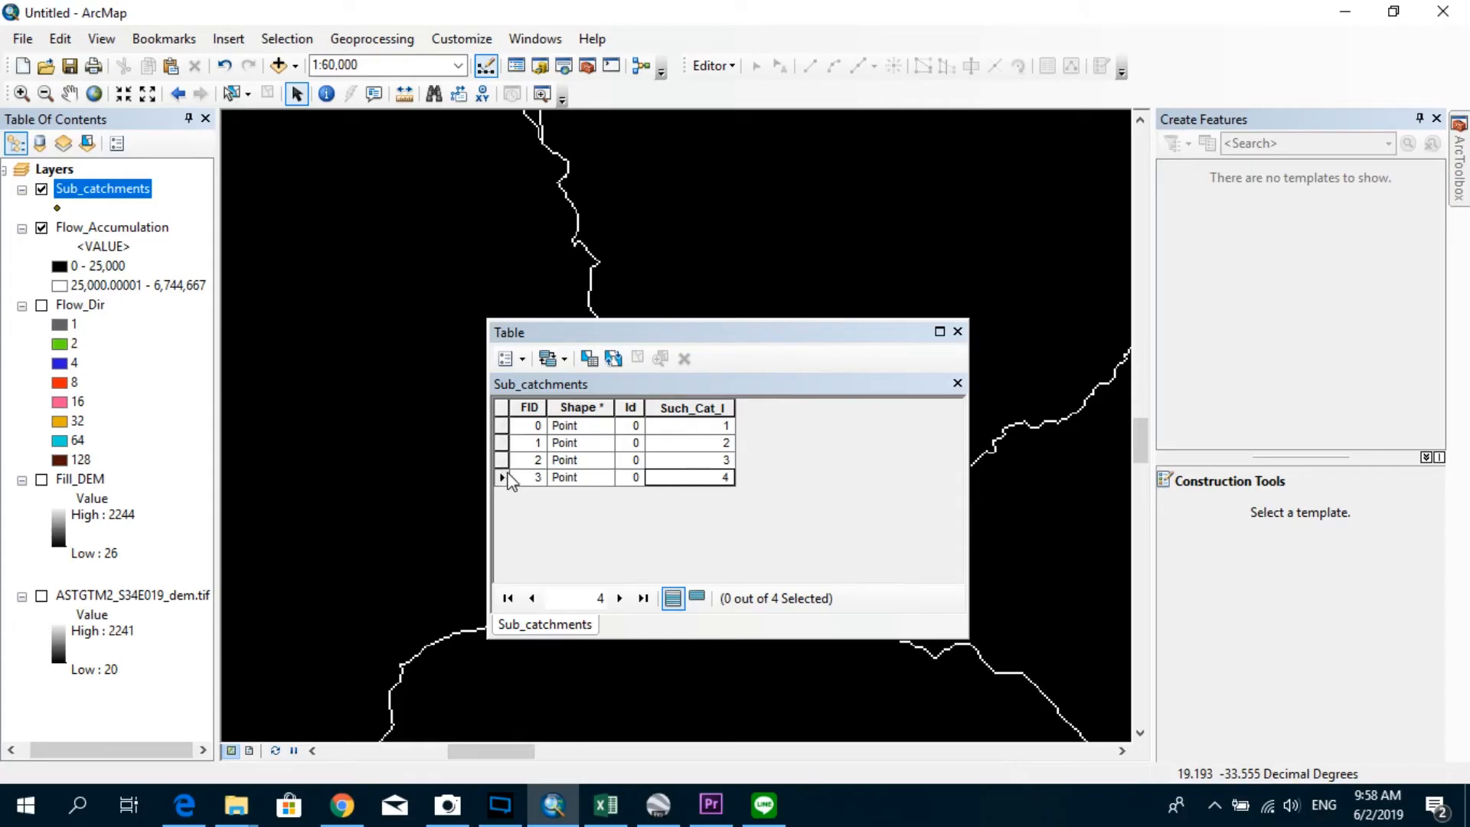
{"action": "mouse_move", "coordinate": [503, 434]}
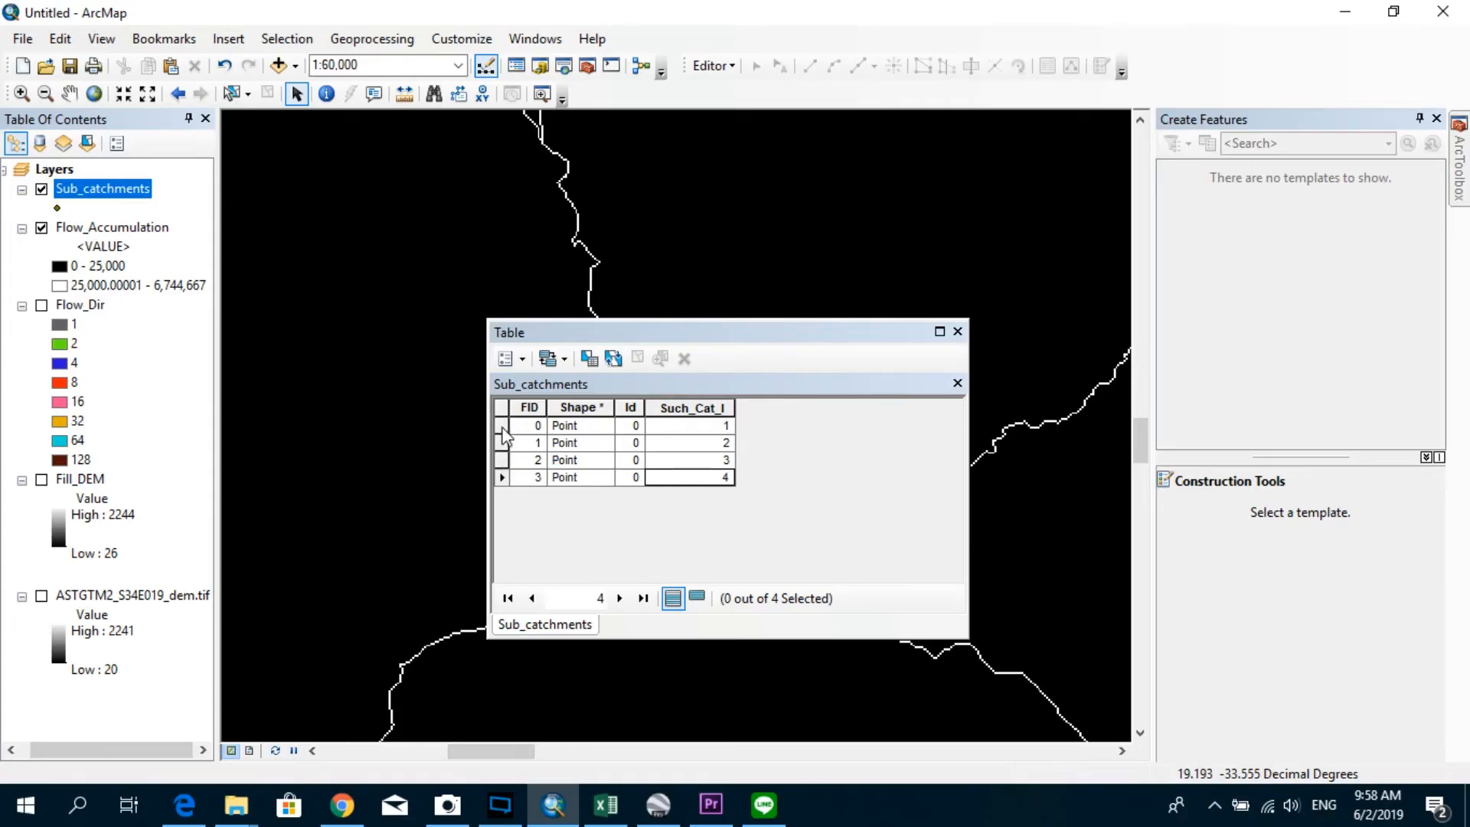
{"action": "left_click", "coordinate": [502, 425]}
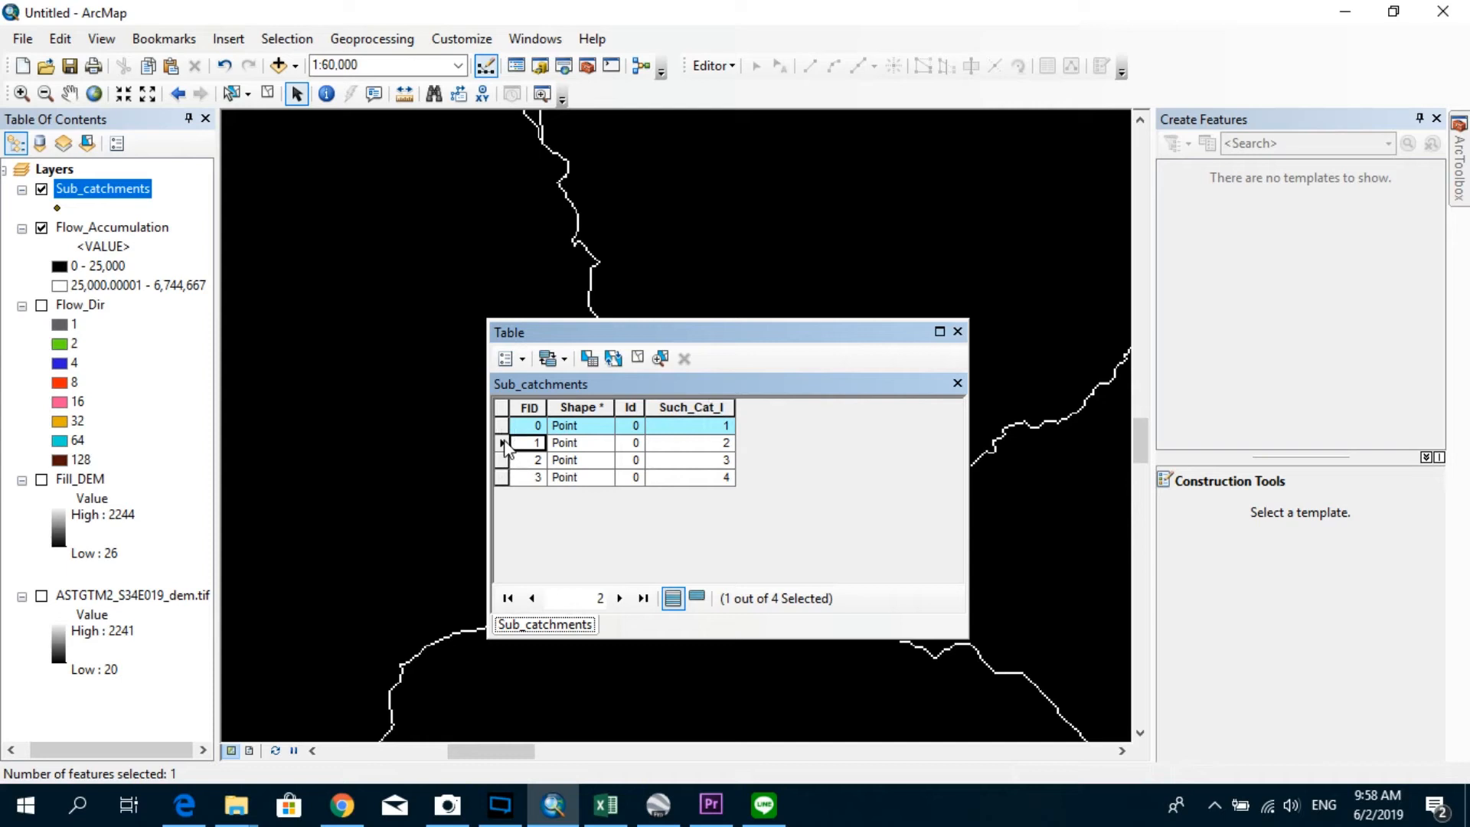
{"action": "mouse_move", "coordinate": [958, 331]}
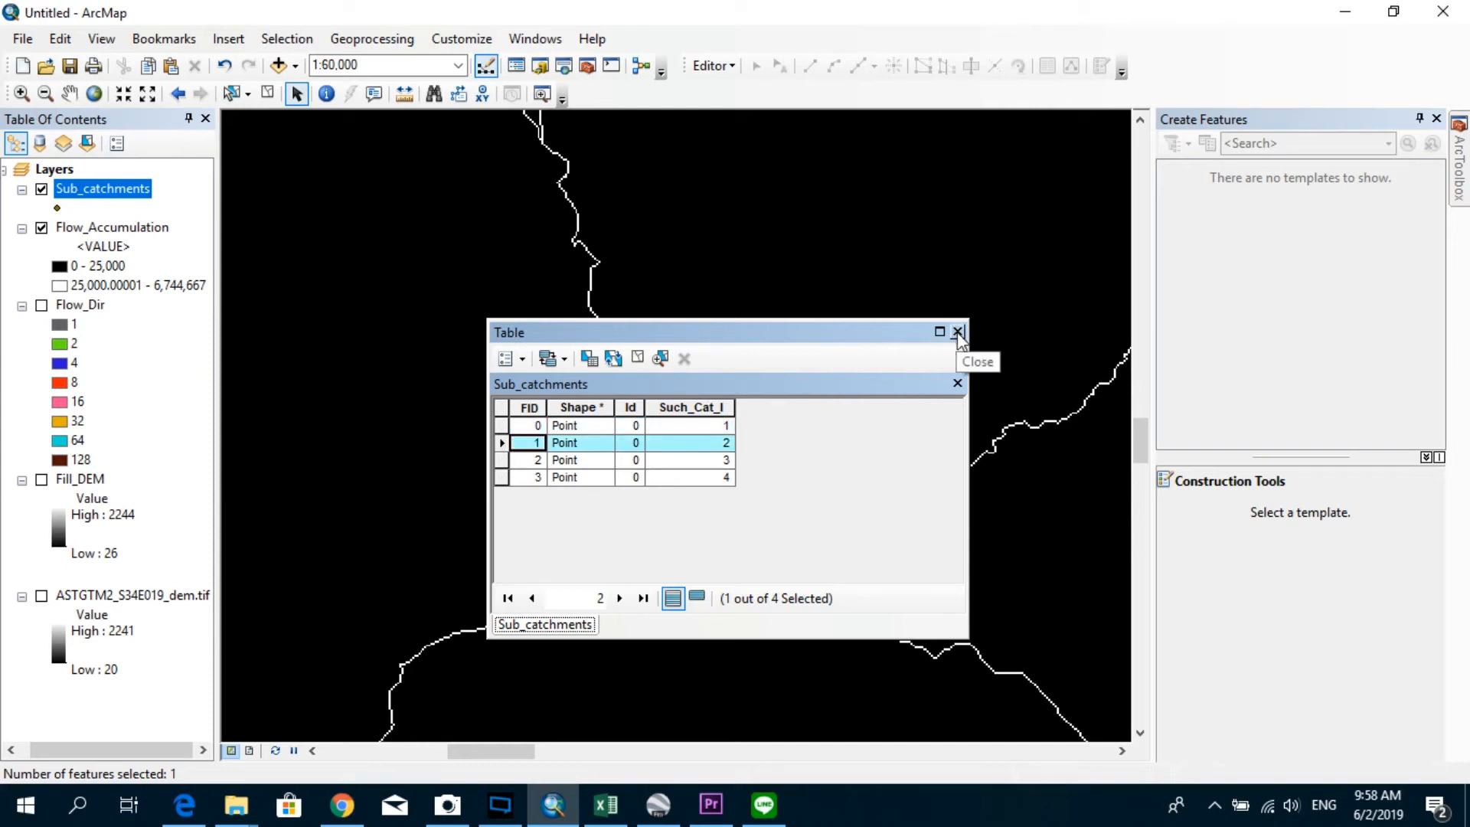
Open the Watershed tool from Flow_Dir and Sub_catchments, using Such_Cat_I as pour point field.
{"action": "left_click", "coordinate": [957, 332]}
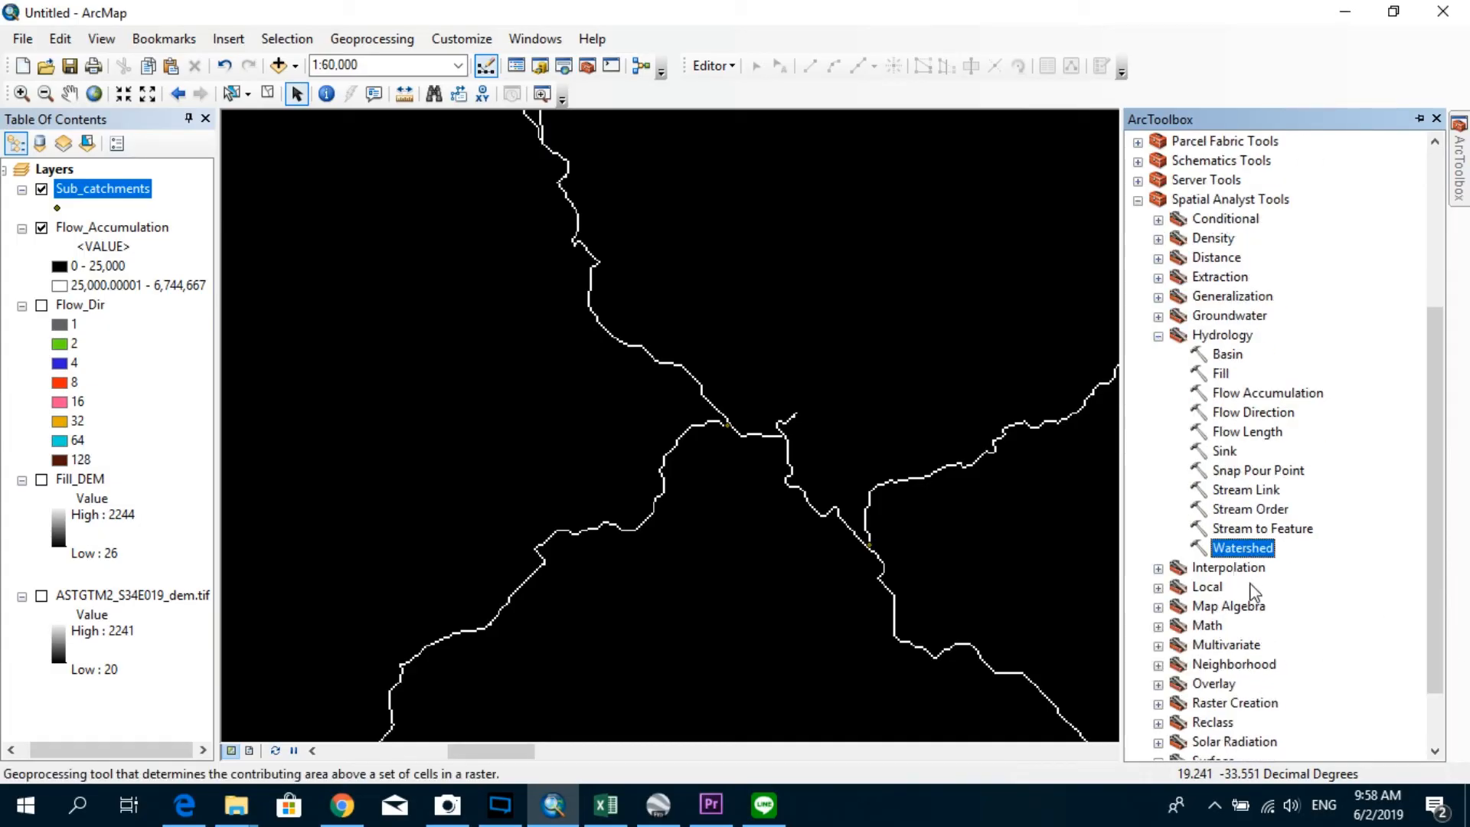
{"action": "double_click", "coordinate": [1242, 547]}
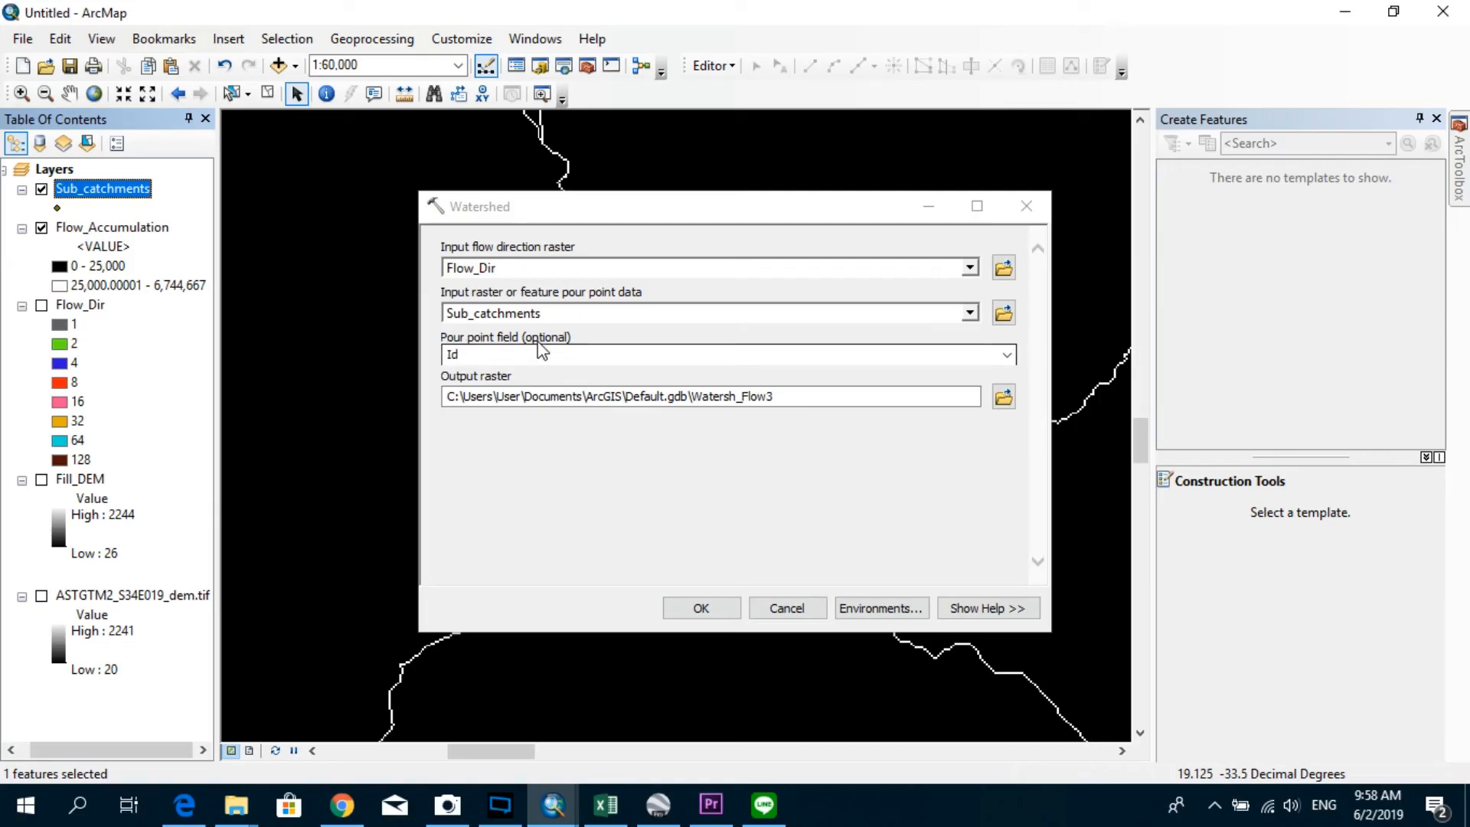
{"action": "left_click", "coordinate": [1006, 355]}
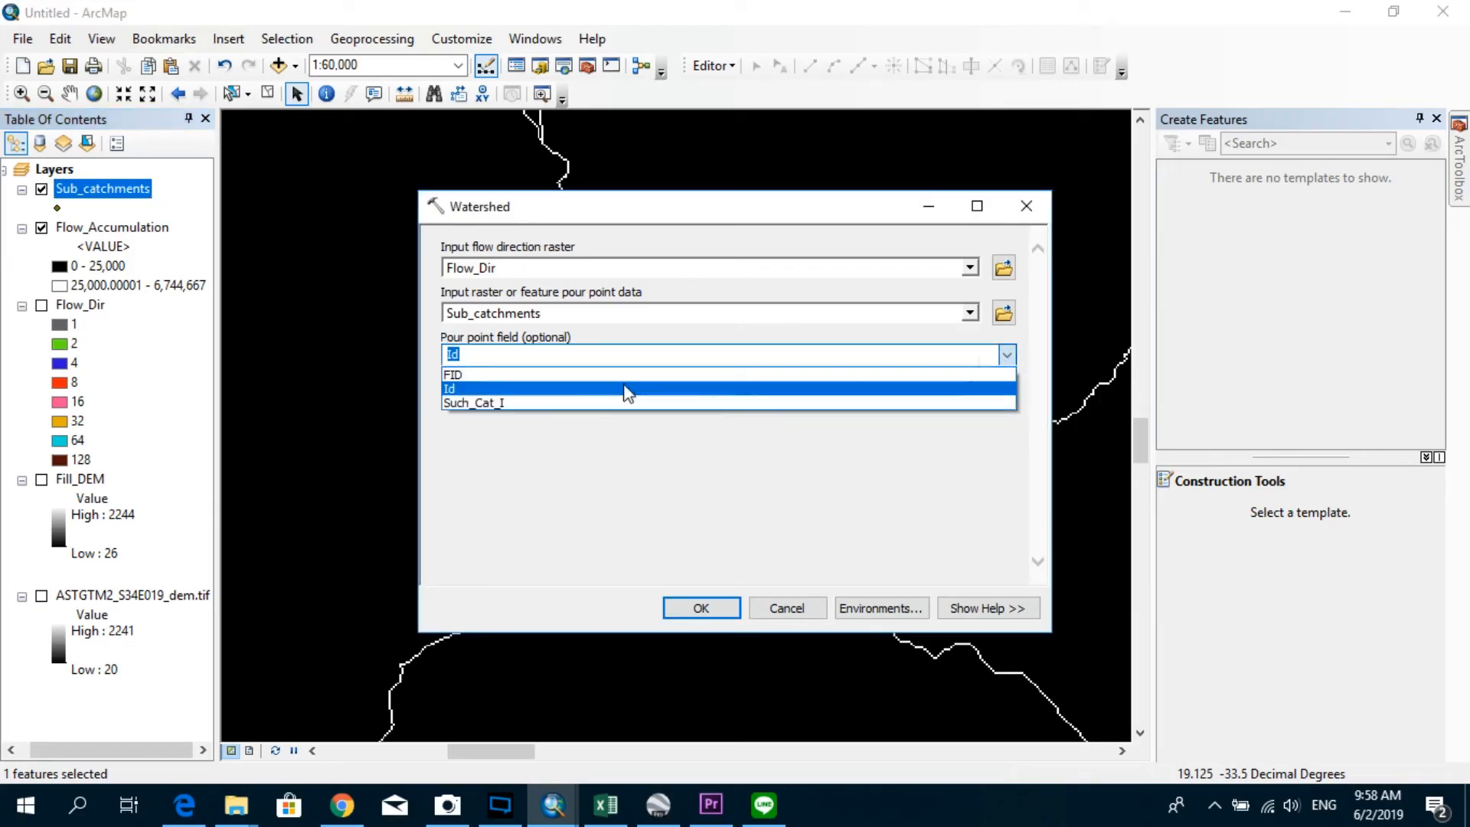
{"action": "left_click", "coordinate": [473, 402]}
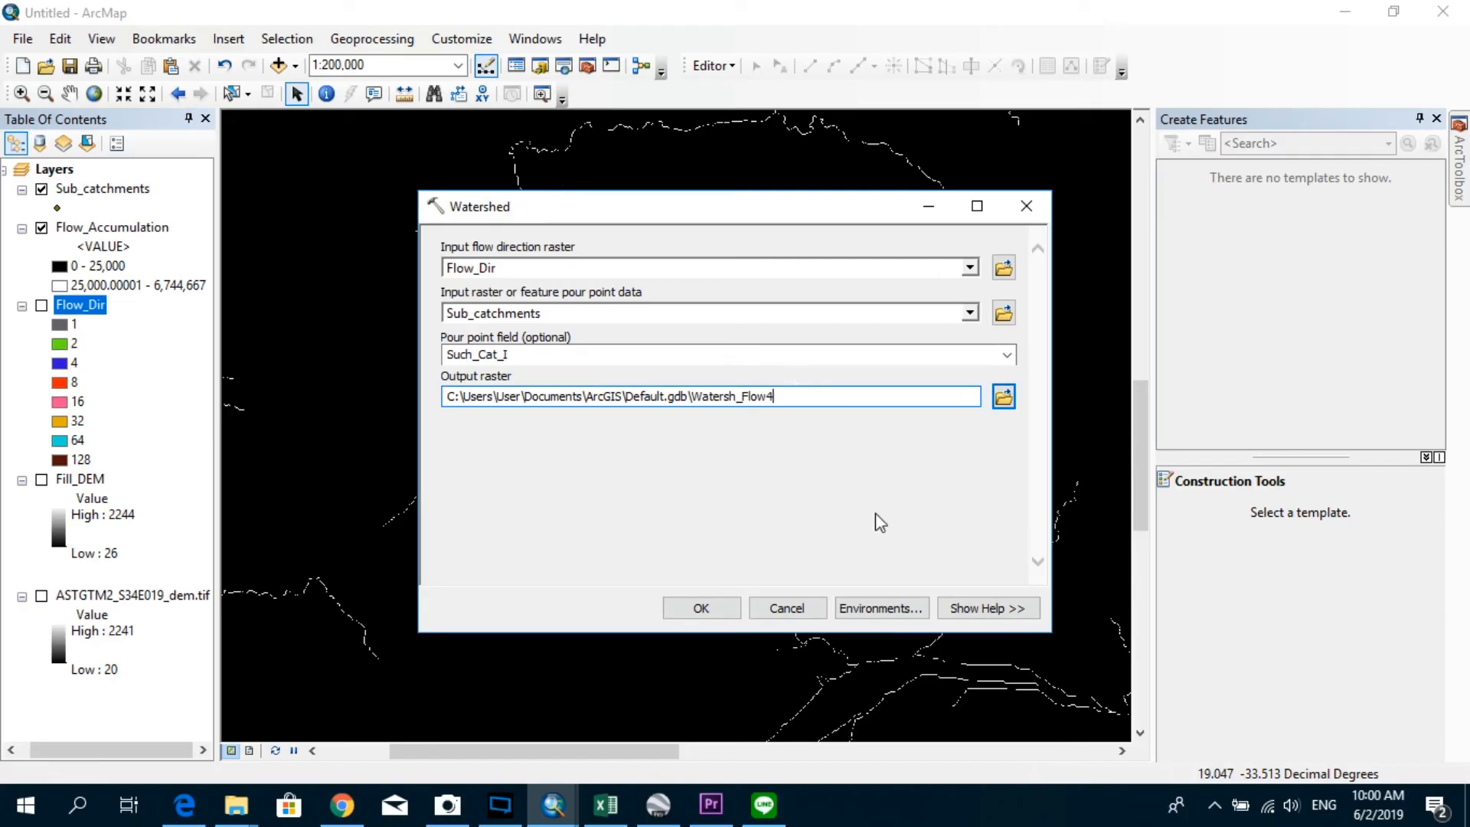
Set the Watershed processing extent to 'Same as layer Flow_Dir' and submit the run.
{"action": "left_click", "coordinate": [896, 608]}
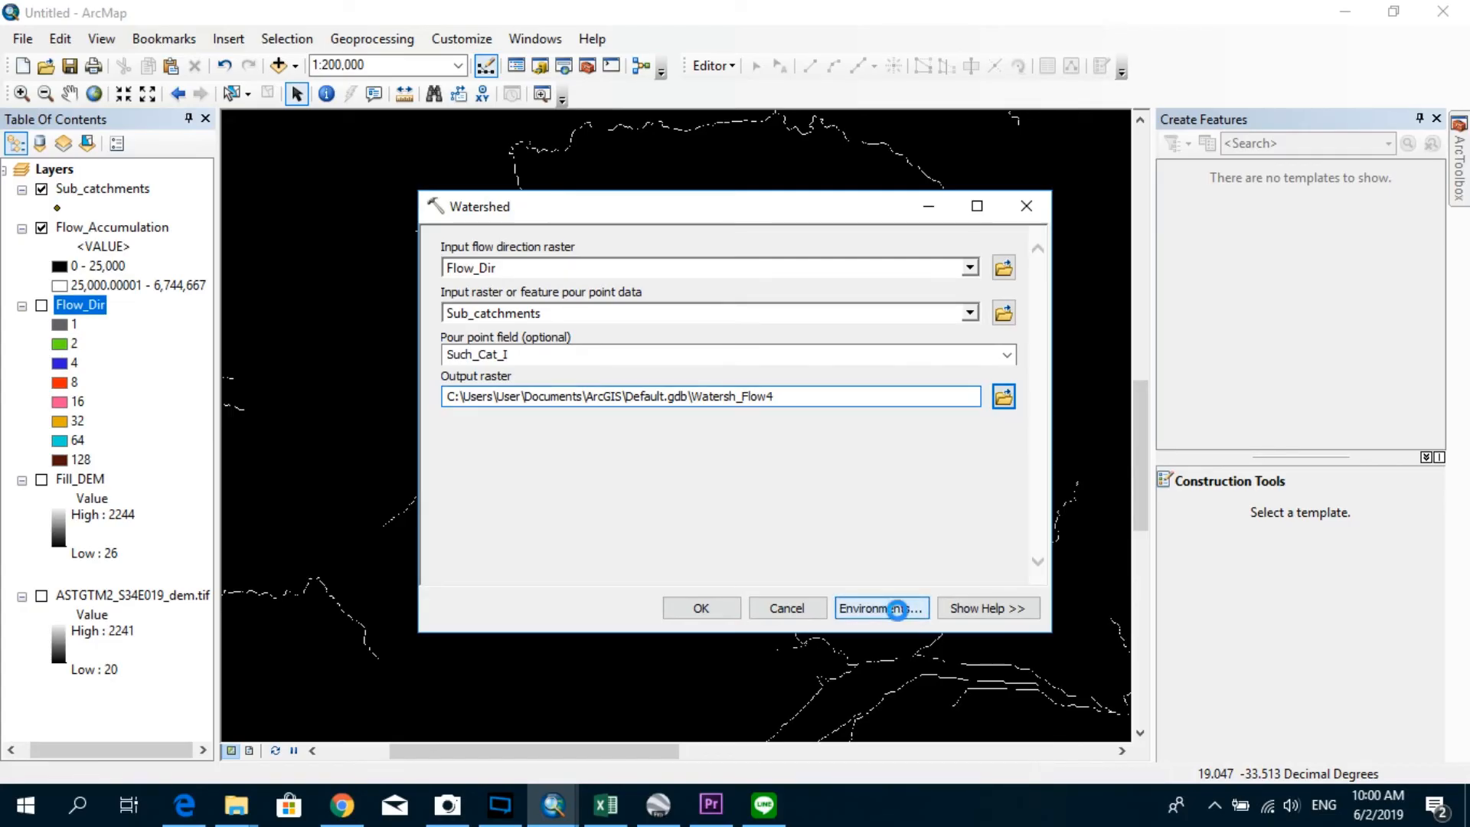
{"action": "left_click", "coordinate": [882, 608]}
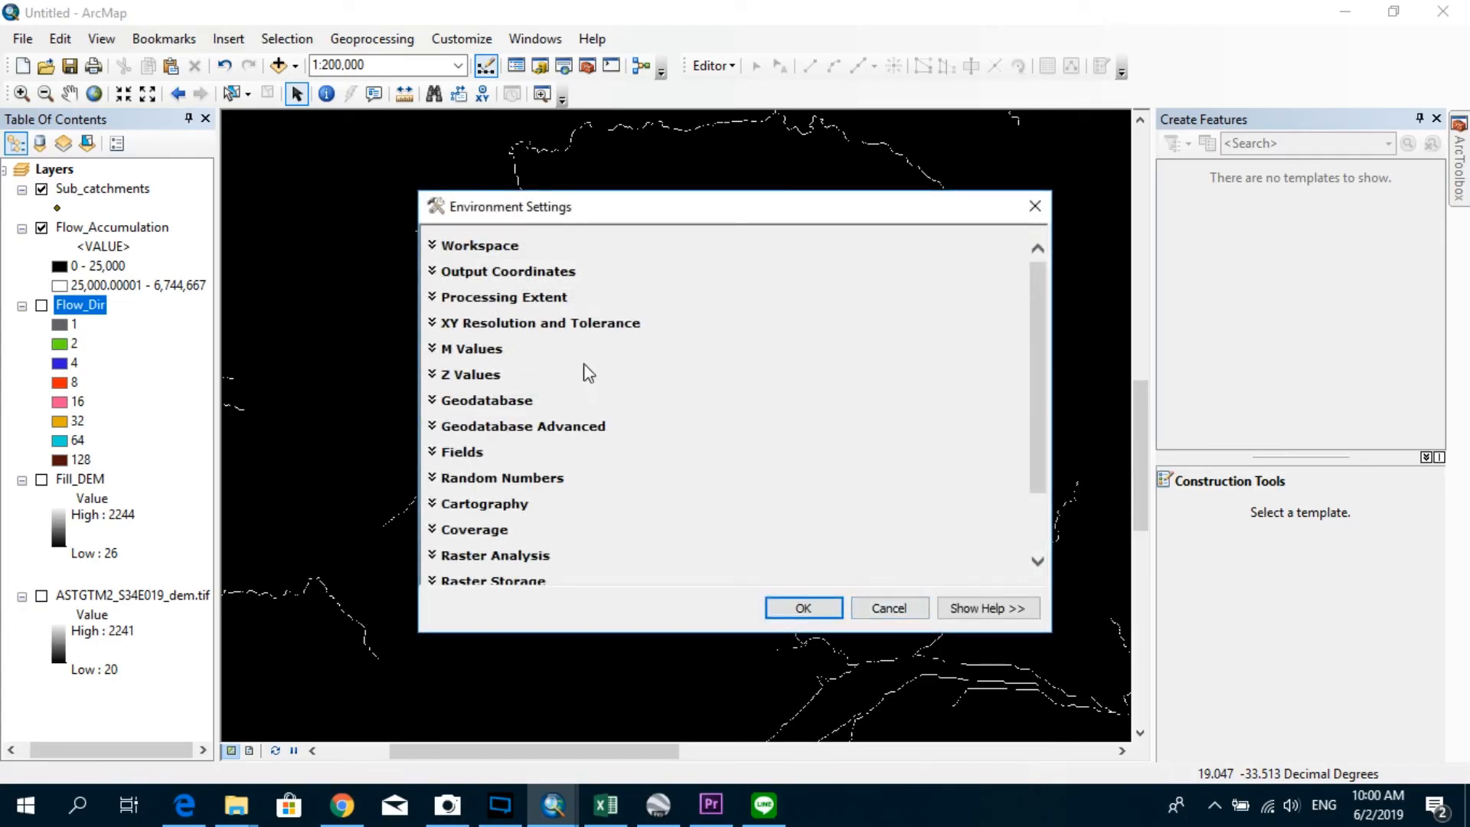
{"action": "left_click", "coordinate": [503, 297]}
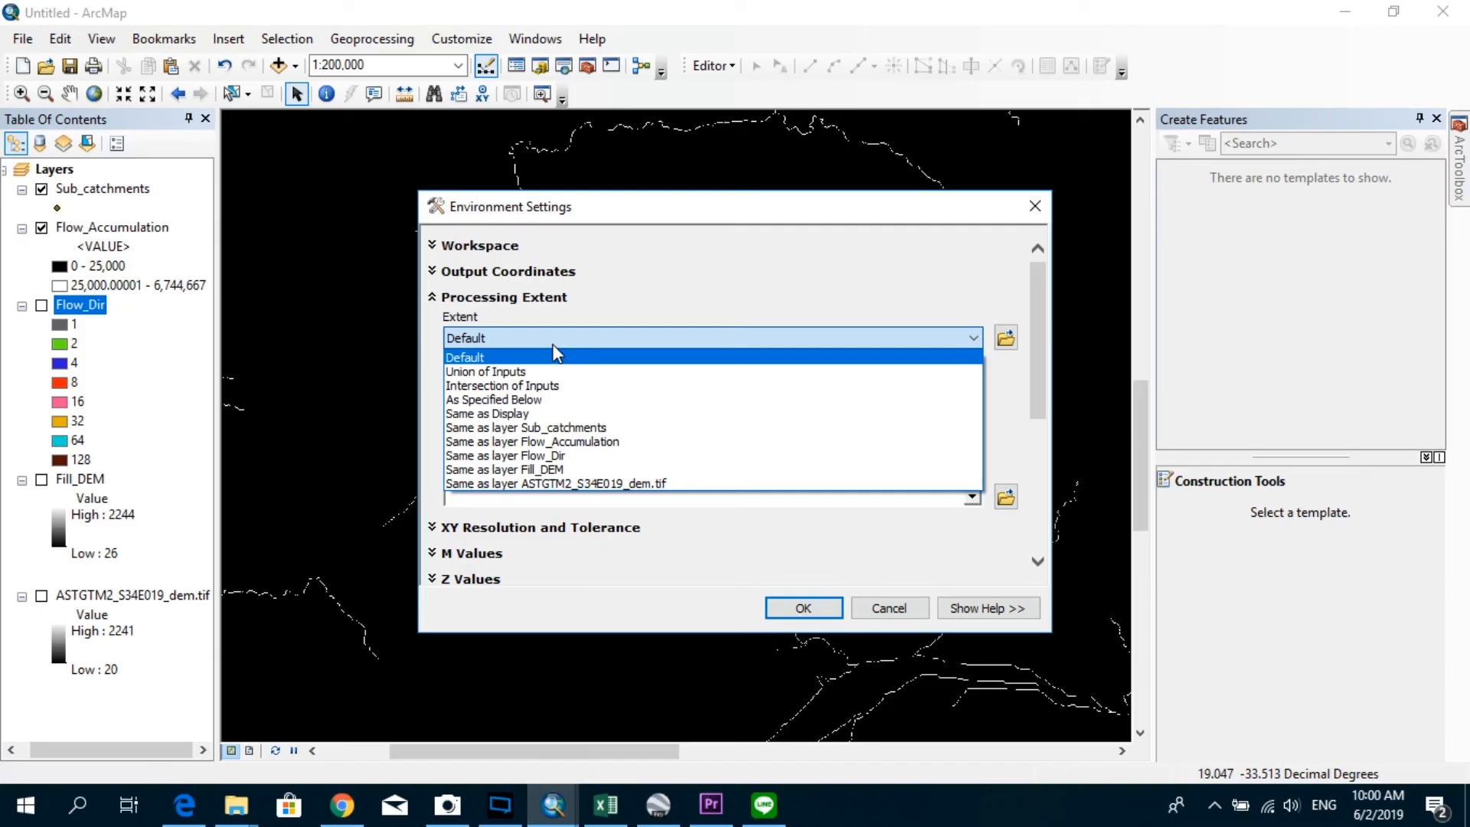
{"action": "mouse_move", "coordinate": [581, 494]}
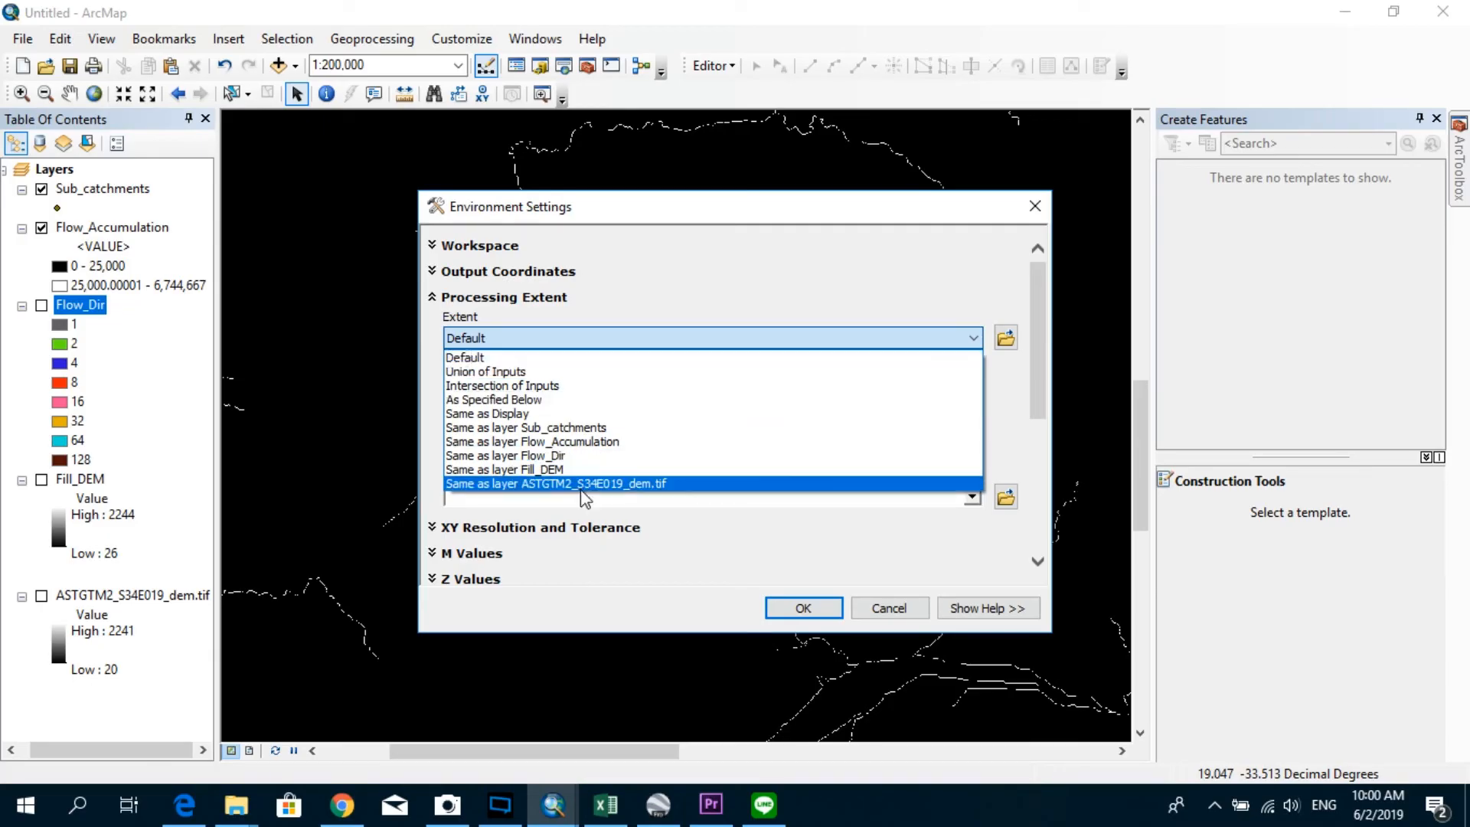
{"action": "mouse_move", "coordinate": [530, 458]}
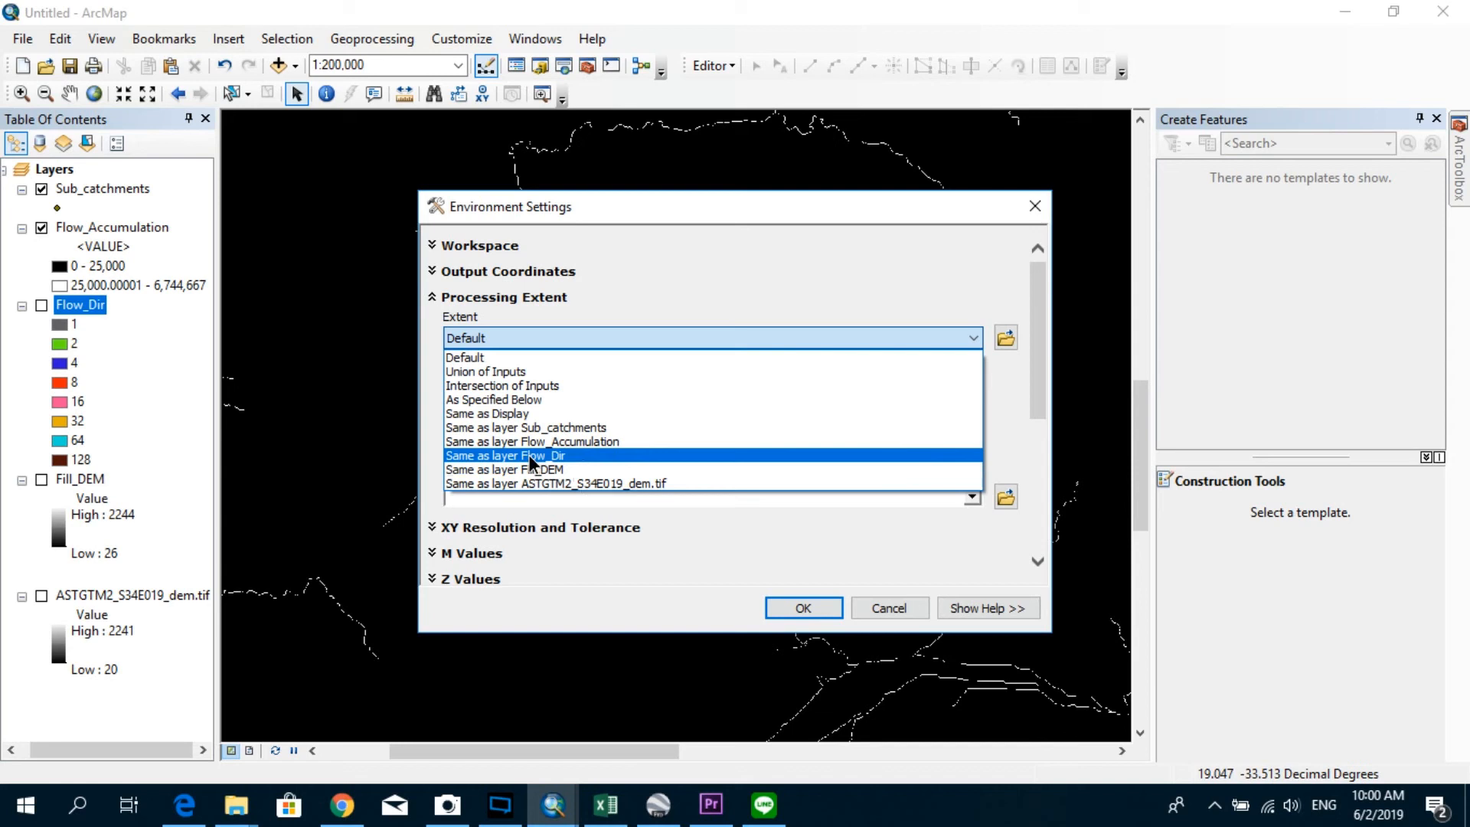
{"action": "left_click", "coordinate": [505, 455]}
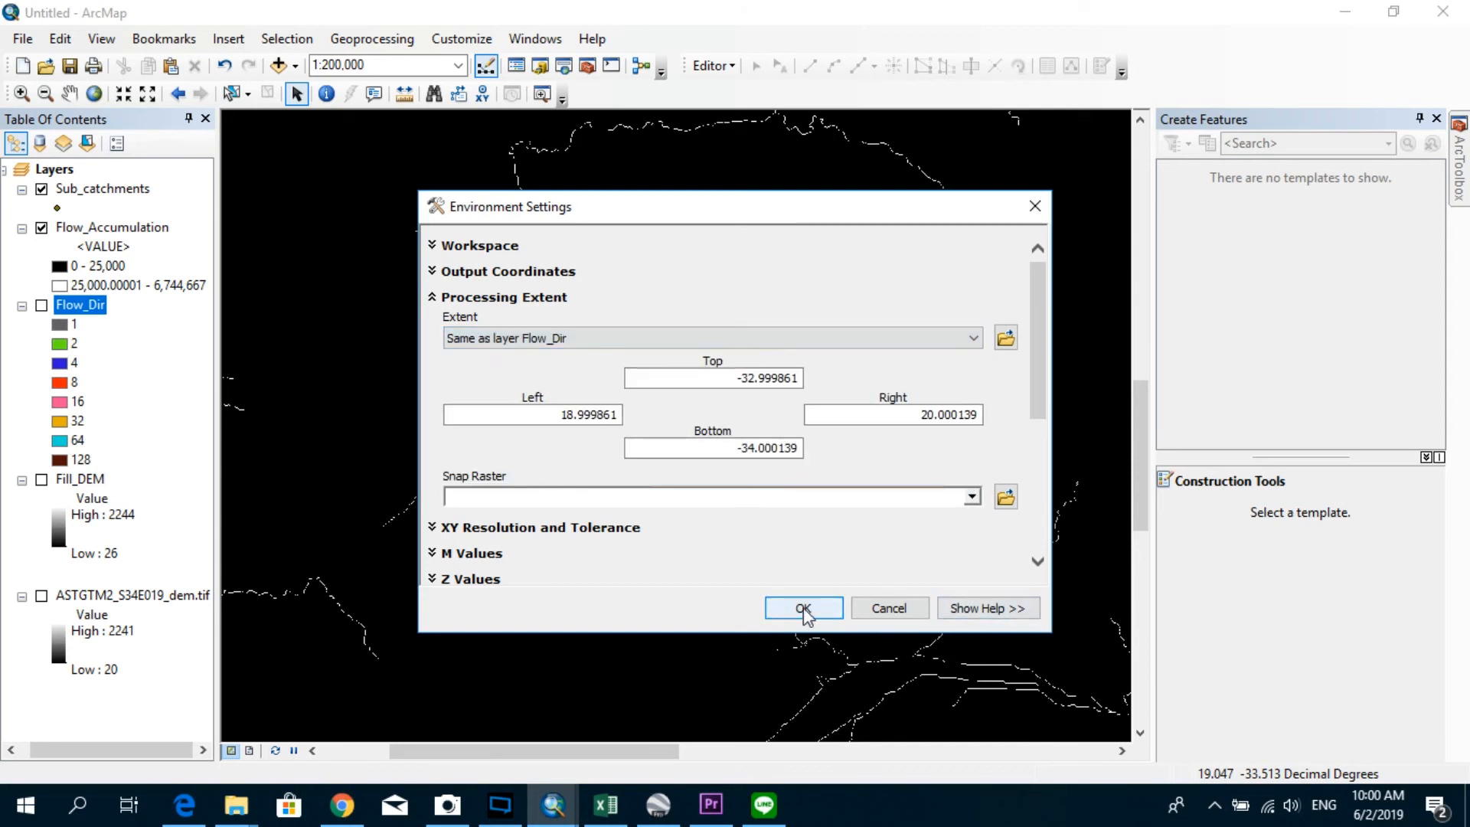
{"action": "left_click", "coordinate": [803, 608]}
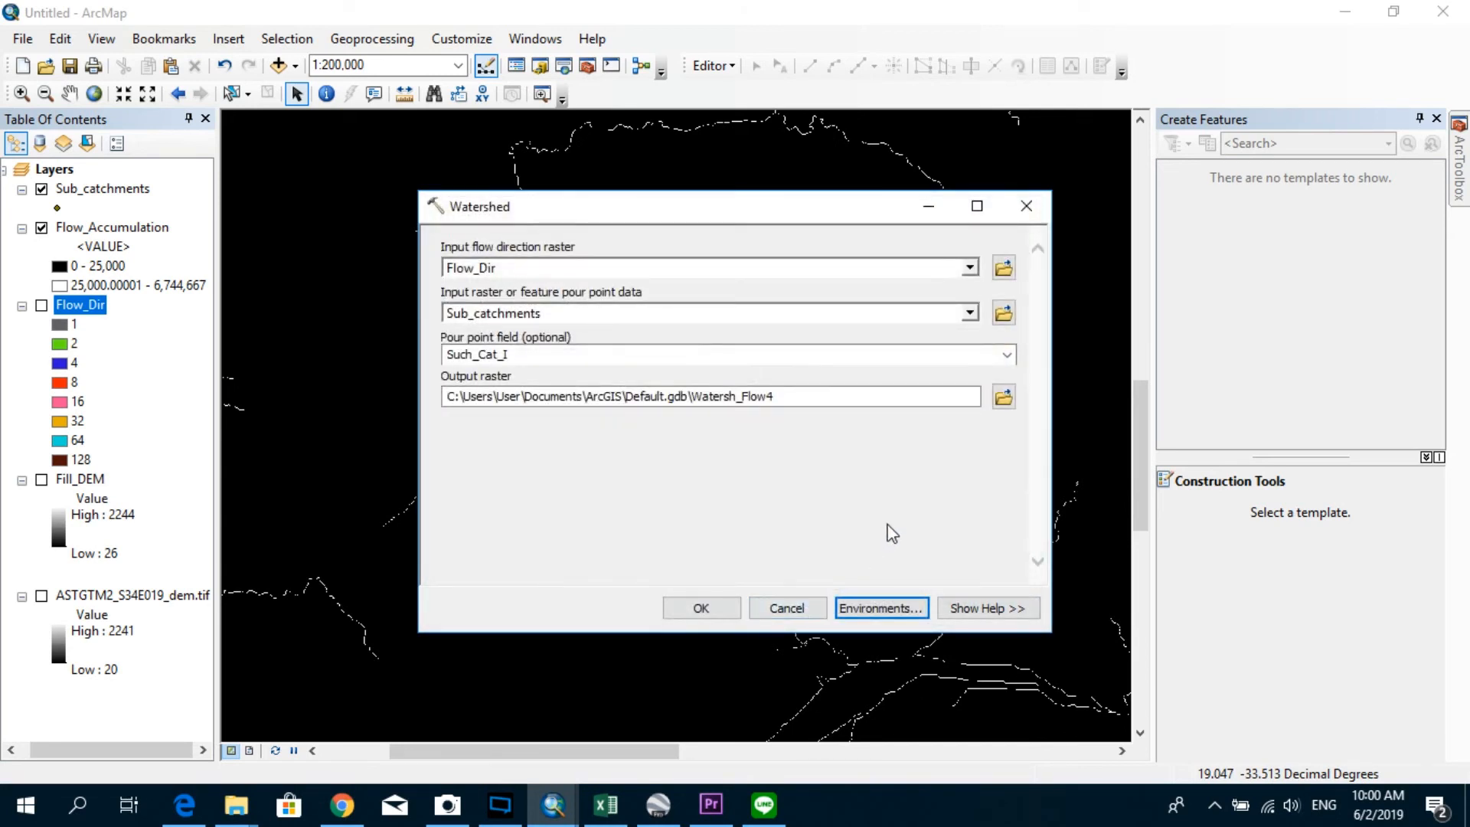
{"action": "left_click", "coordinate": [701, 607]}
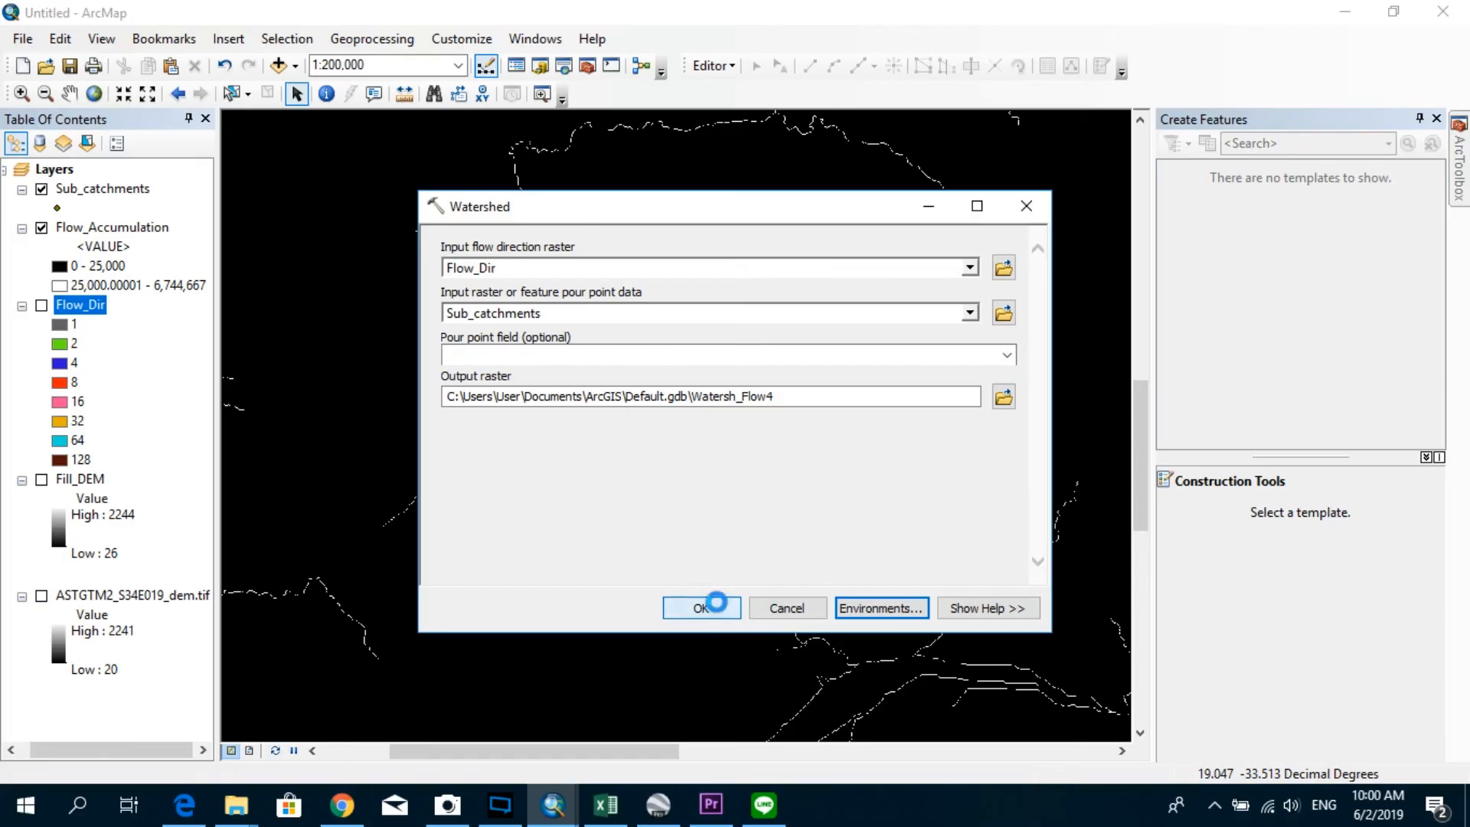
Run Watershed to add the four-colored Watersh_Flow4 raster to the map.
{"action": "left_click", "coordinate": [701, 607]}
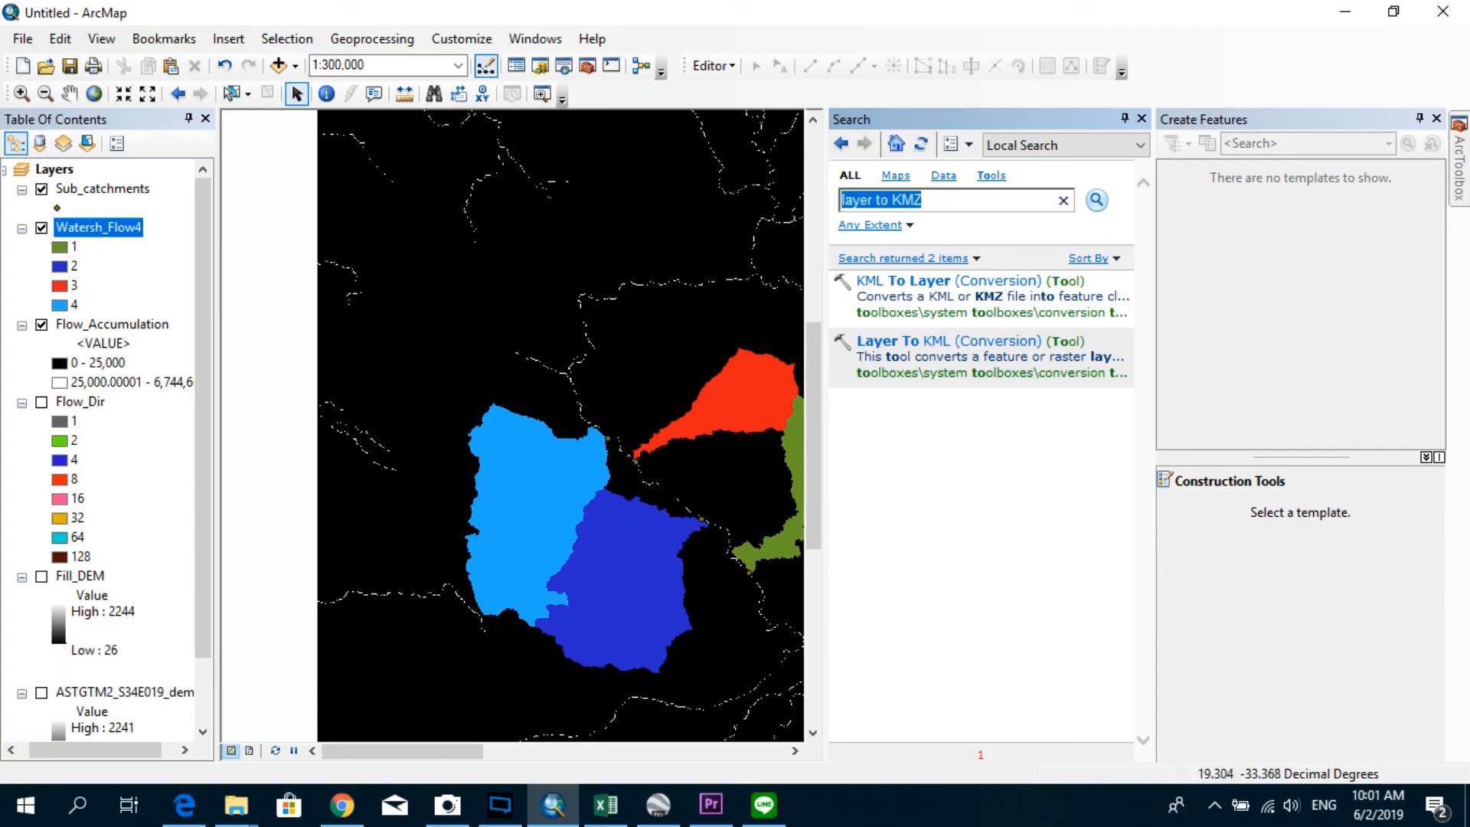
Run Raster to Polygon on Watersh_Flow4 with Simplify polygons kept on.
{"action": "type", "text": "raster to plo"}
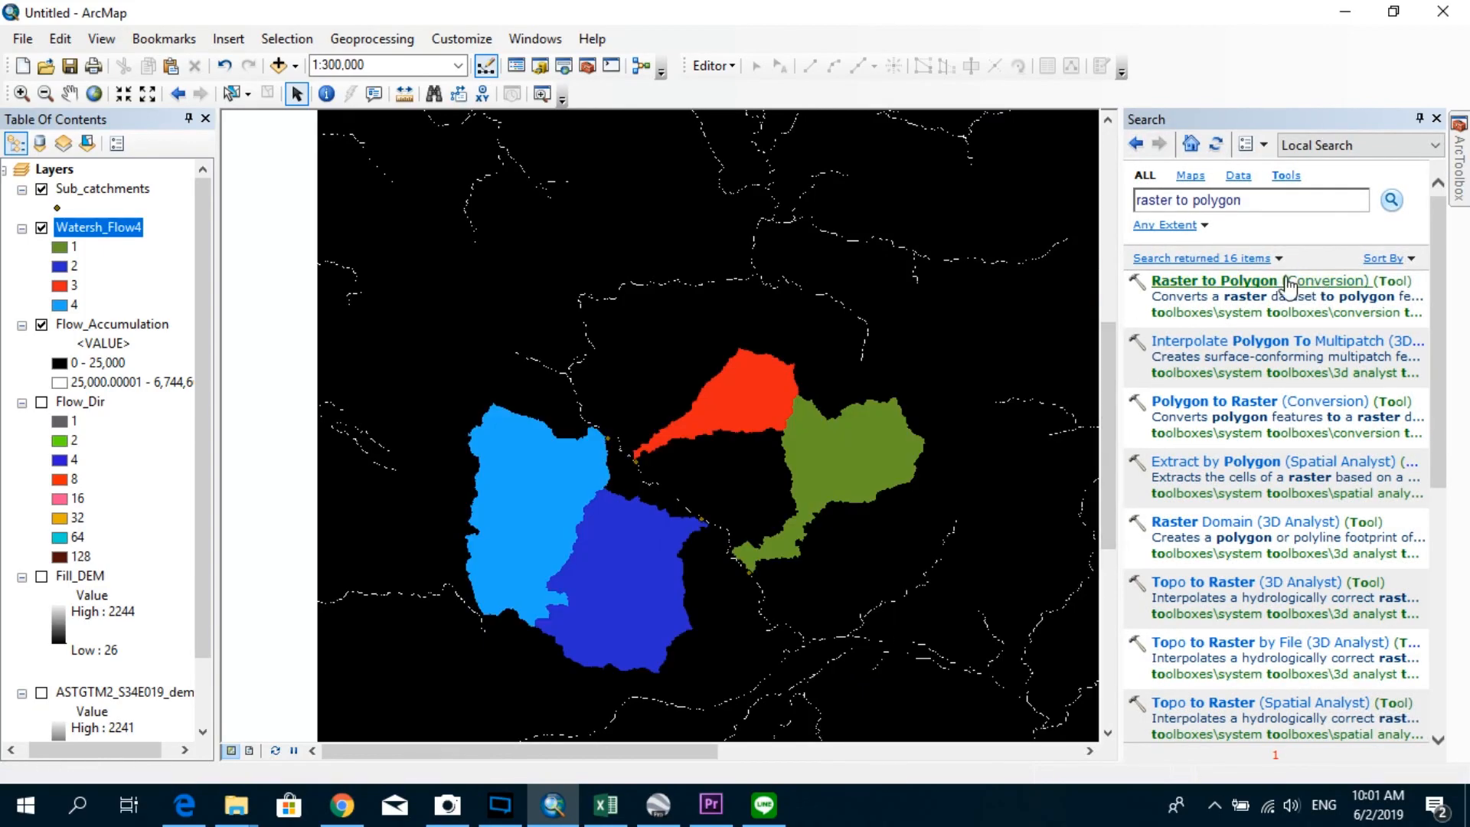
{"action": "mouse_move", "coordinate": [1239, 287]}
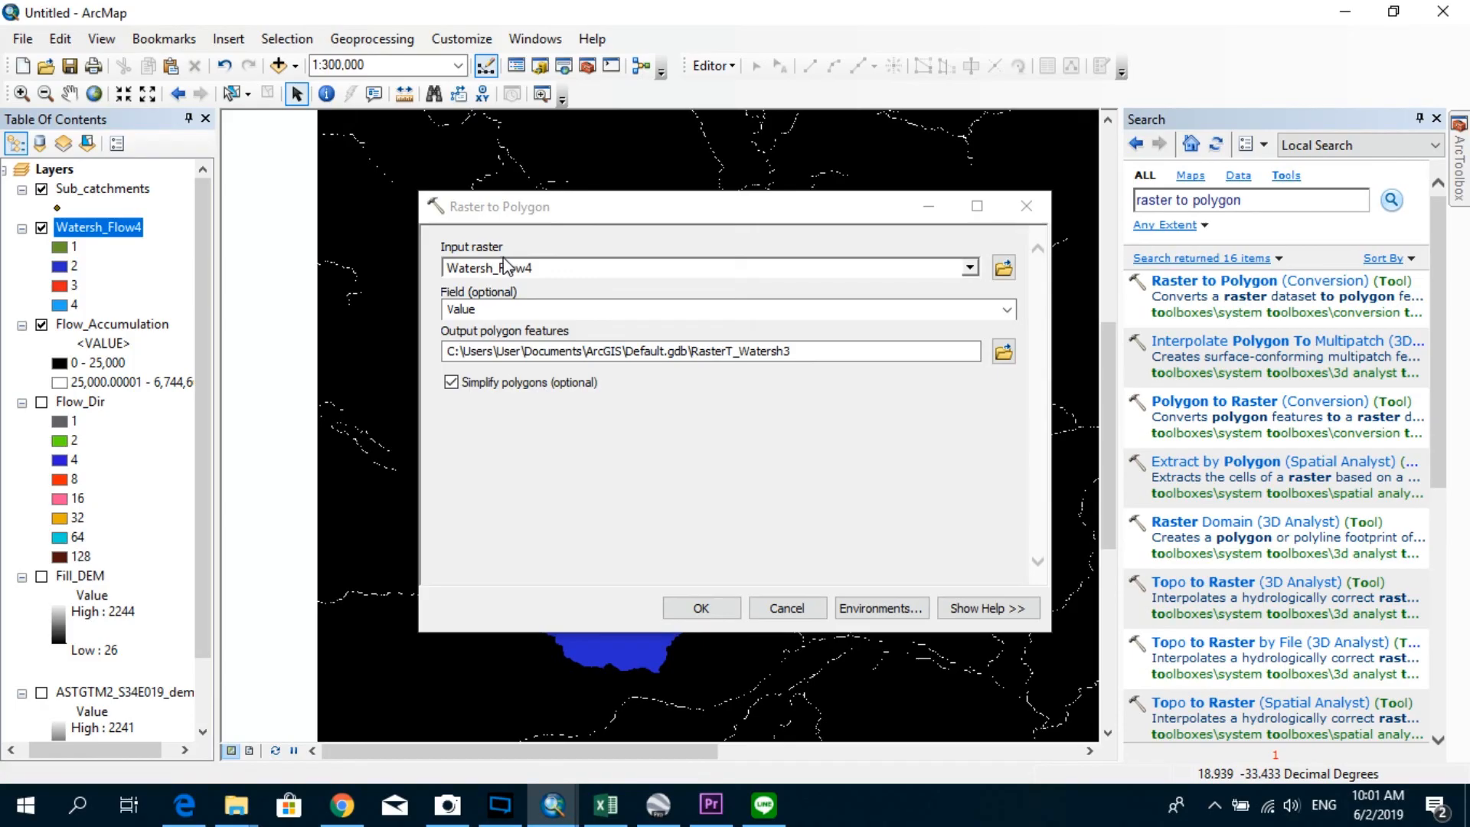
{"action": "mouse_move", "coordinate": [830, 599]}
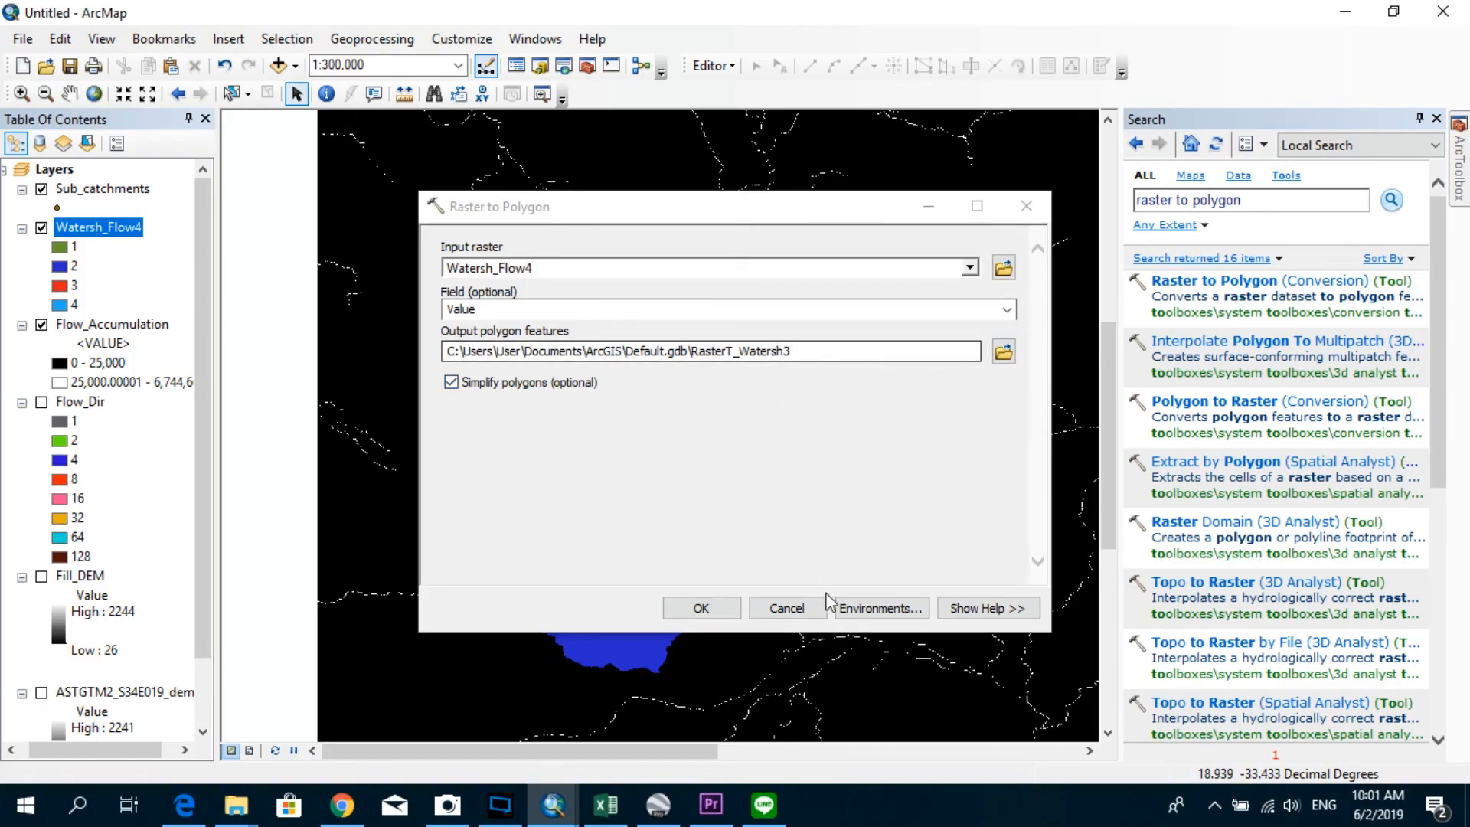
{"action": "left_click", "coordinate": [450, 382]}
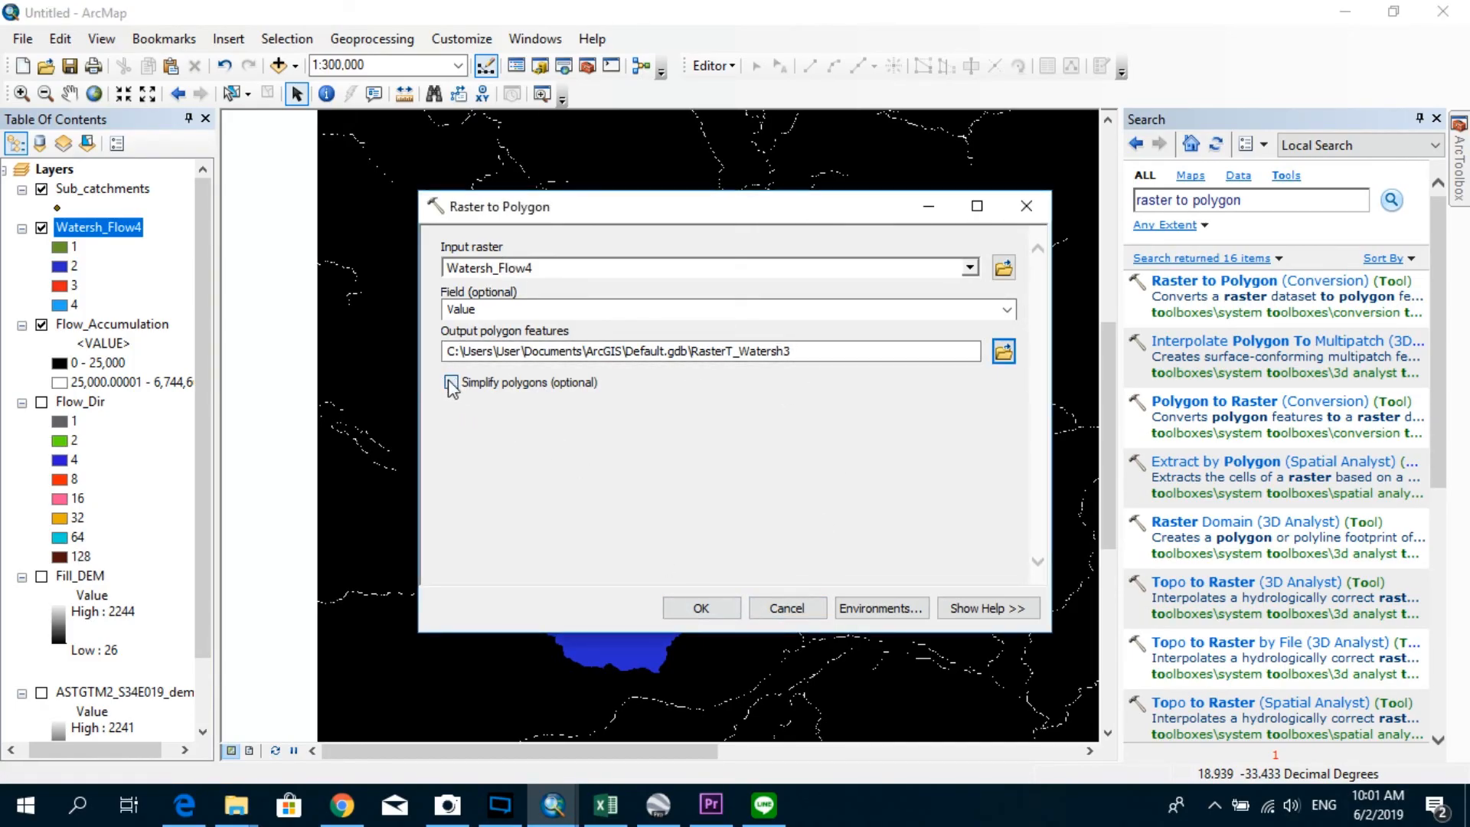
{"action": "left_click", "coordinate": [451, 382]}
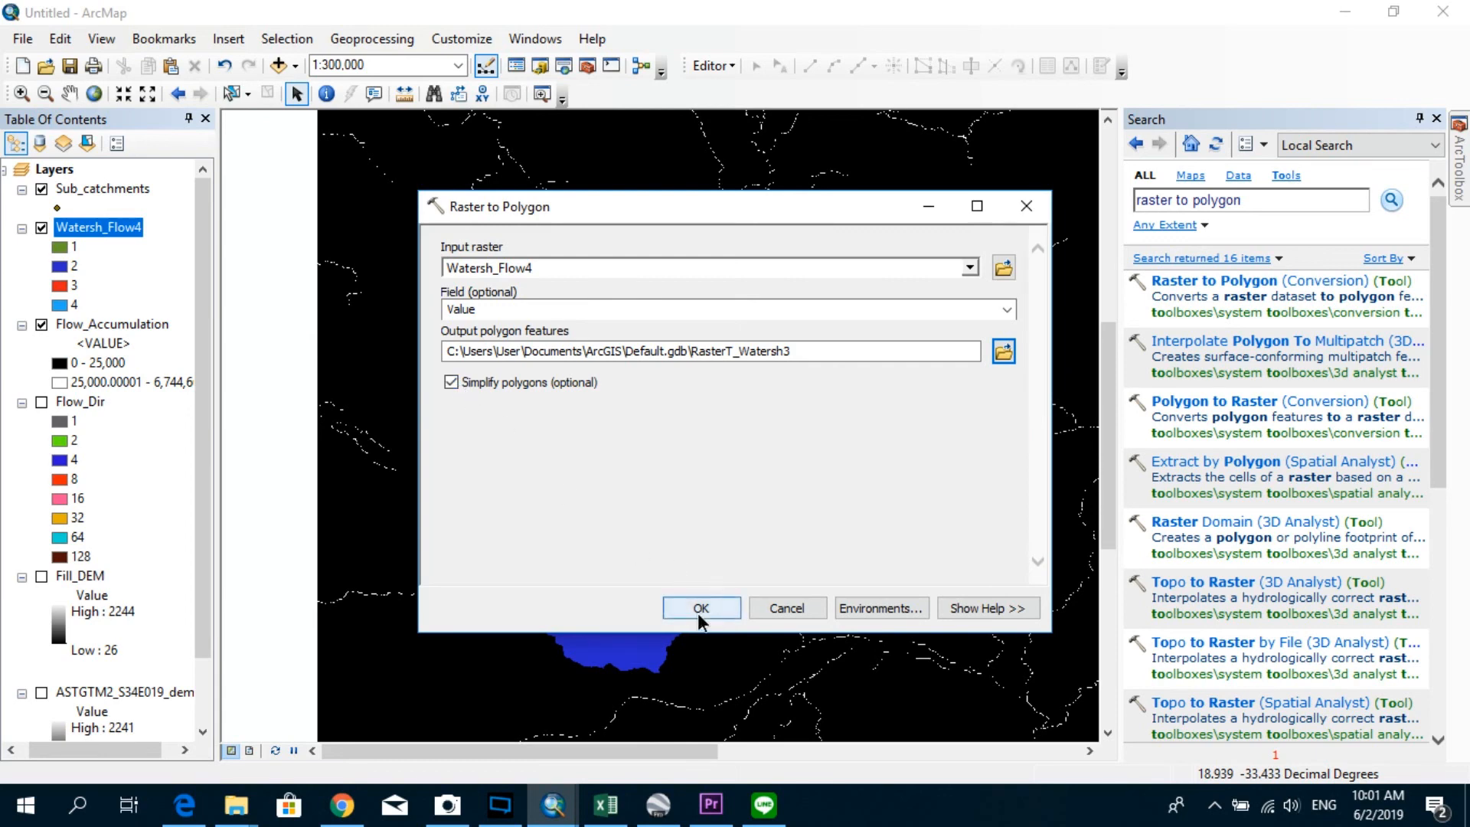
{"action": "left_click", "coordinate": [701, 607]}
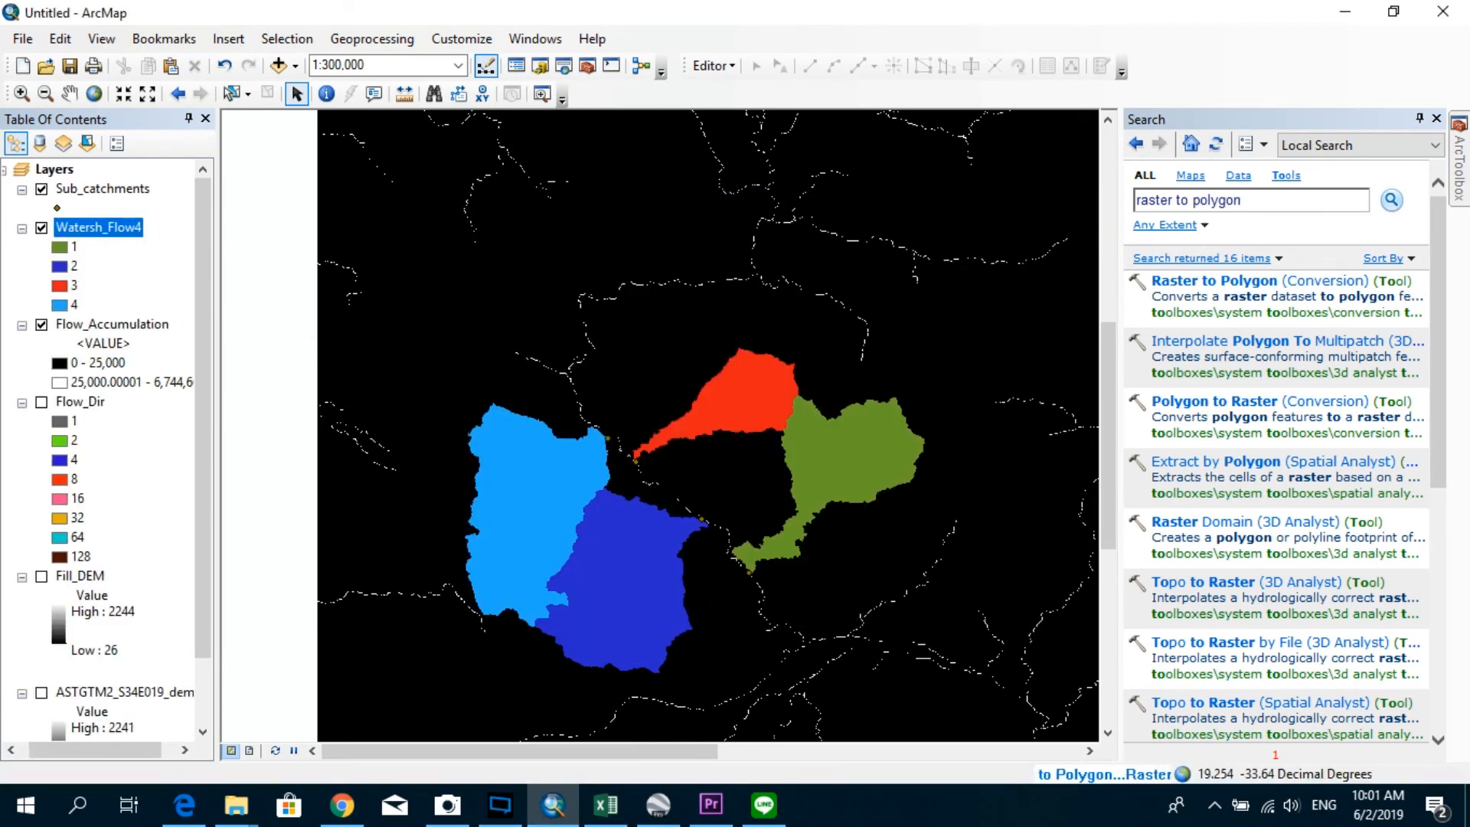